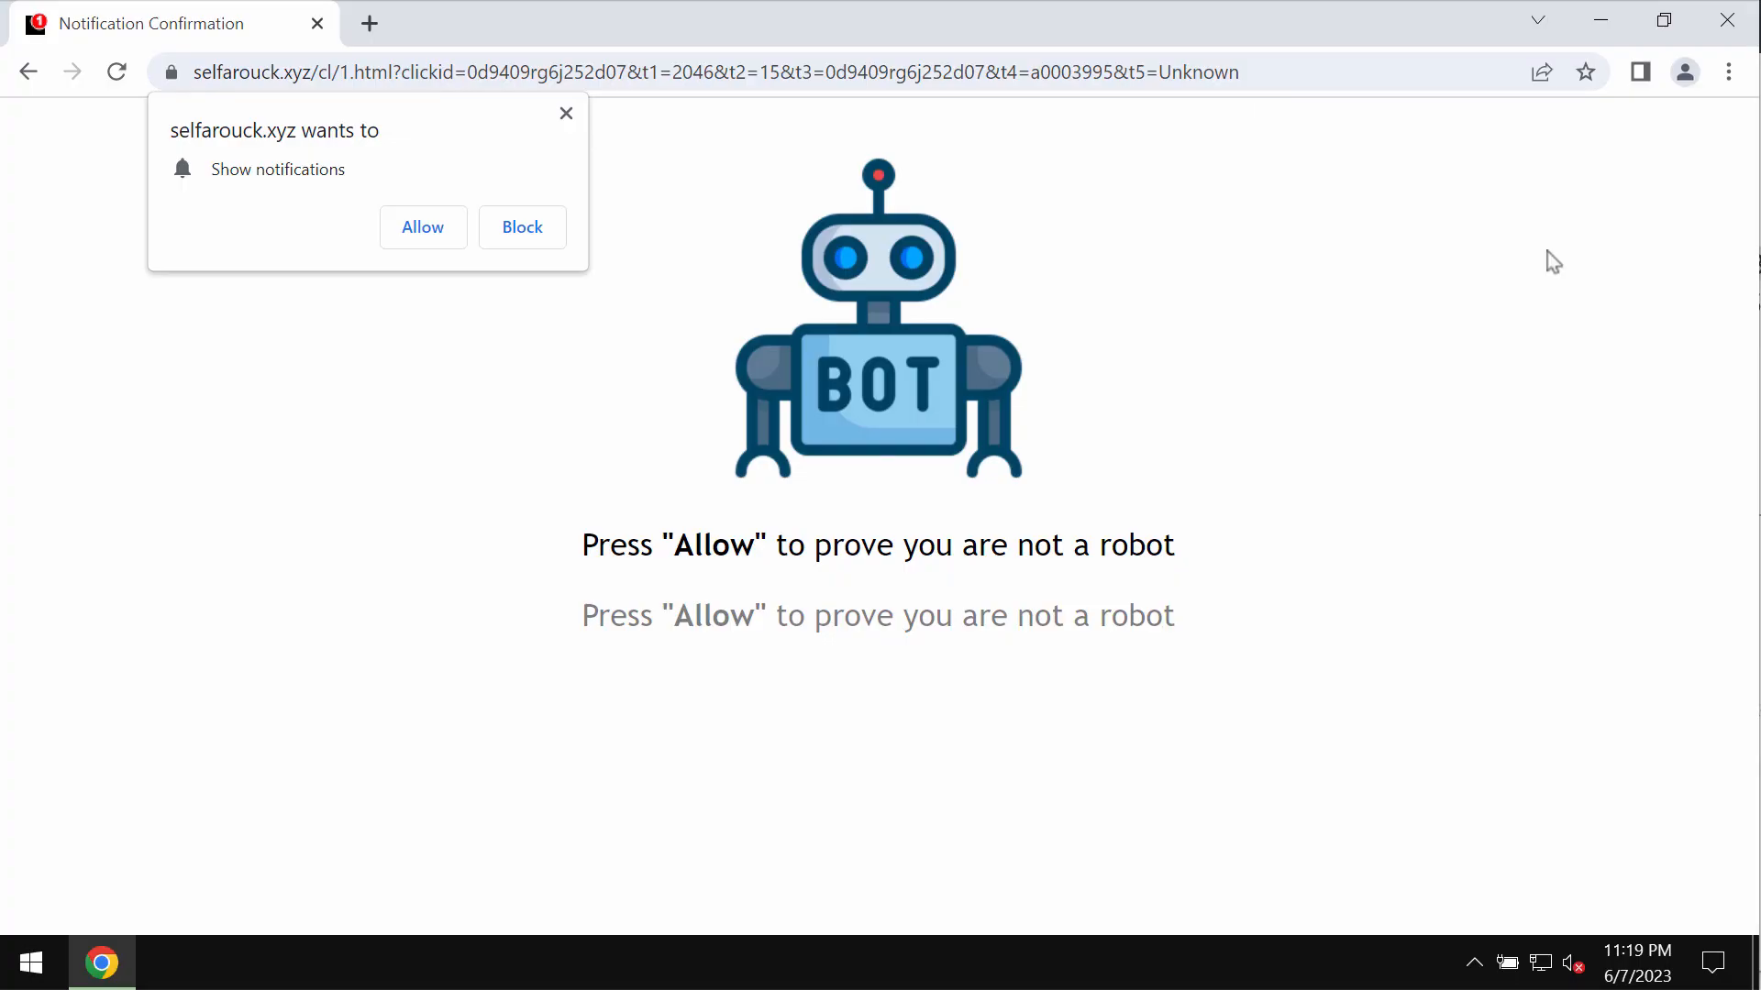
mouse_move(1535, 260)
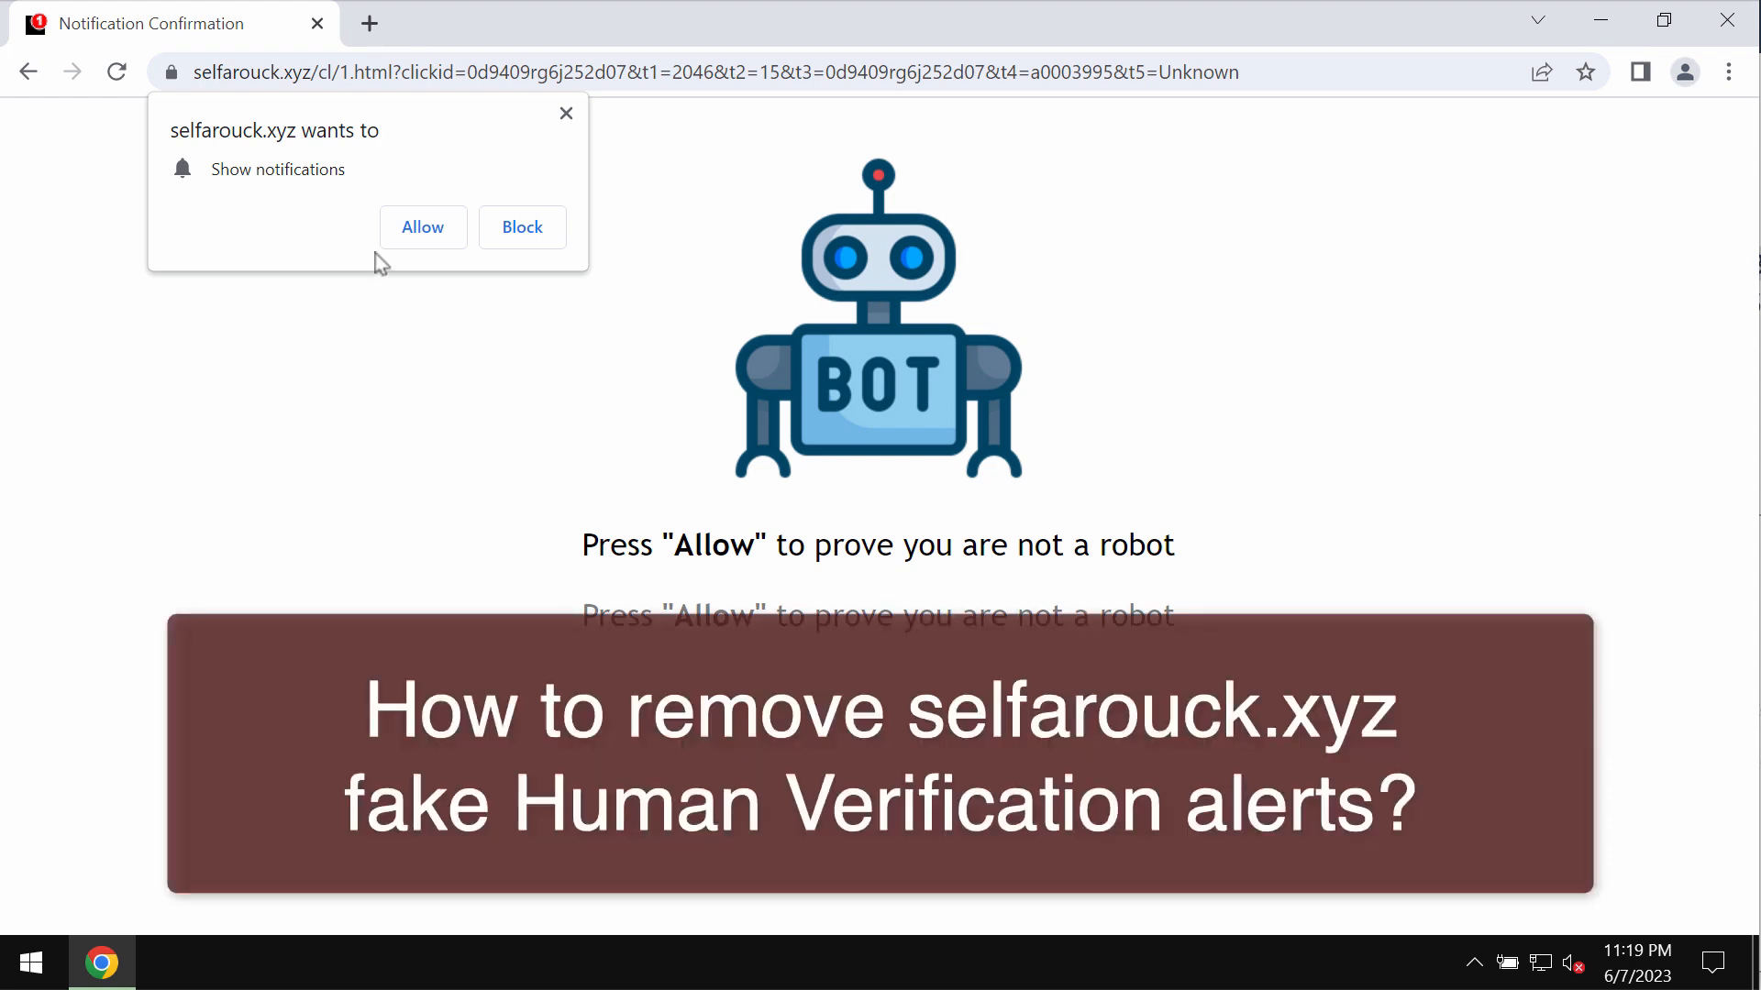
mouse_move(424, 225)
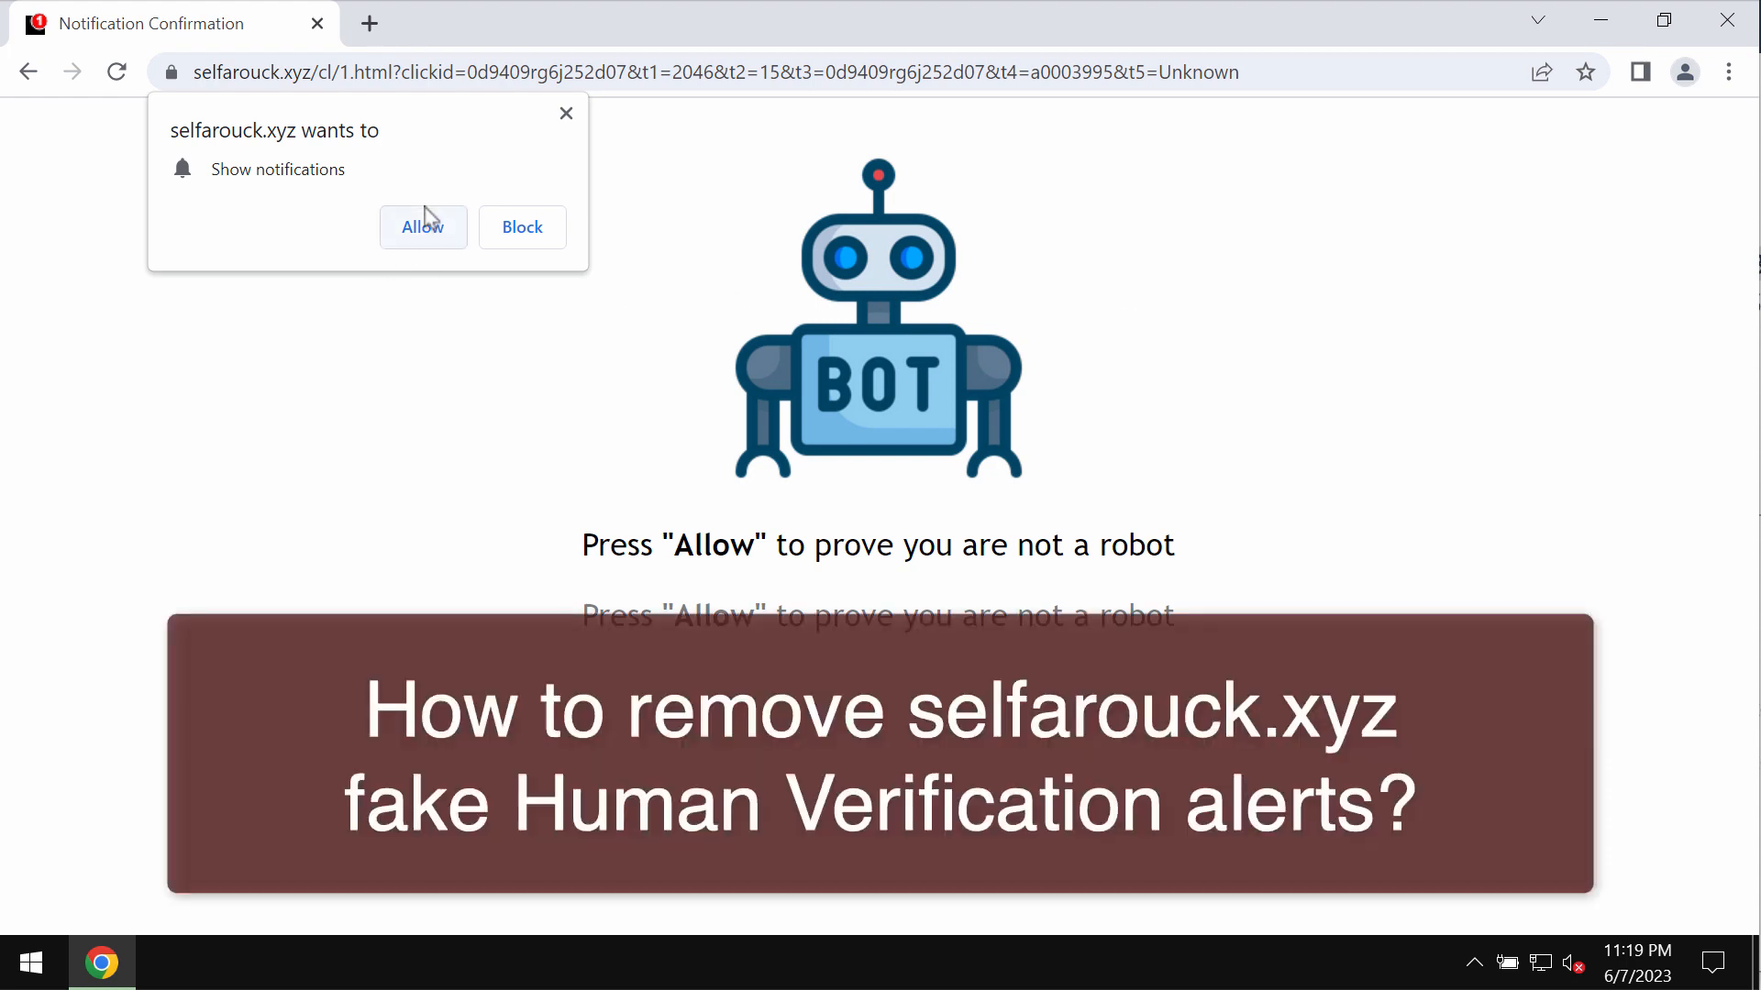
mouse_move(351, 101)
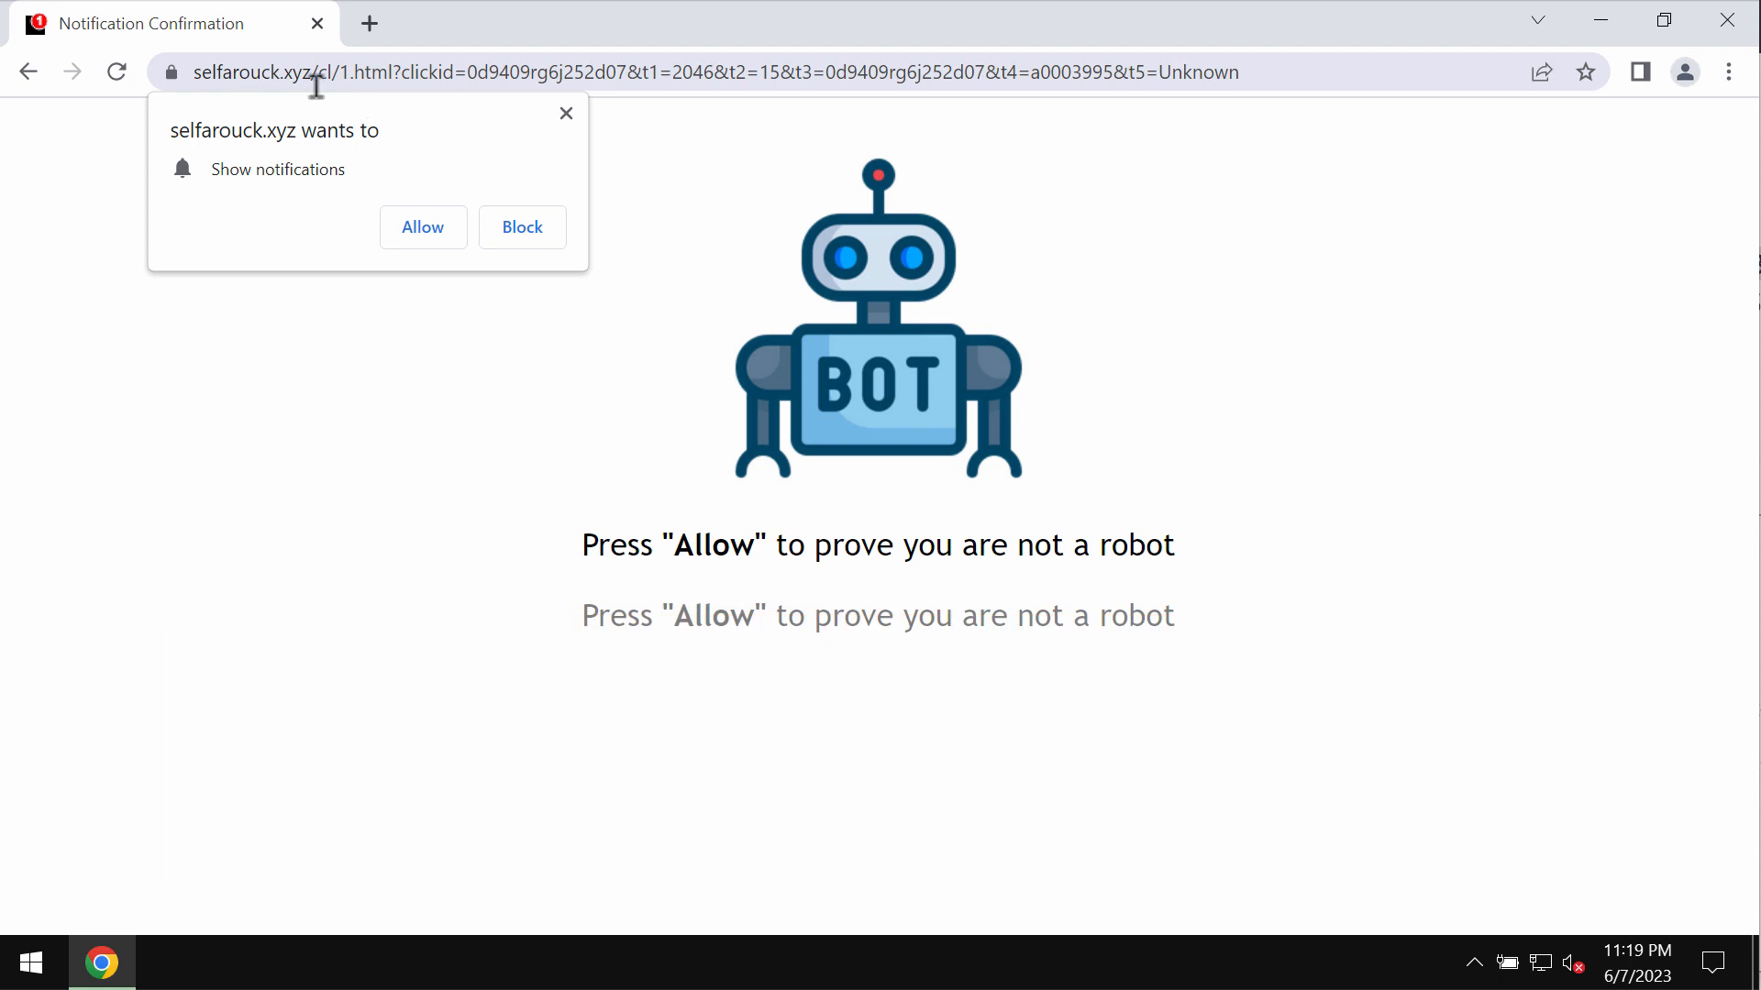
mouse_move(375, 71)
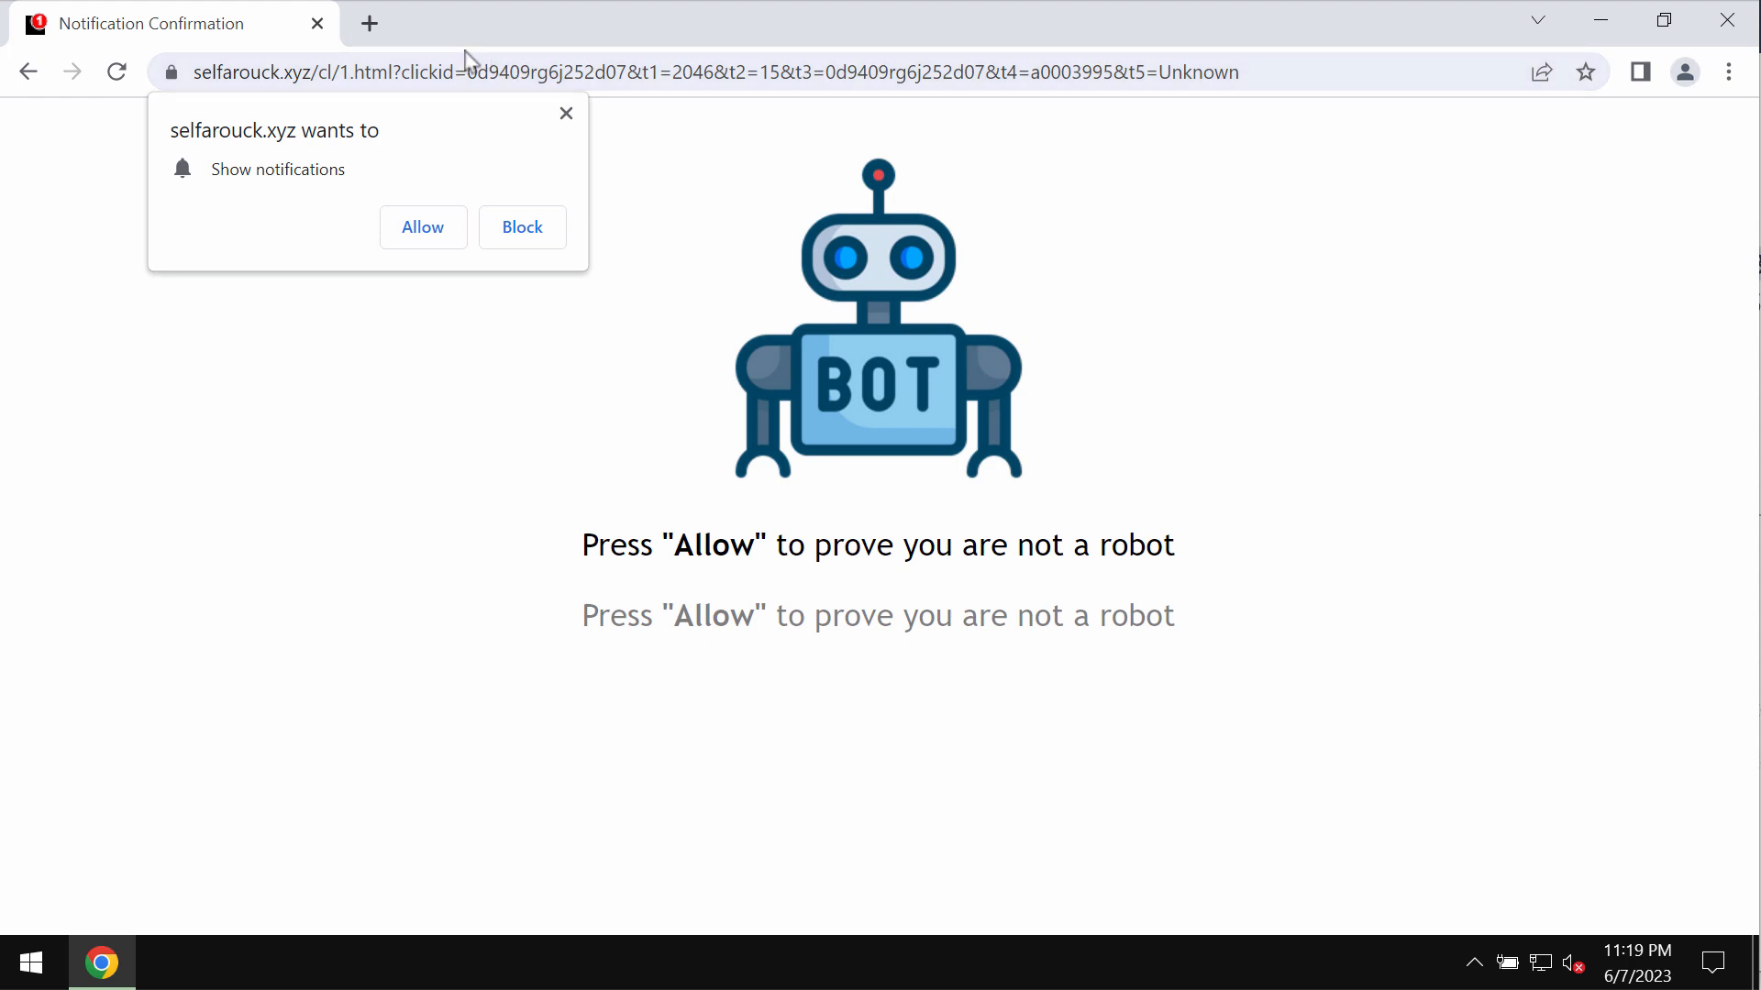
- Allow the selfarouck.xyz site to show notifications from its prompt
left_click(421, 227)
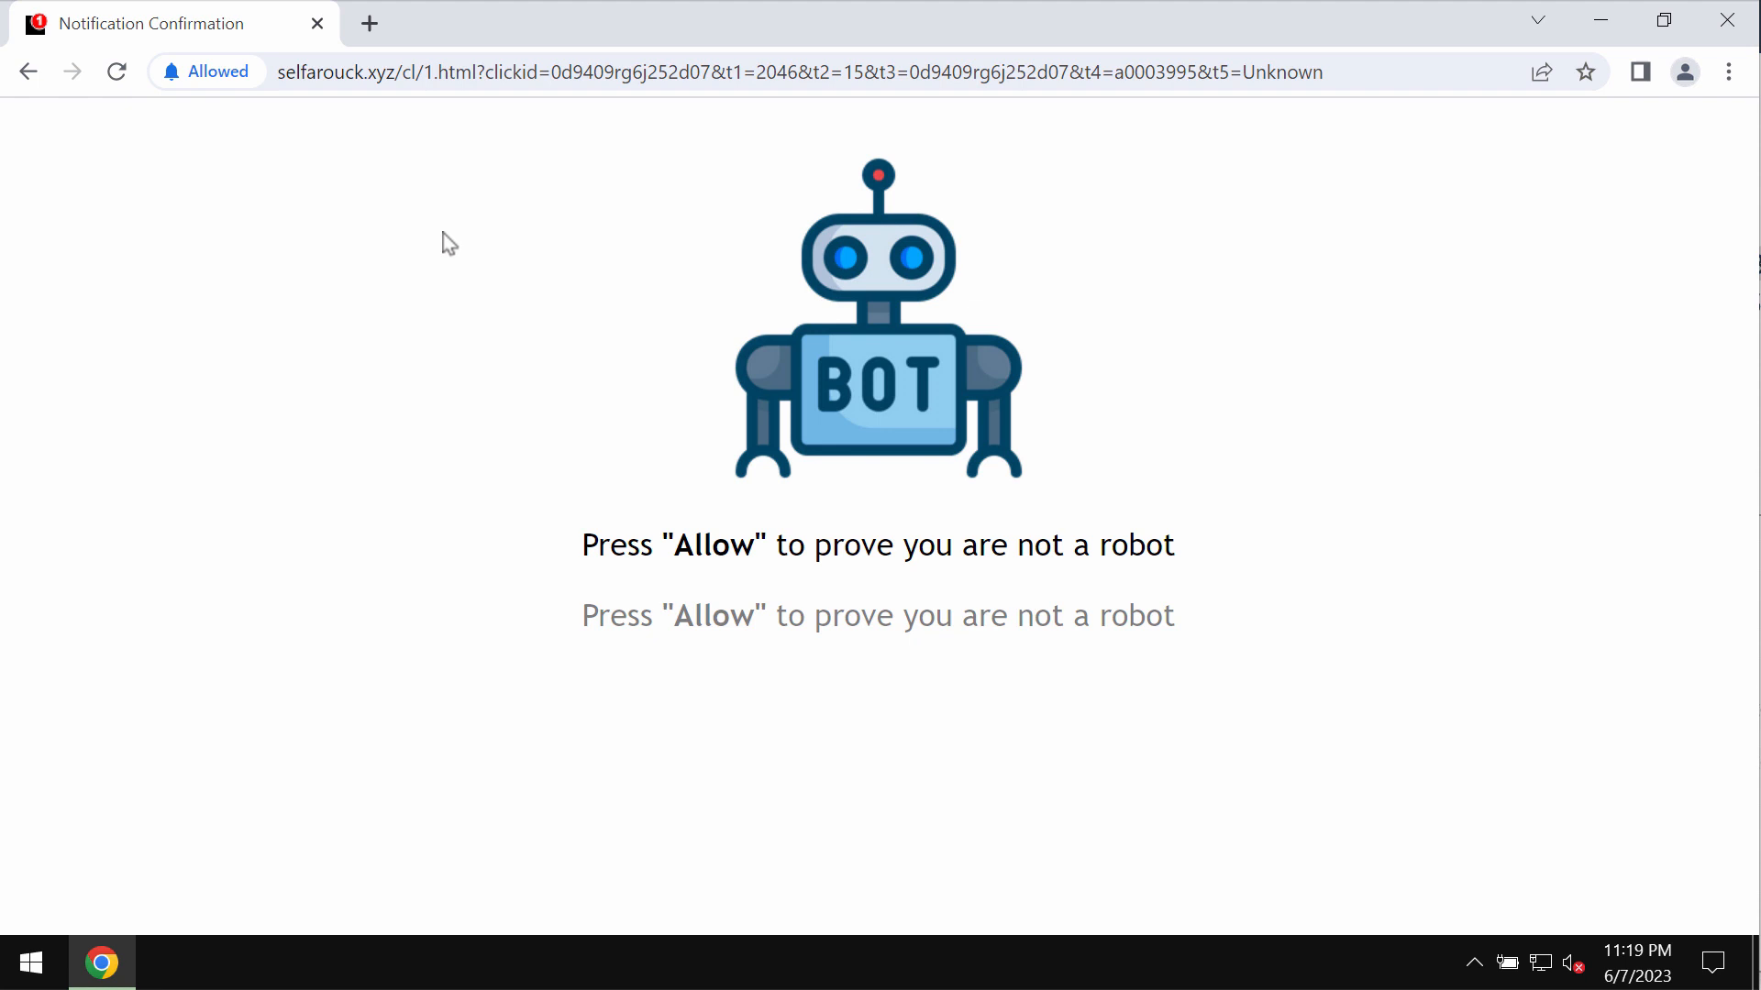
mouse_move(489, 165)
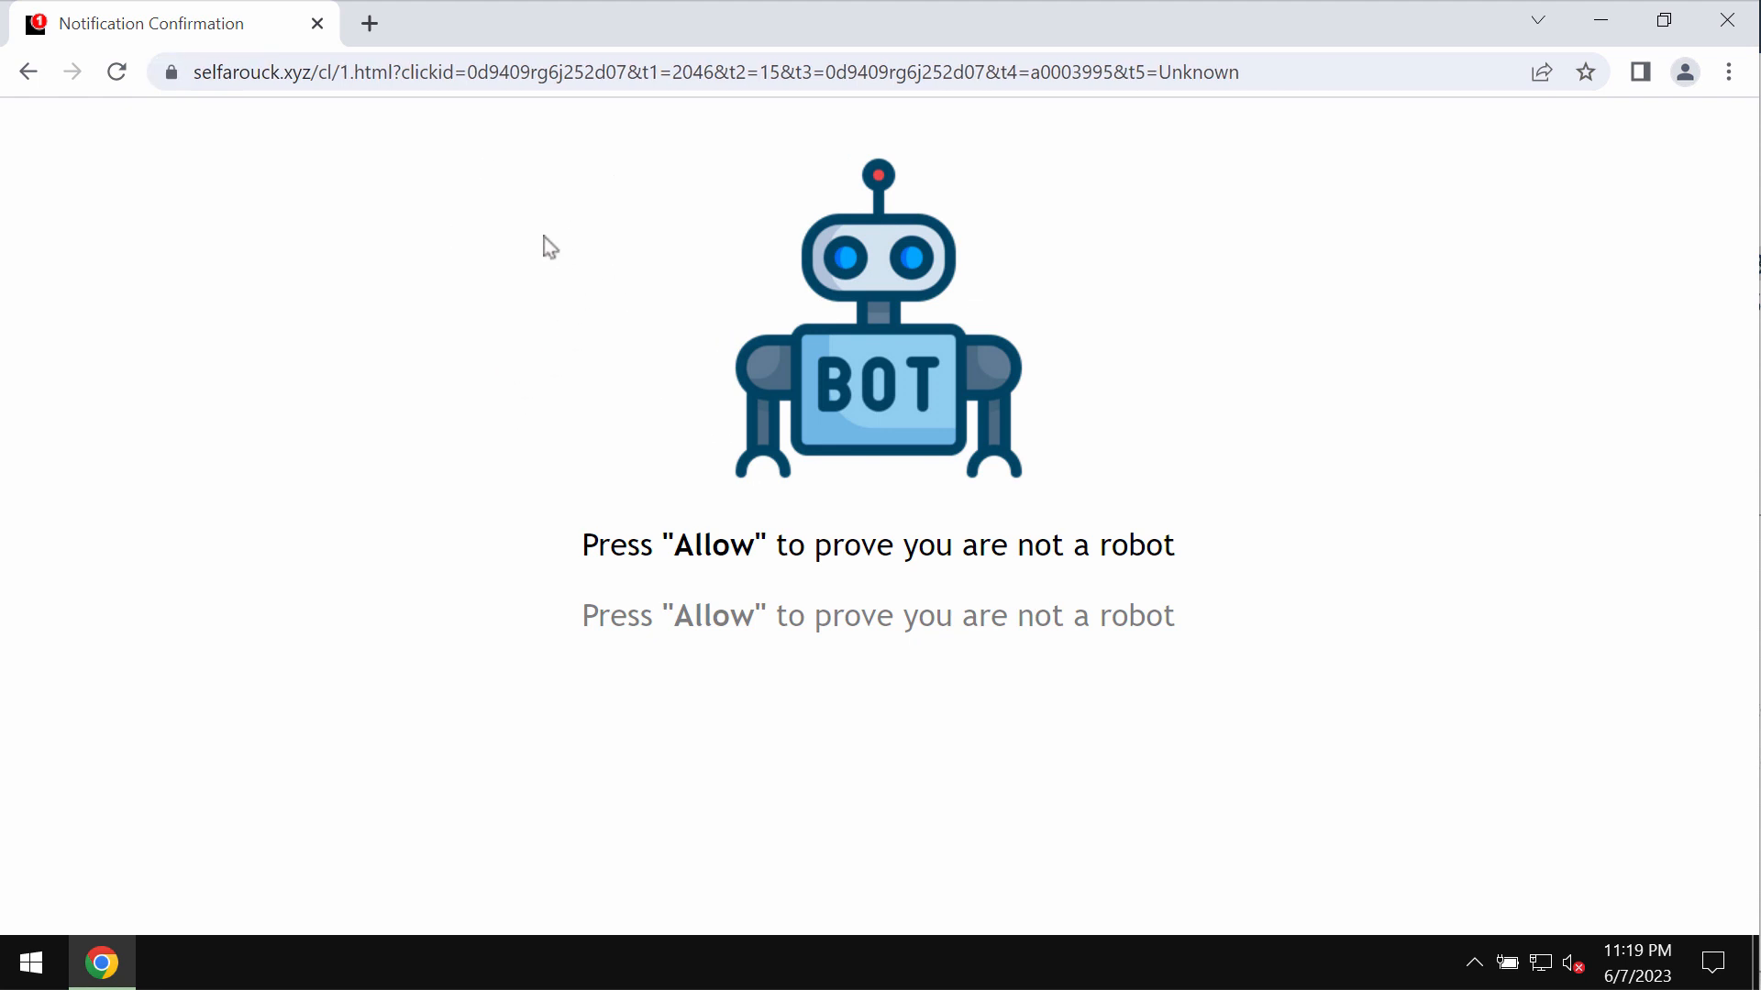
mouse_move(999, 317)
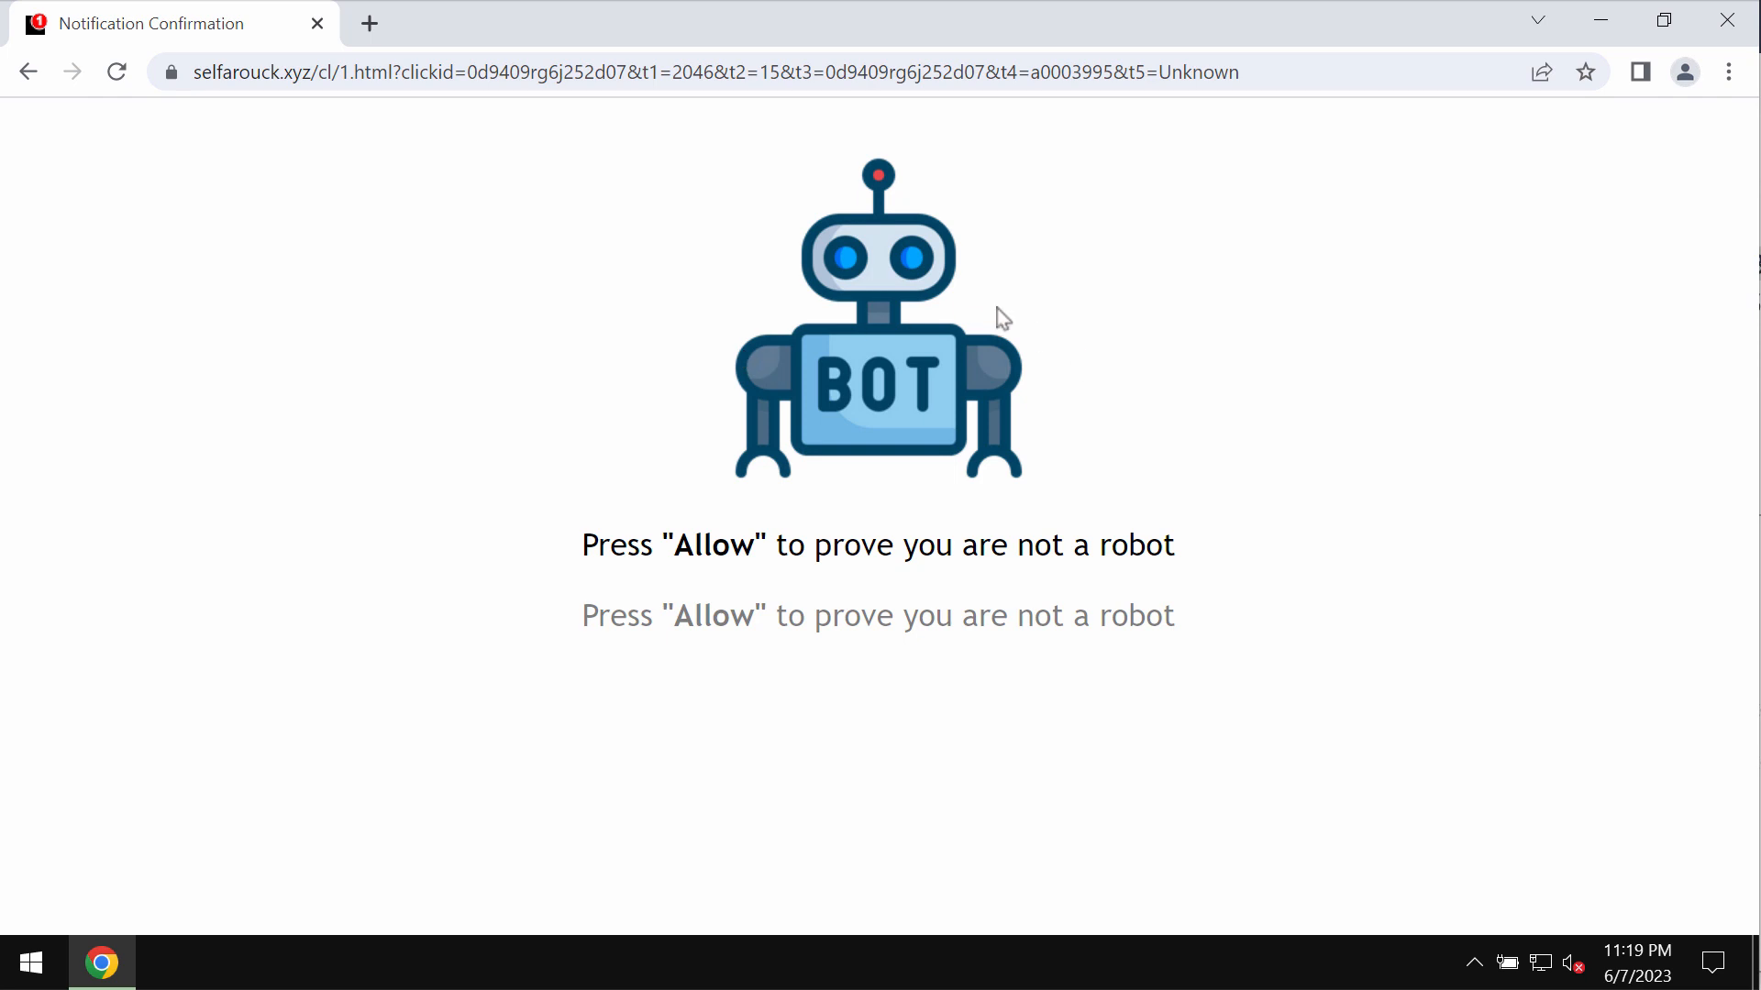
mouse_move(605, 135)
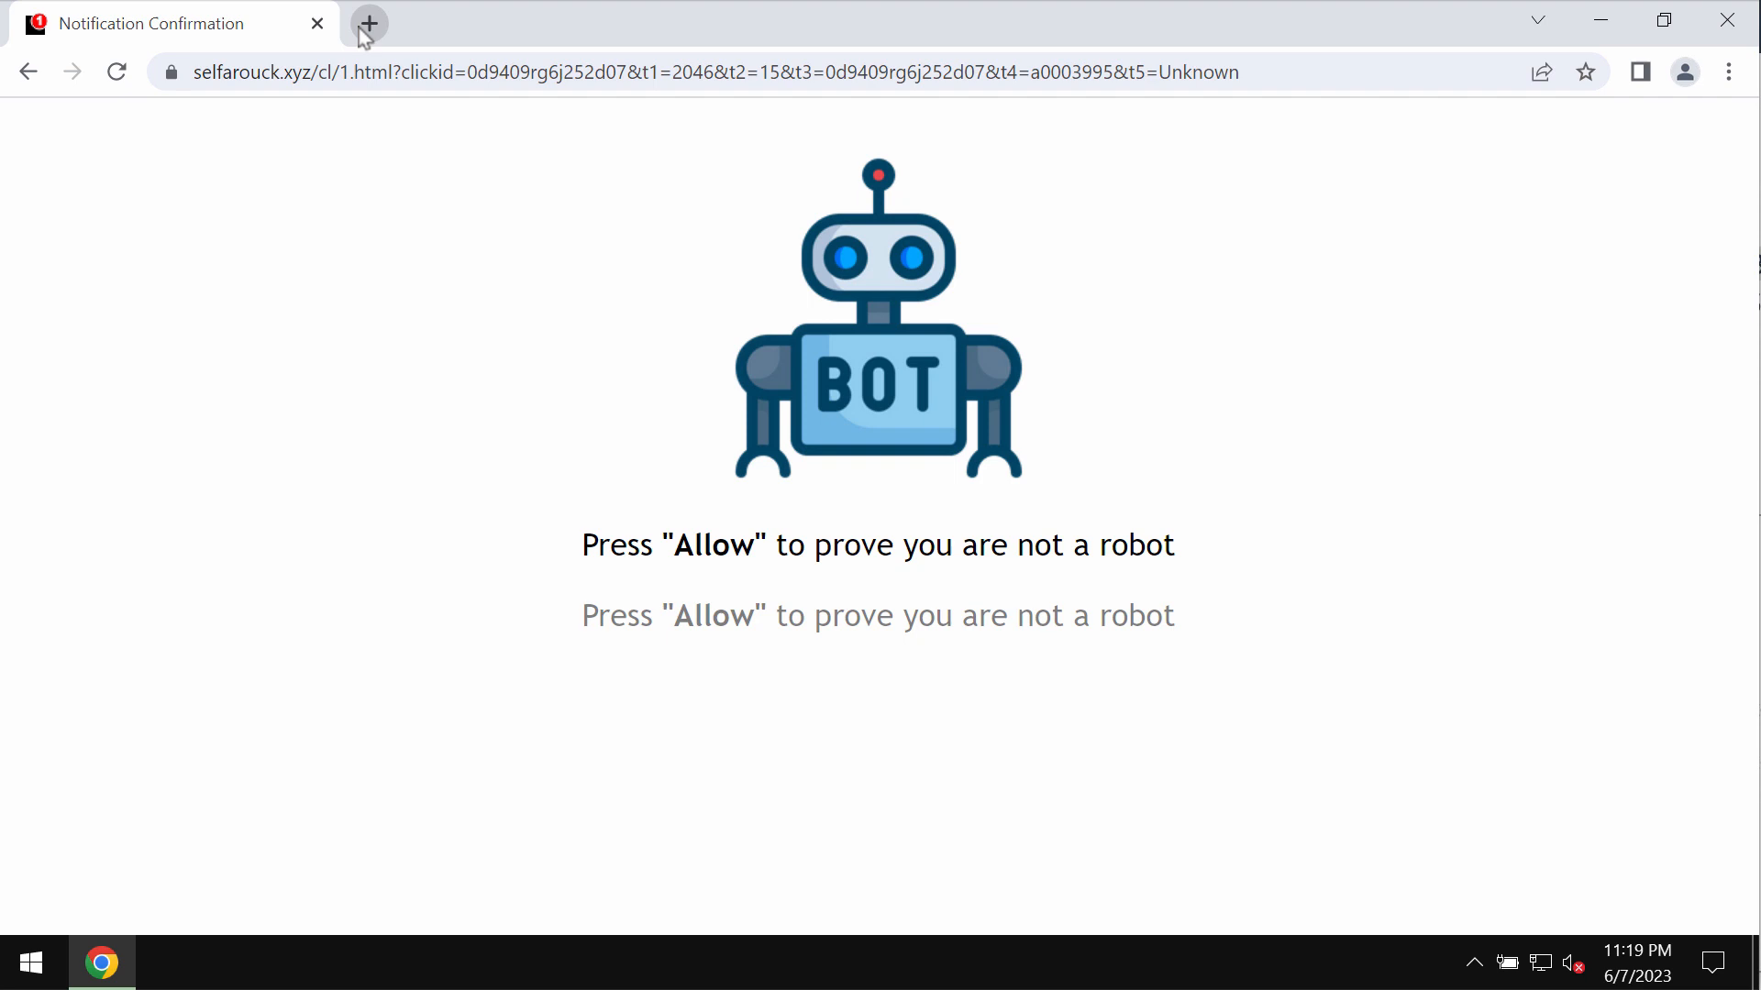
mouse_move(368, 22)
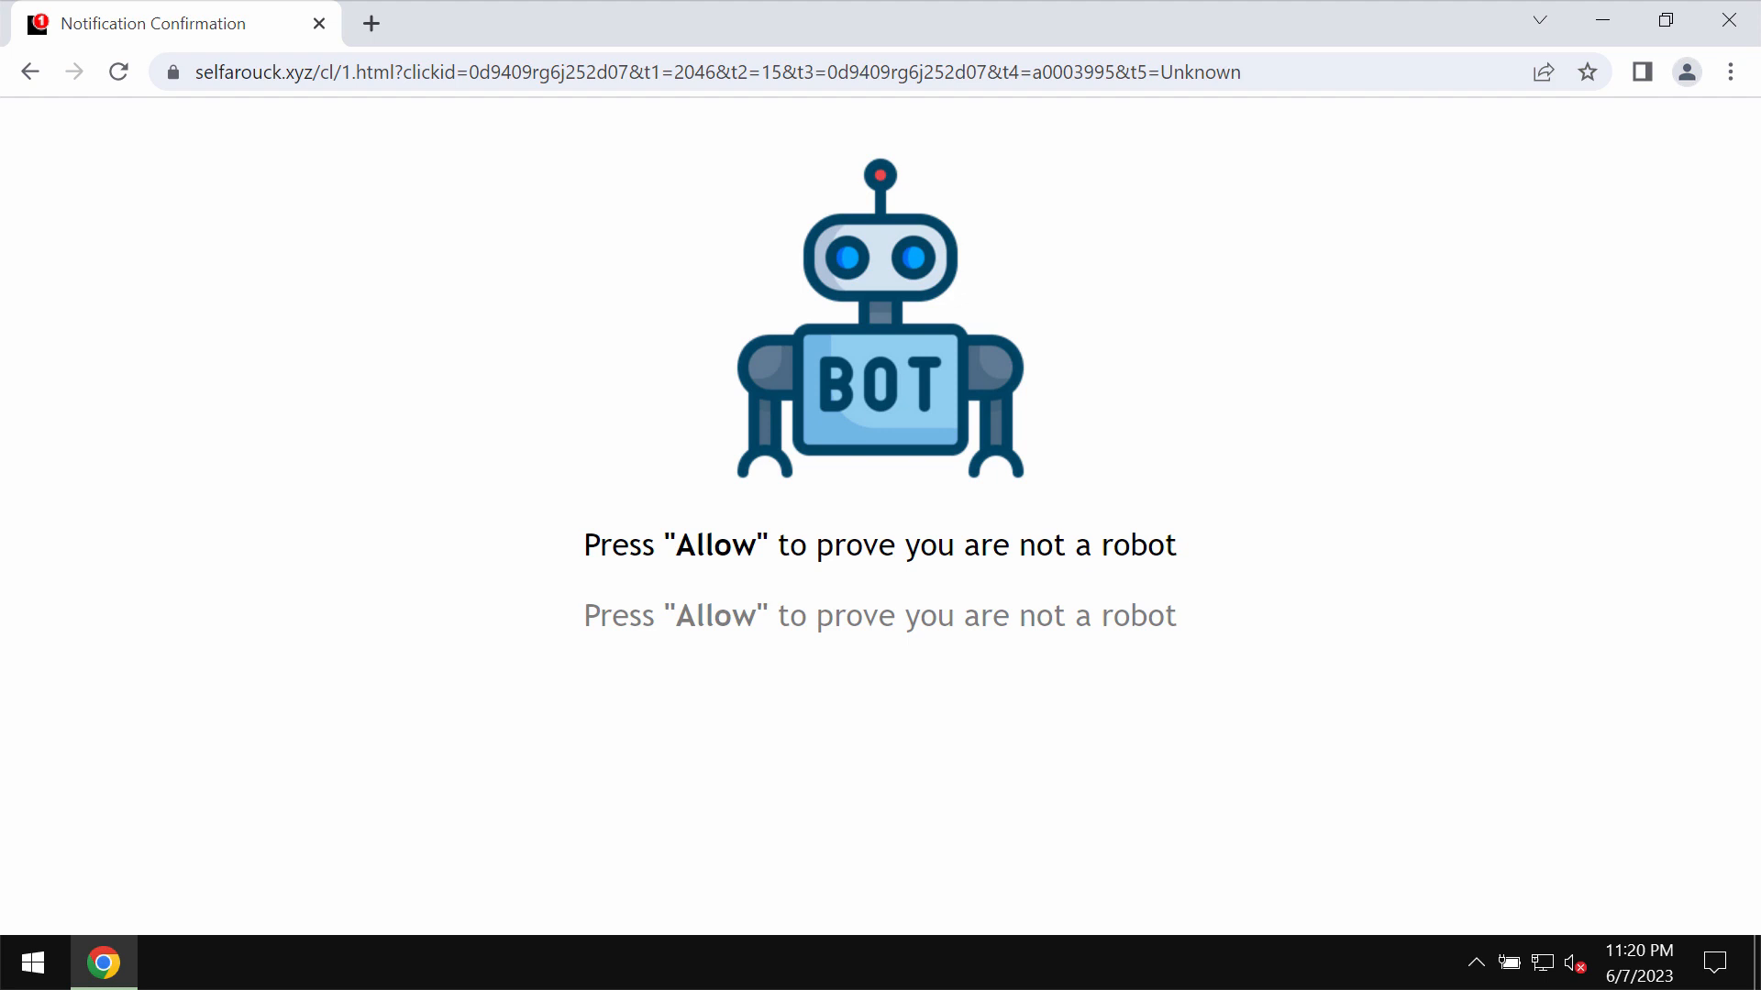
mouse_move(1240, 22)
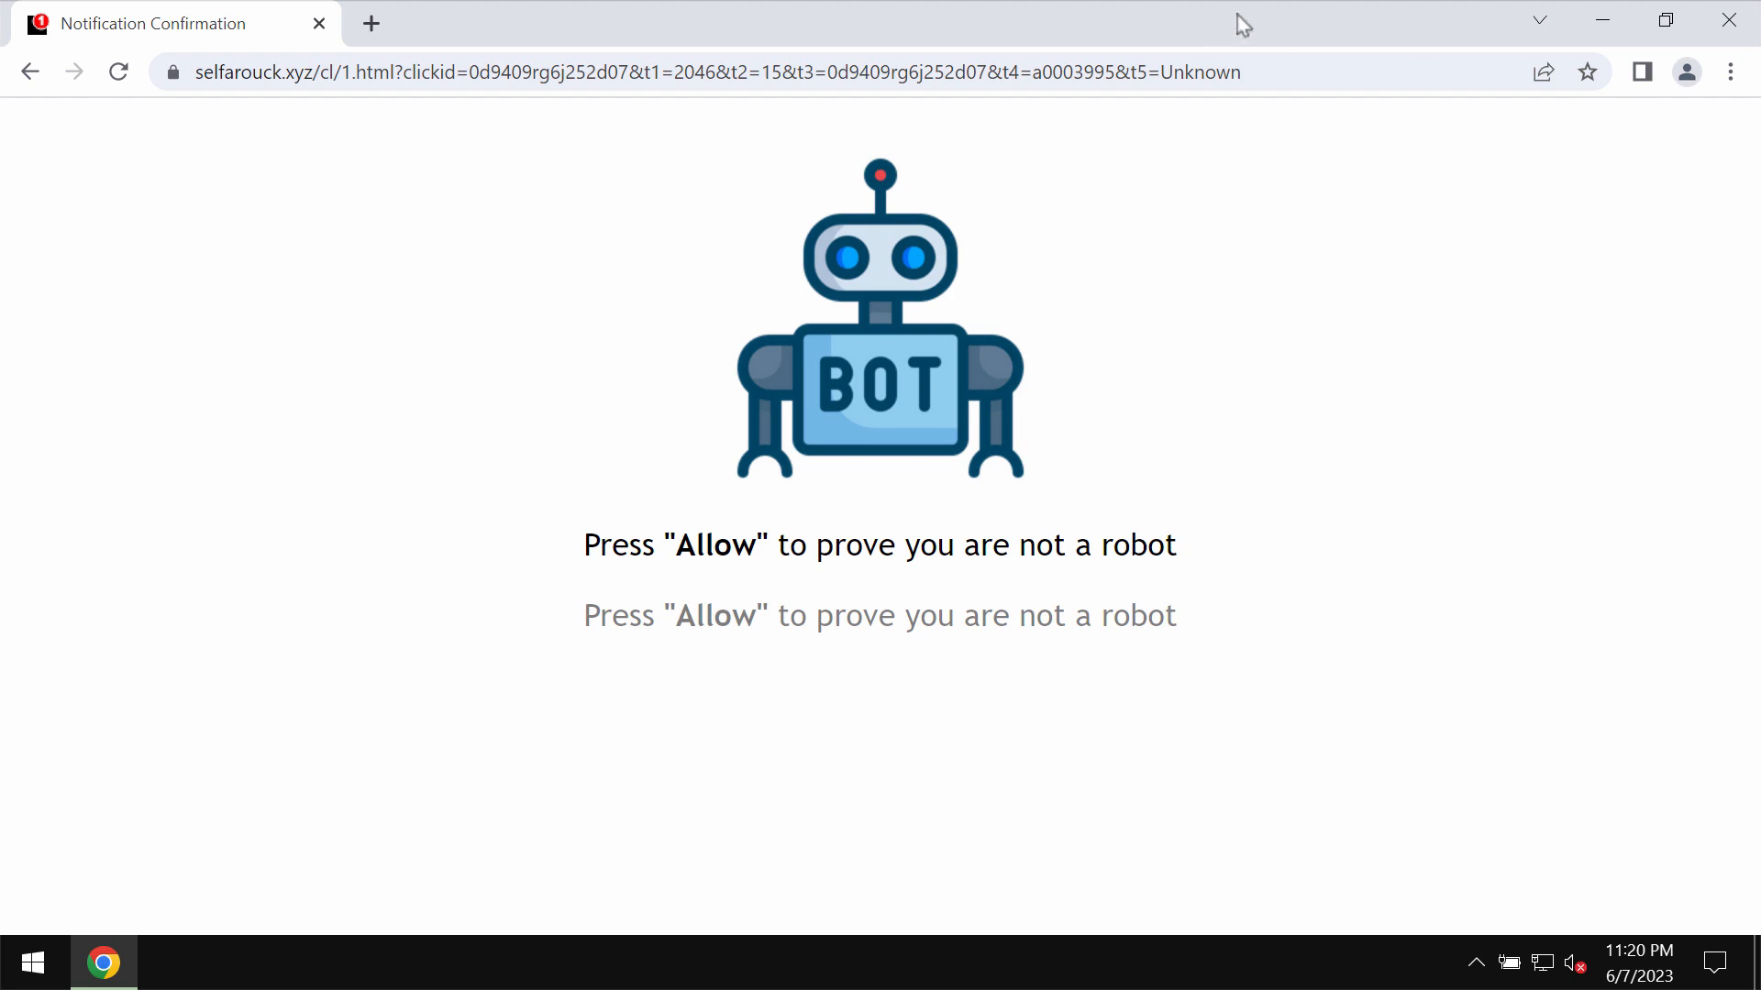
- Go to Privacy and security > Site settings > Notifications and scroll the allowed sites
left_click(1730, 72)
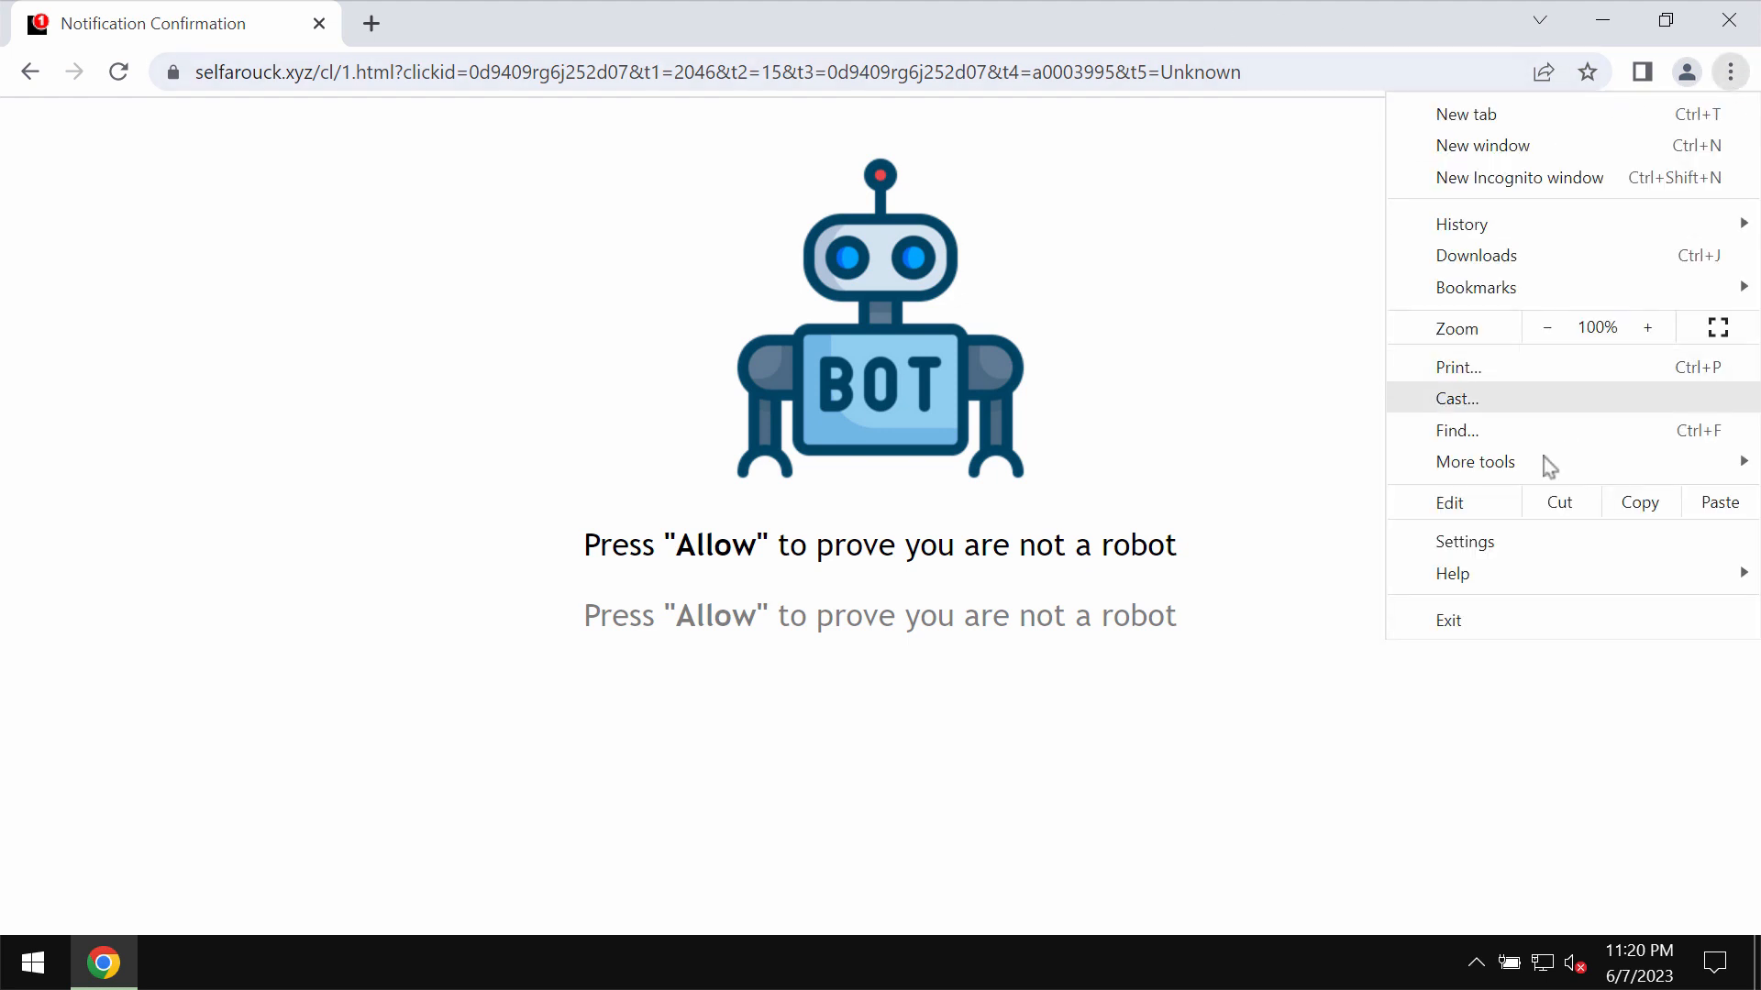
left_click(1463, 541)
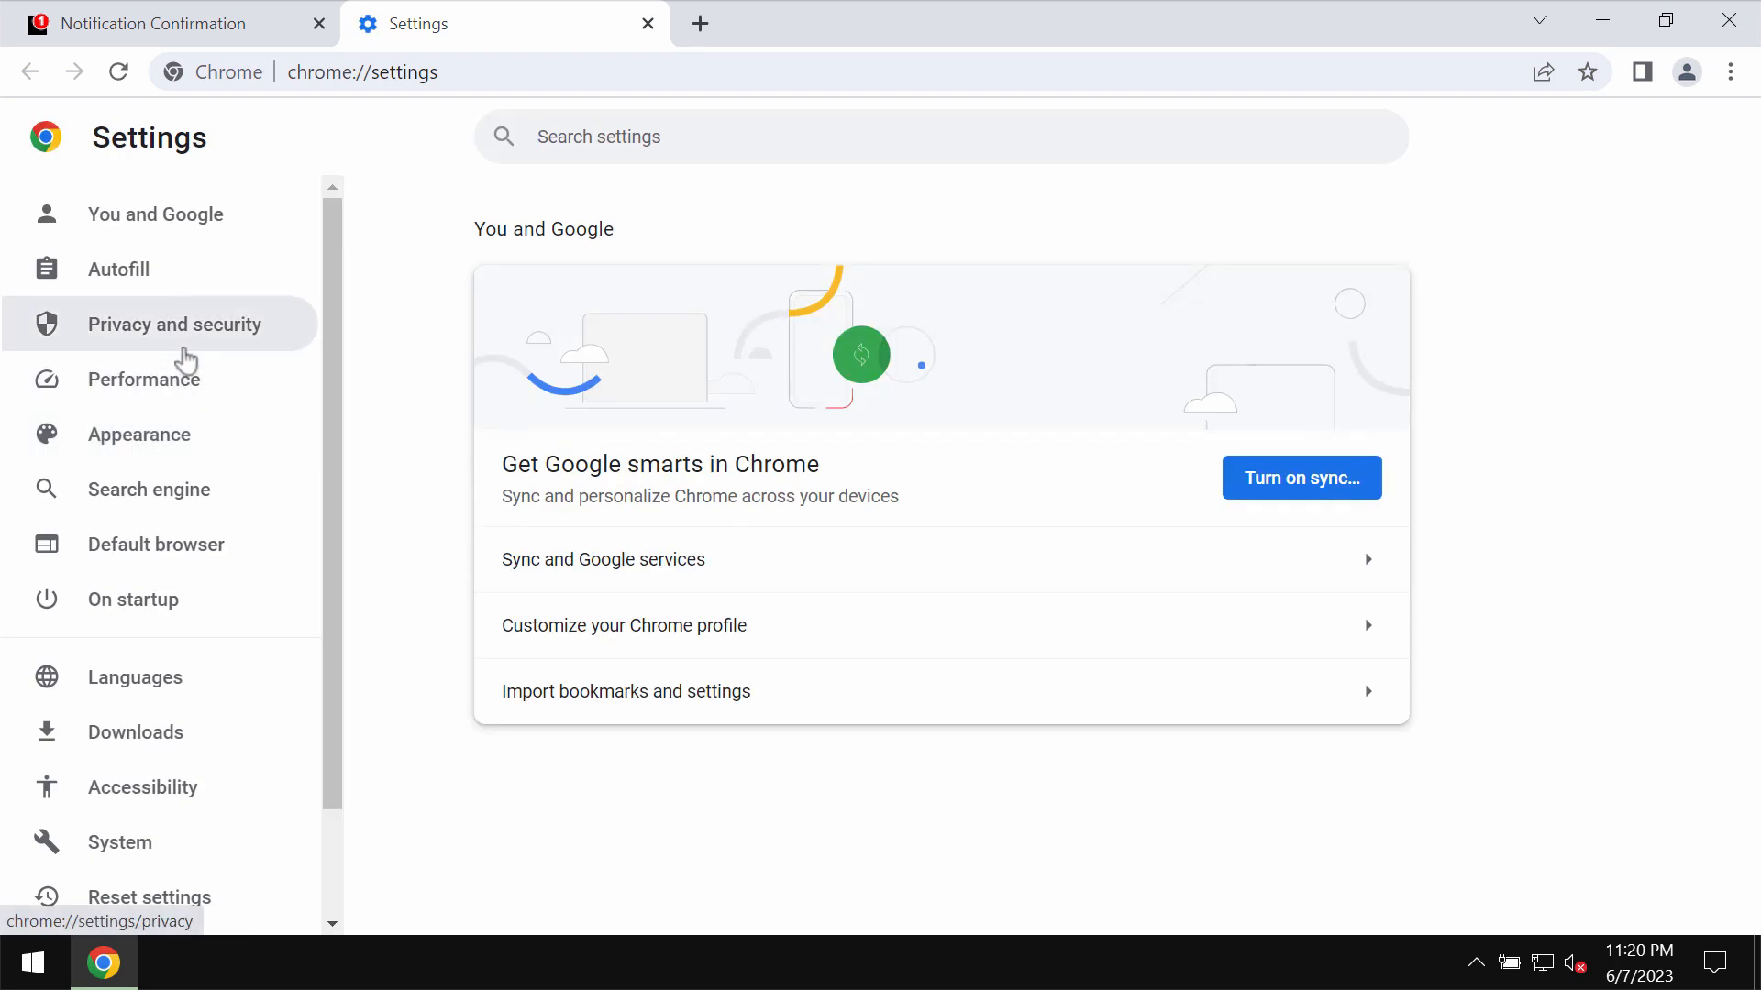
left_click(174, 324)
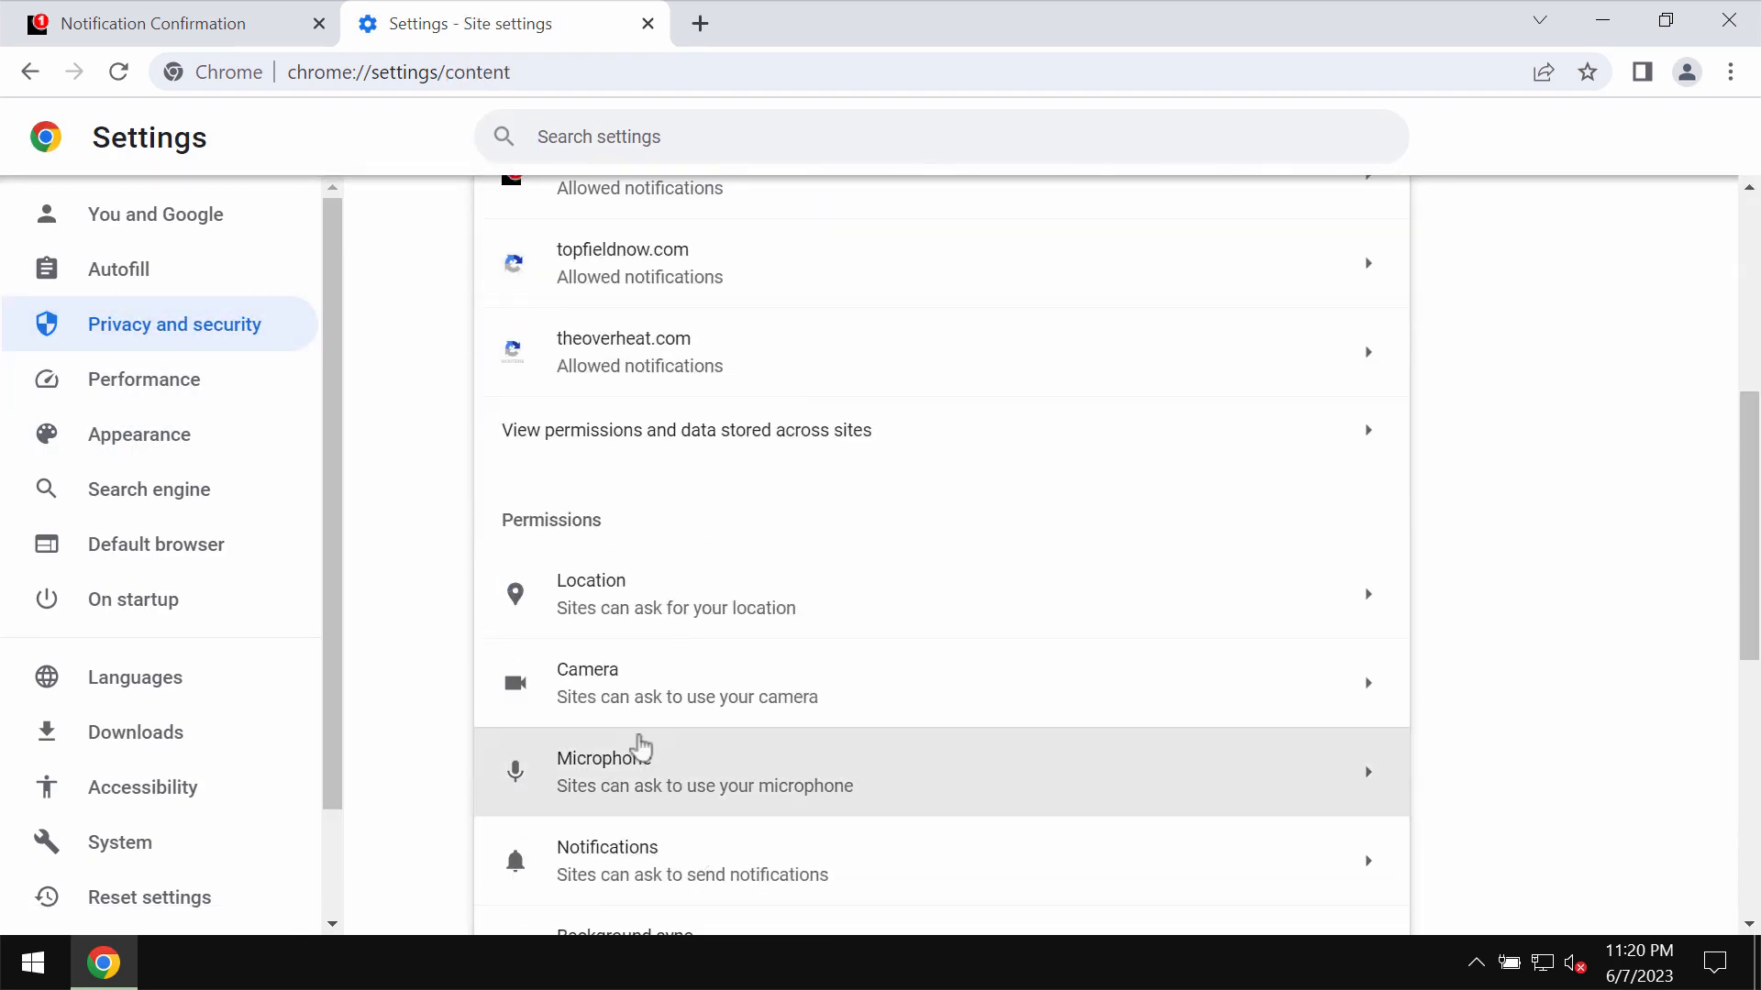
left_click(606, 860)
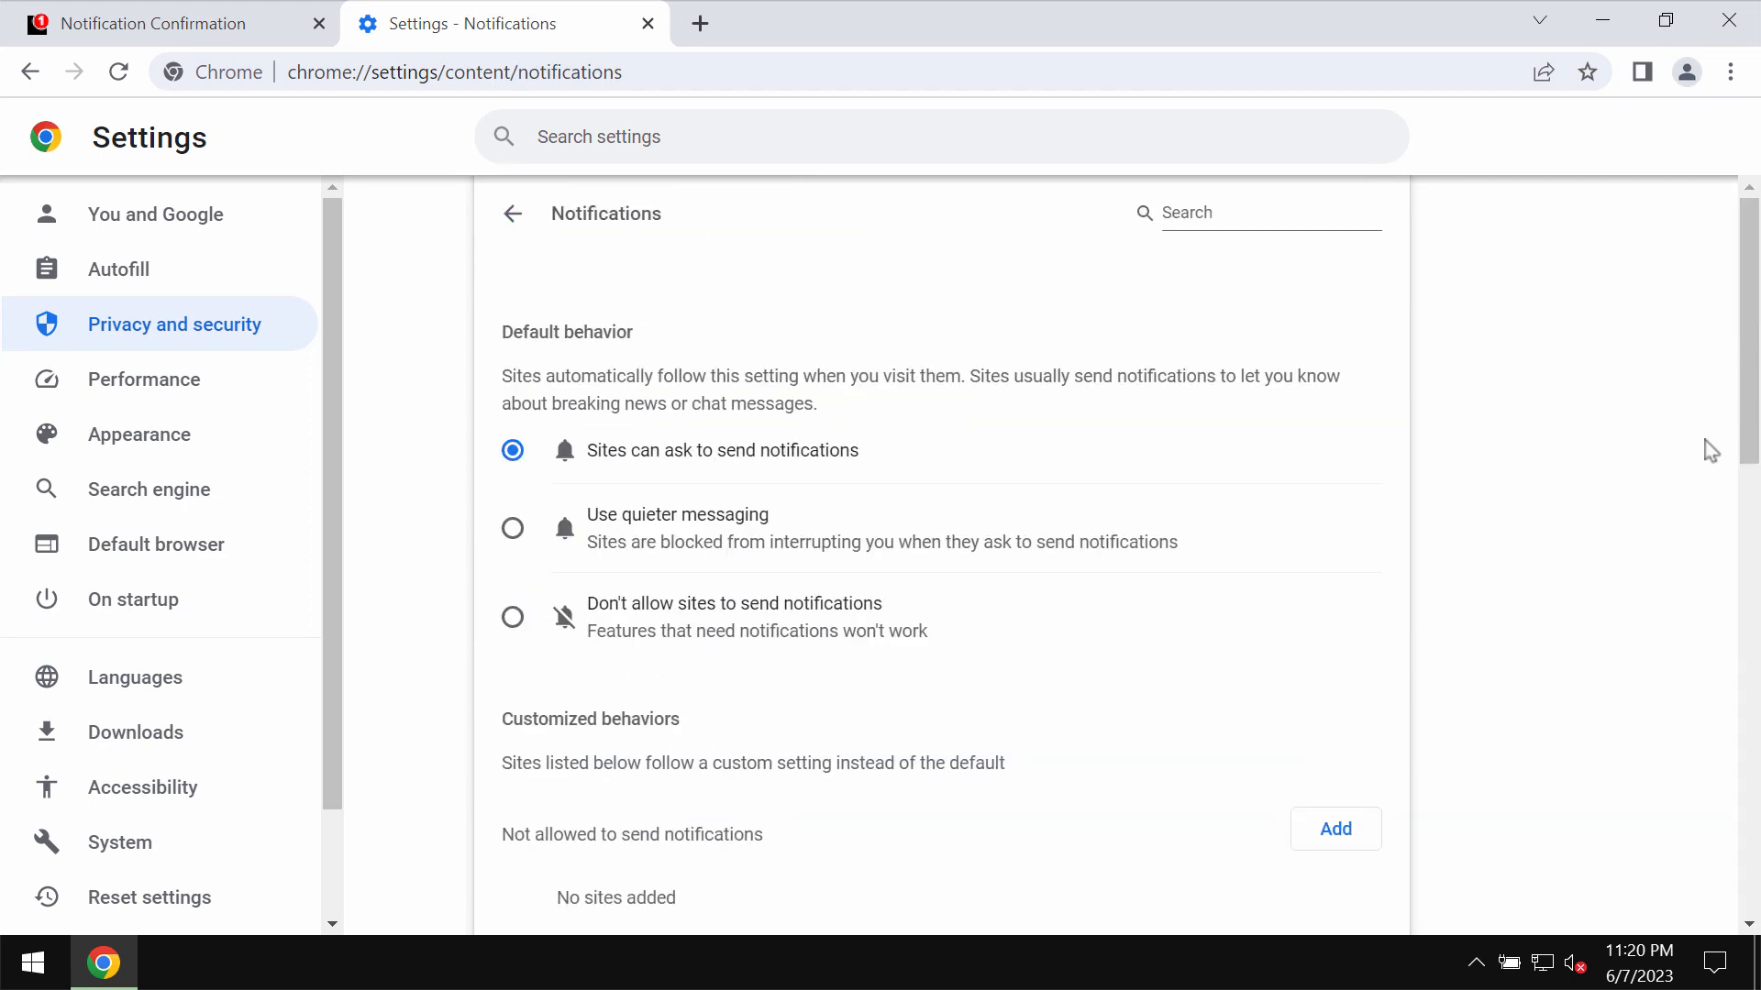
scroll("down", 3)
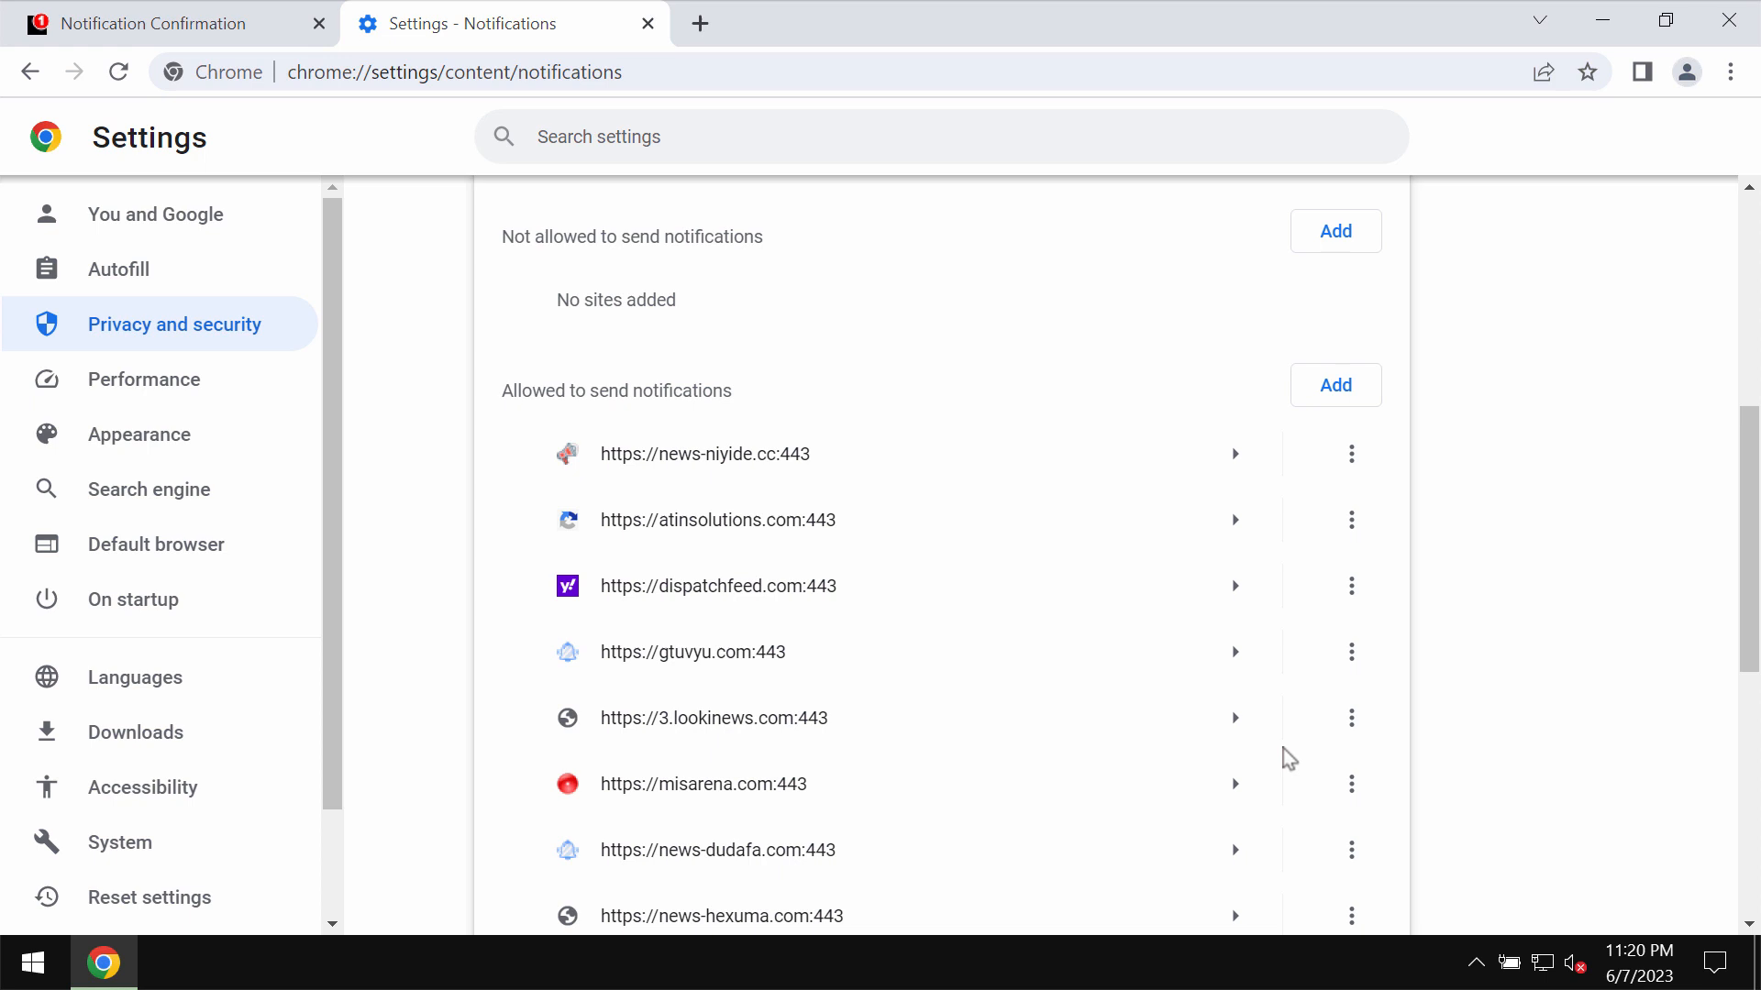
scroll("down", 3)
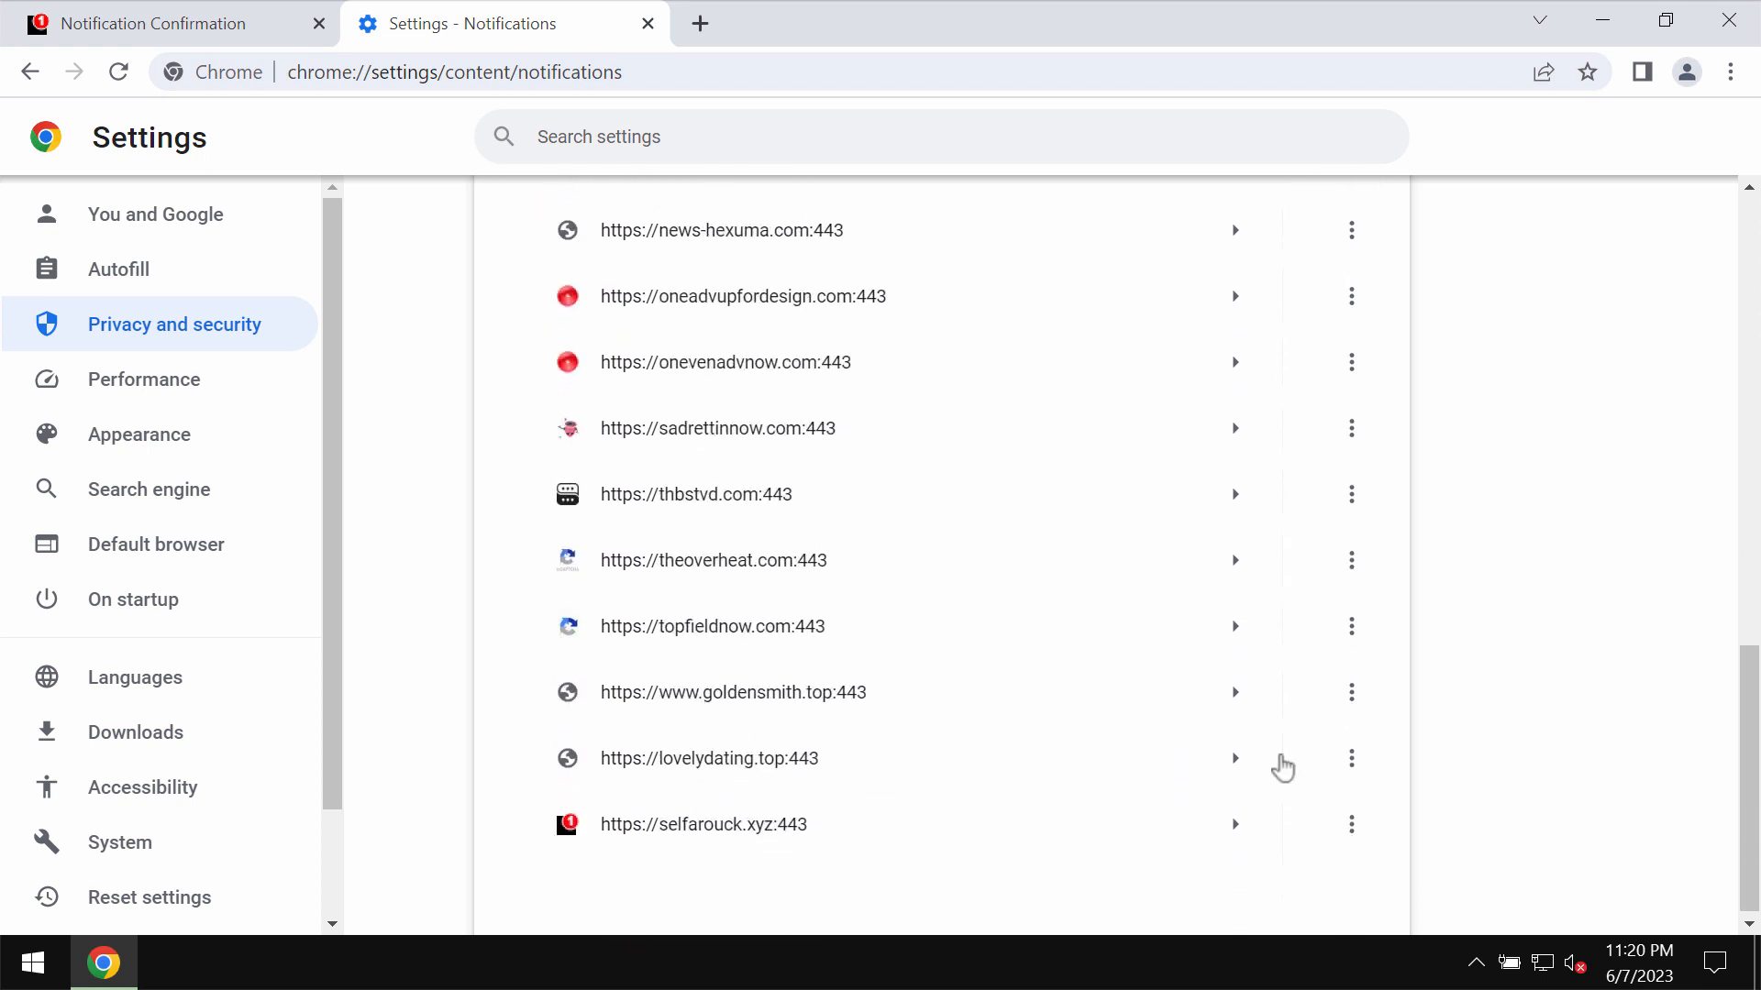
- Remove junk sites such as selfarouck.xyz, goldensmith.top and news-niyide.cc from allowed notifications
left_click(1350, 689)
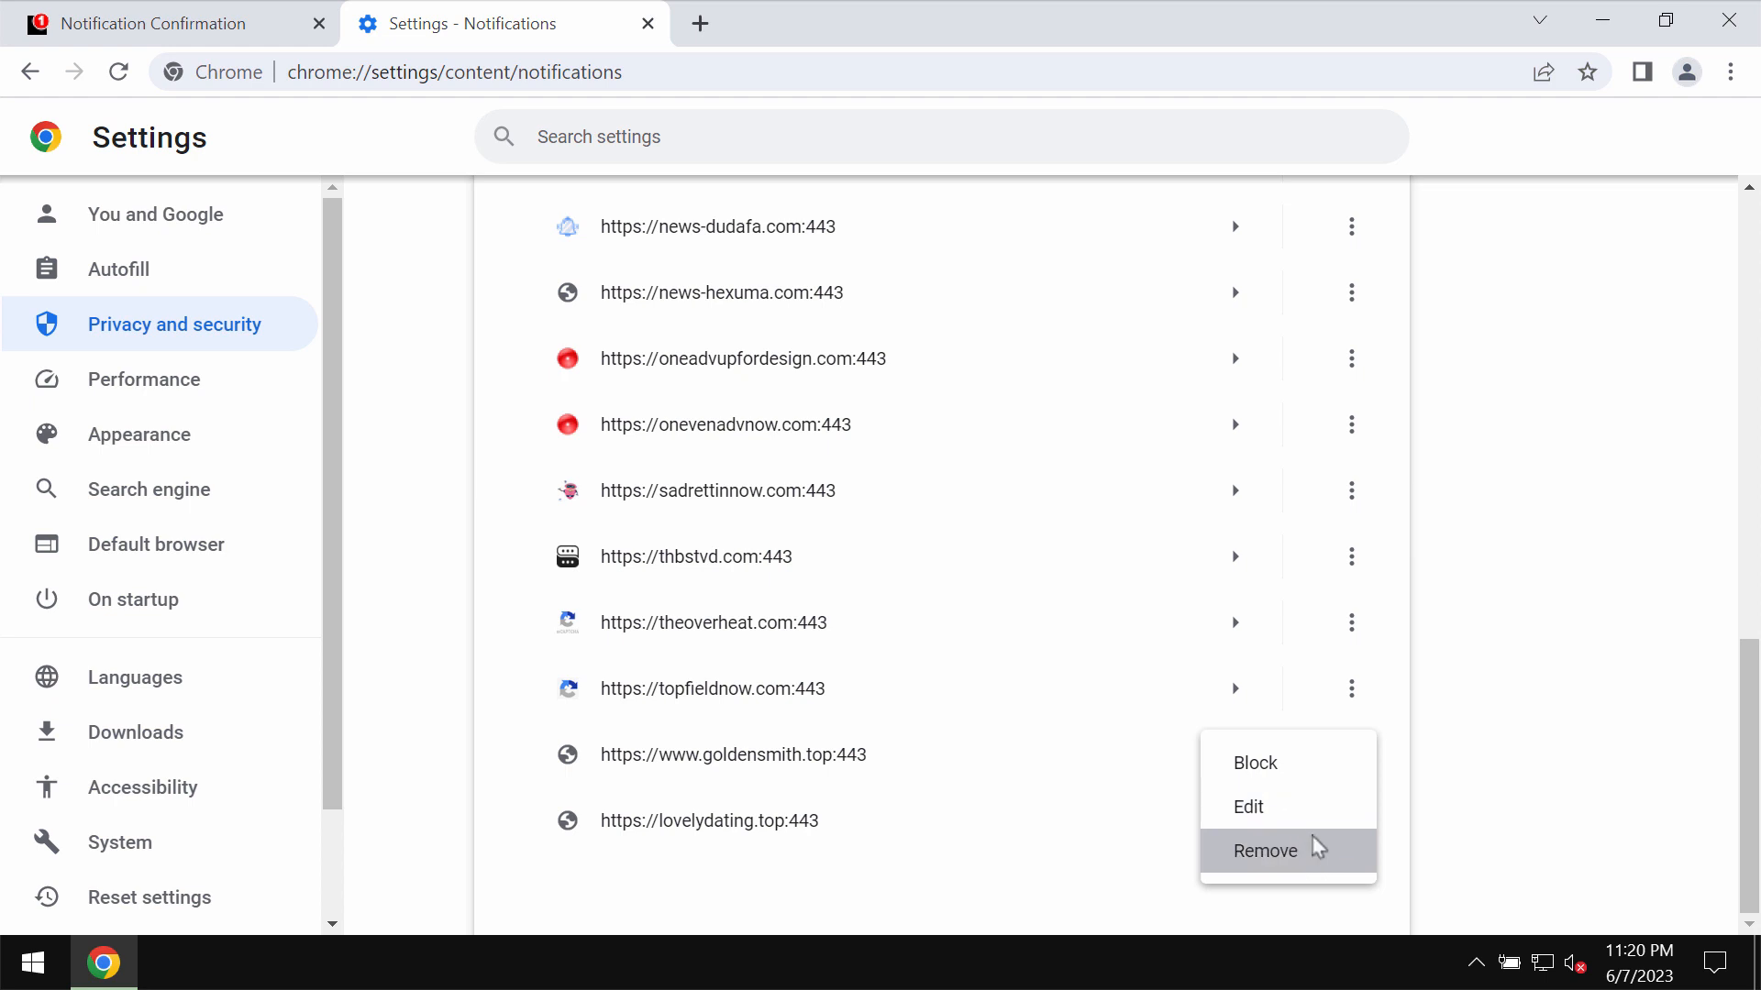
left_click(1266, 850)
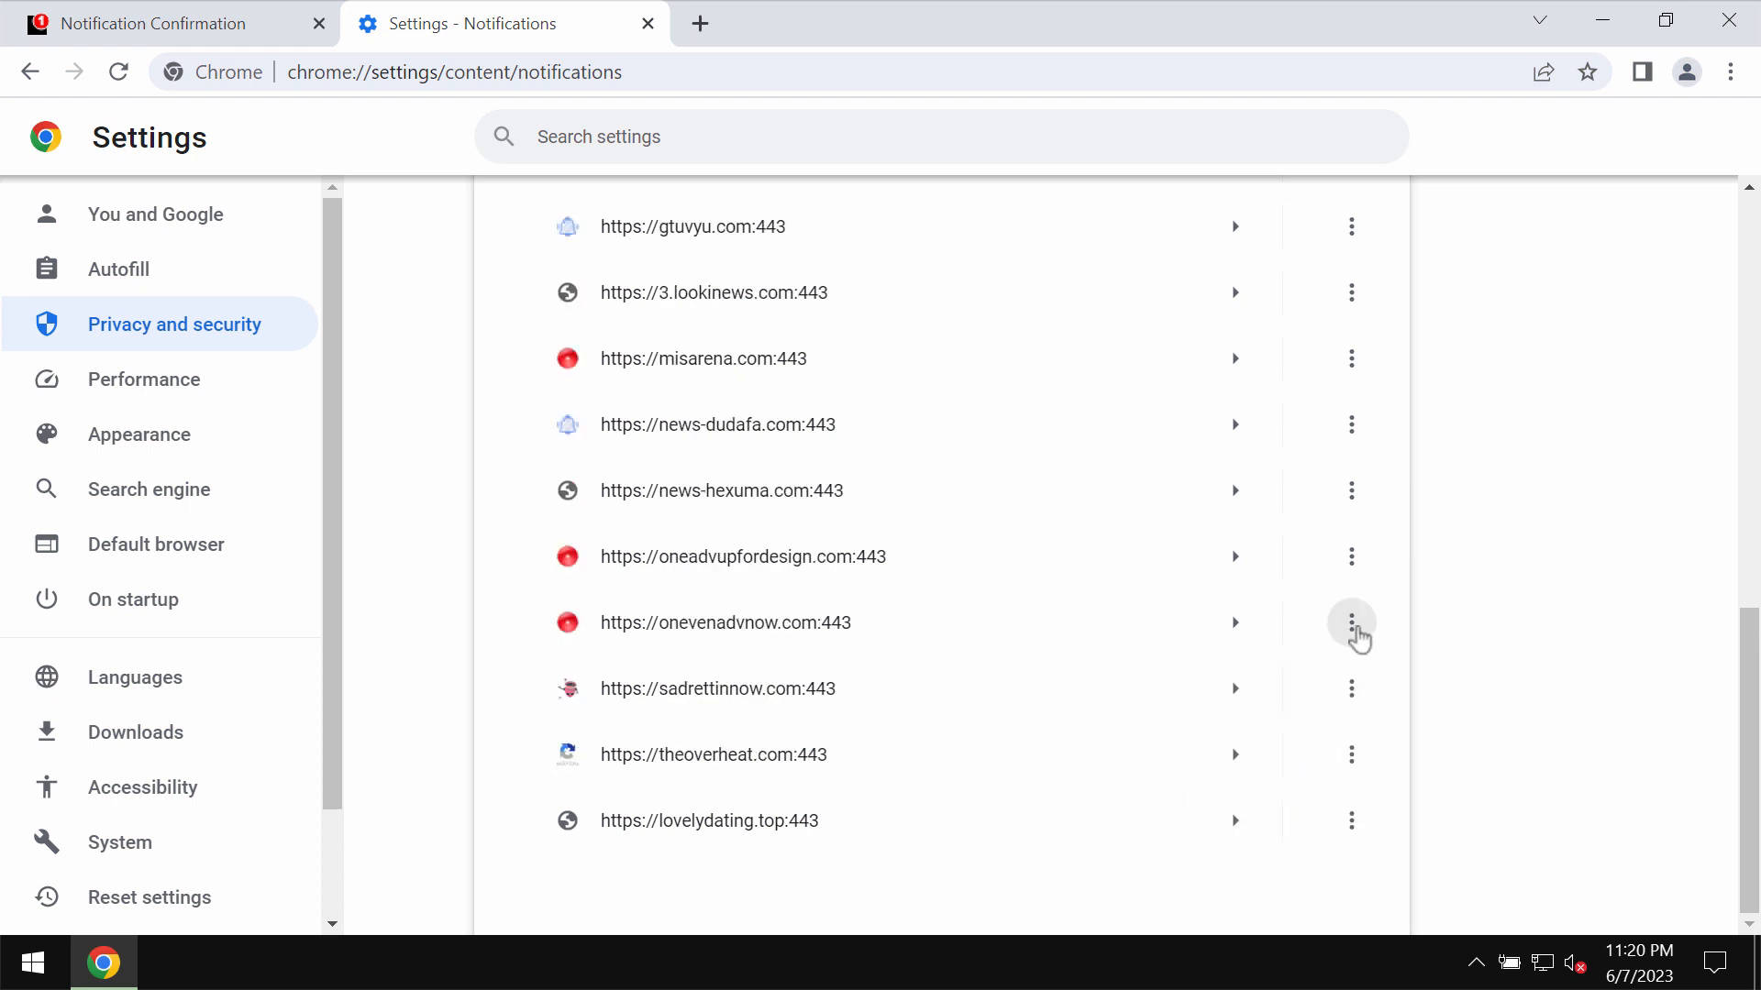
left_click(1352, 622)
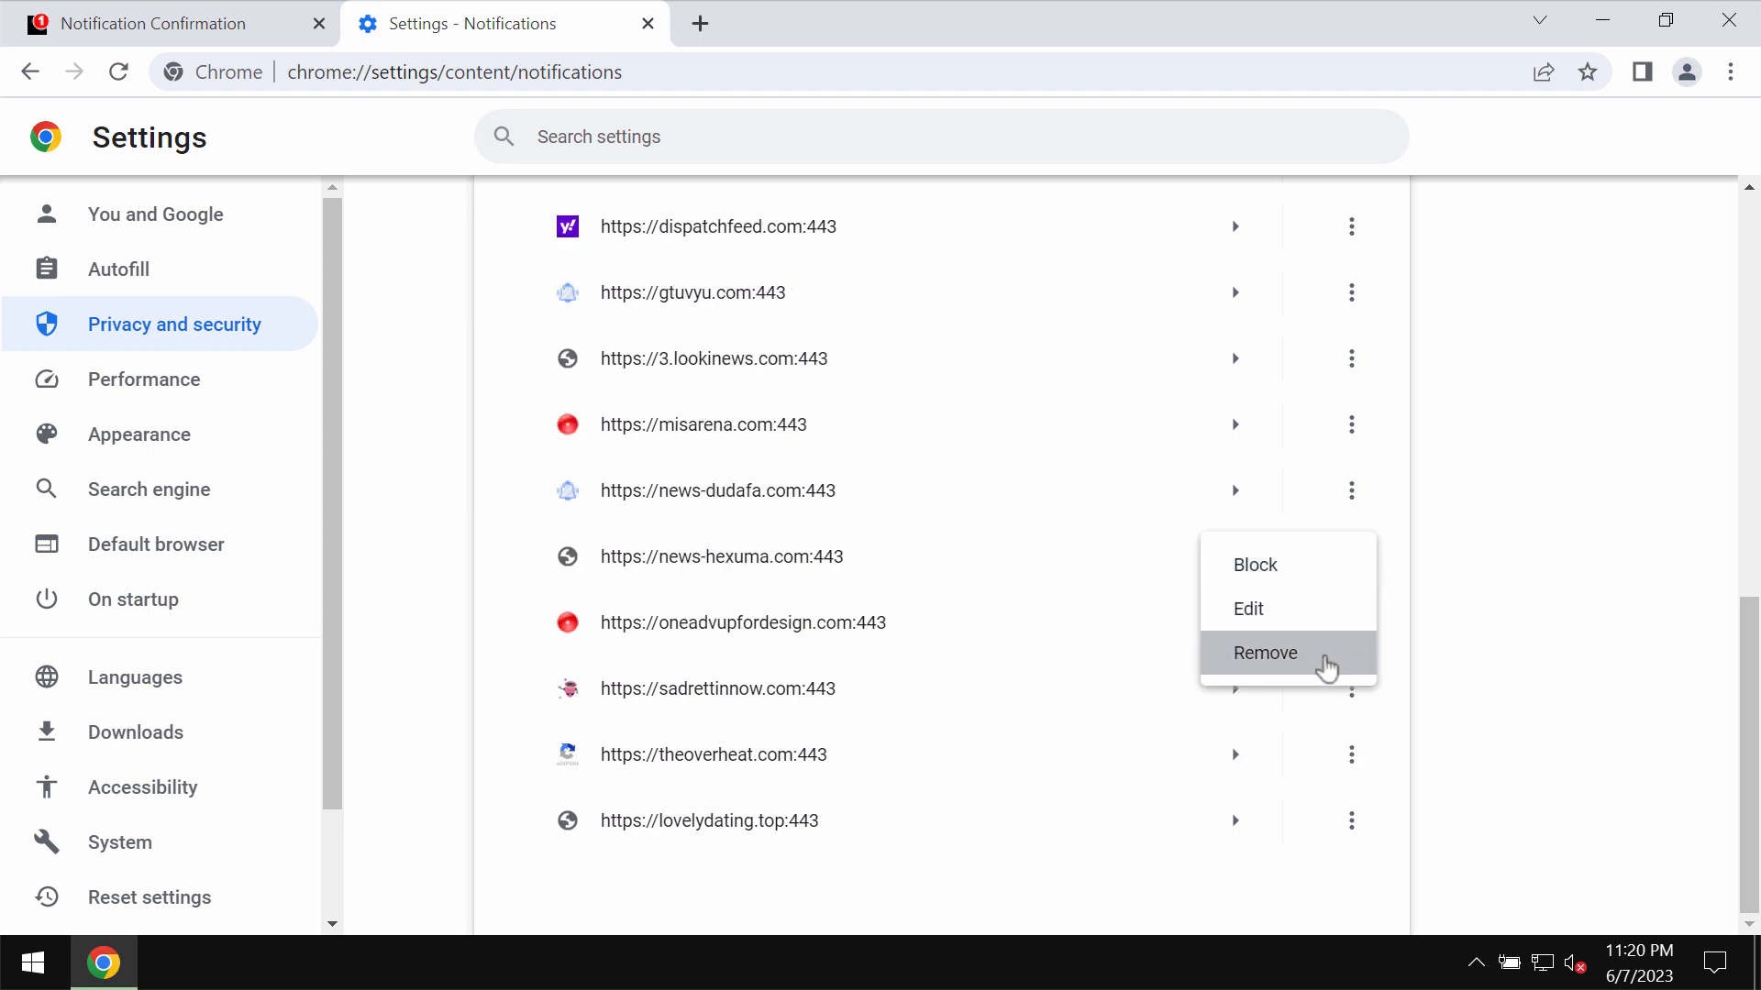
left_click(1264, 652)
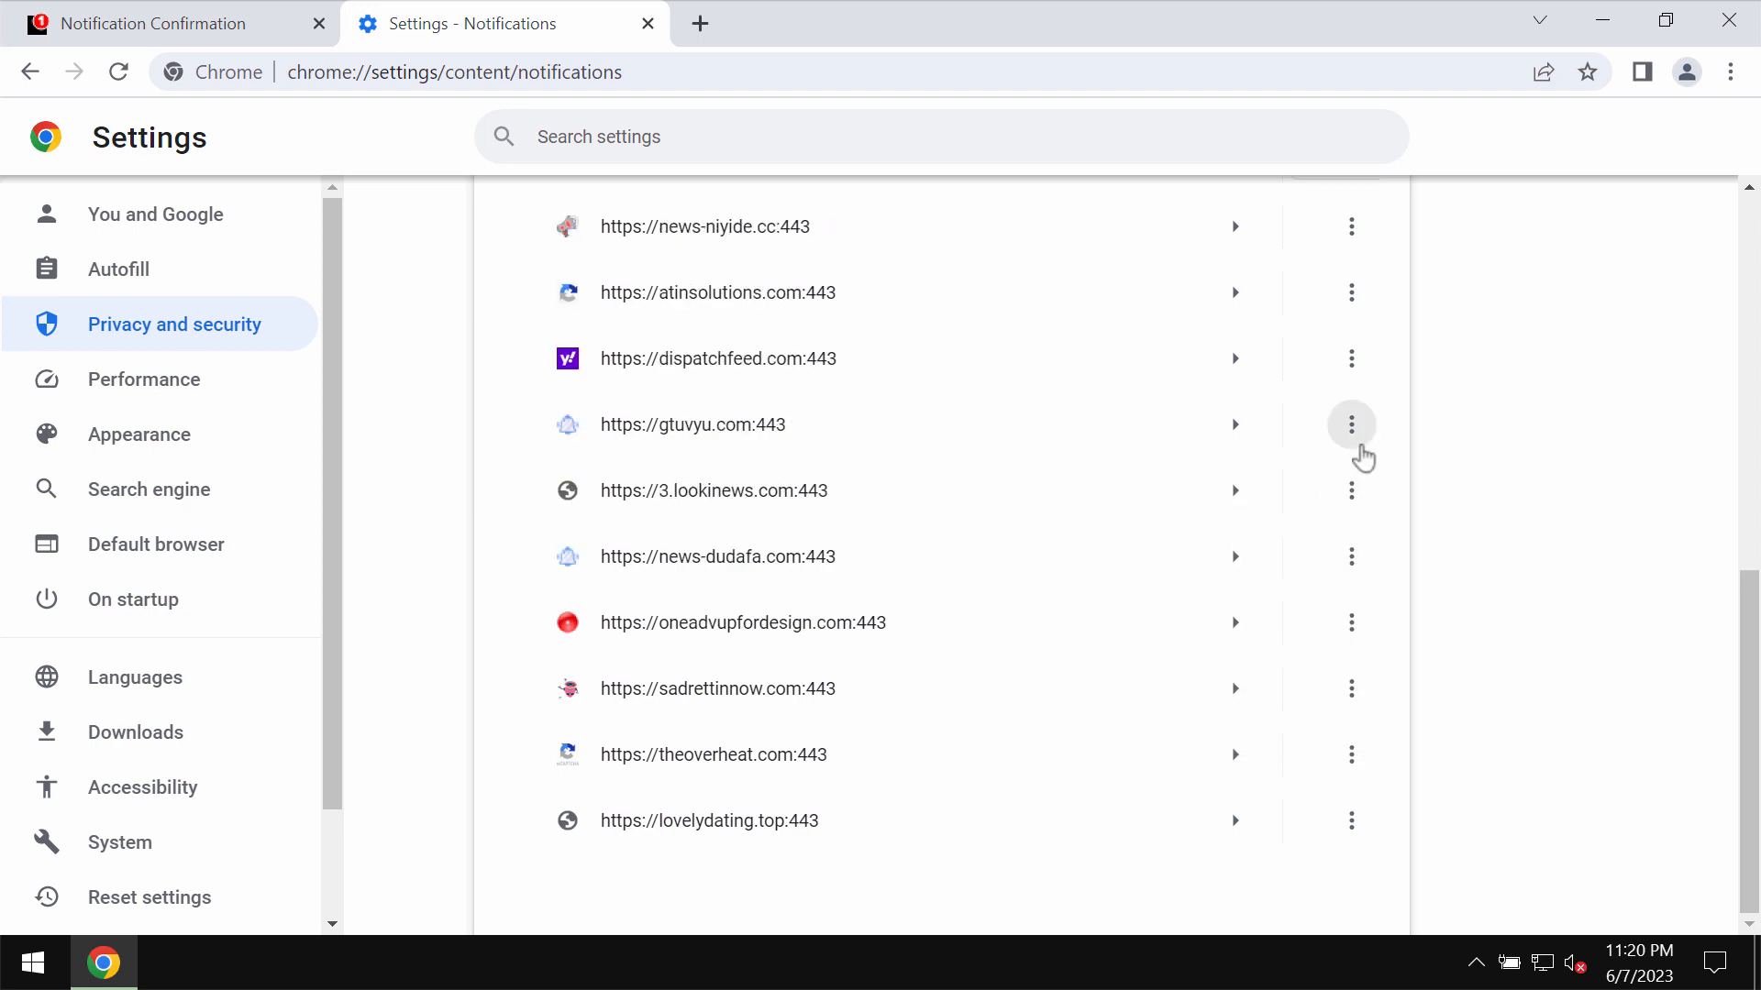
scroll("up", 3)
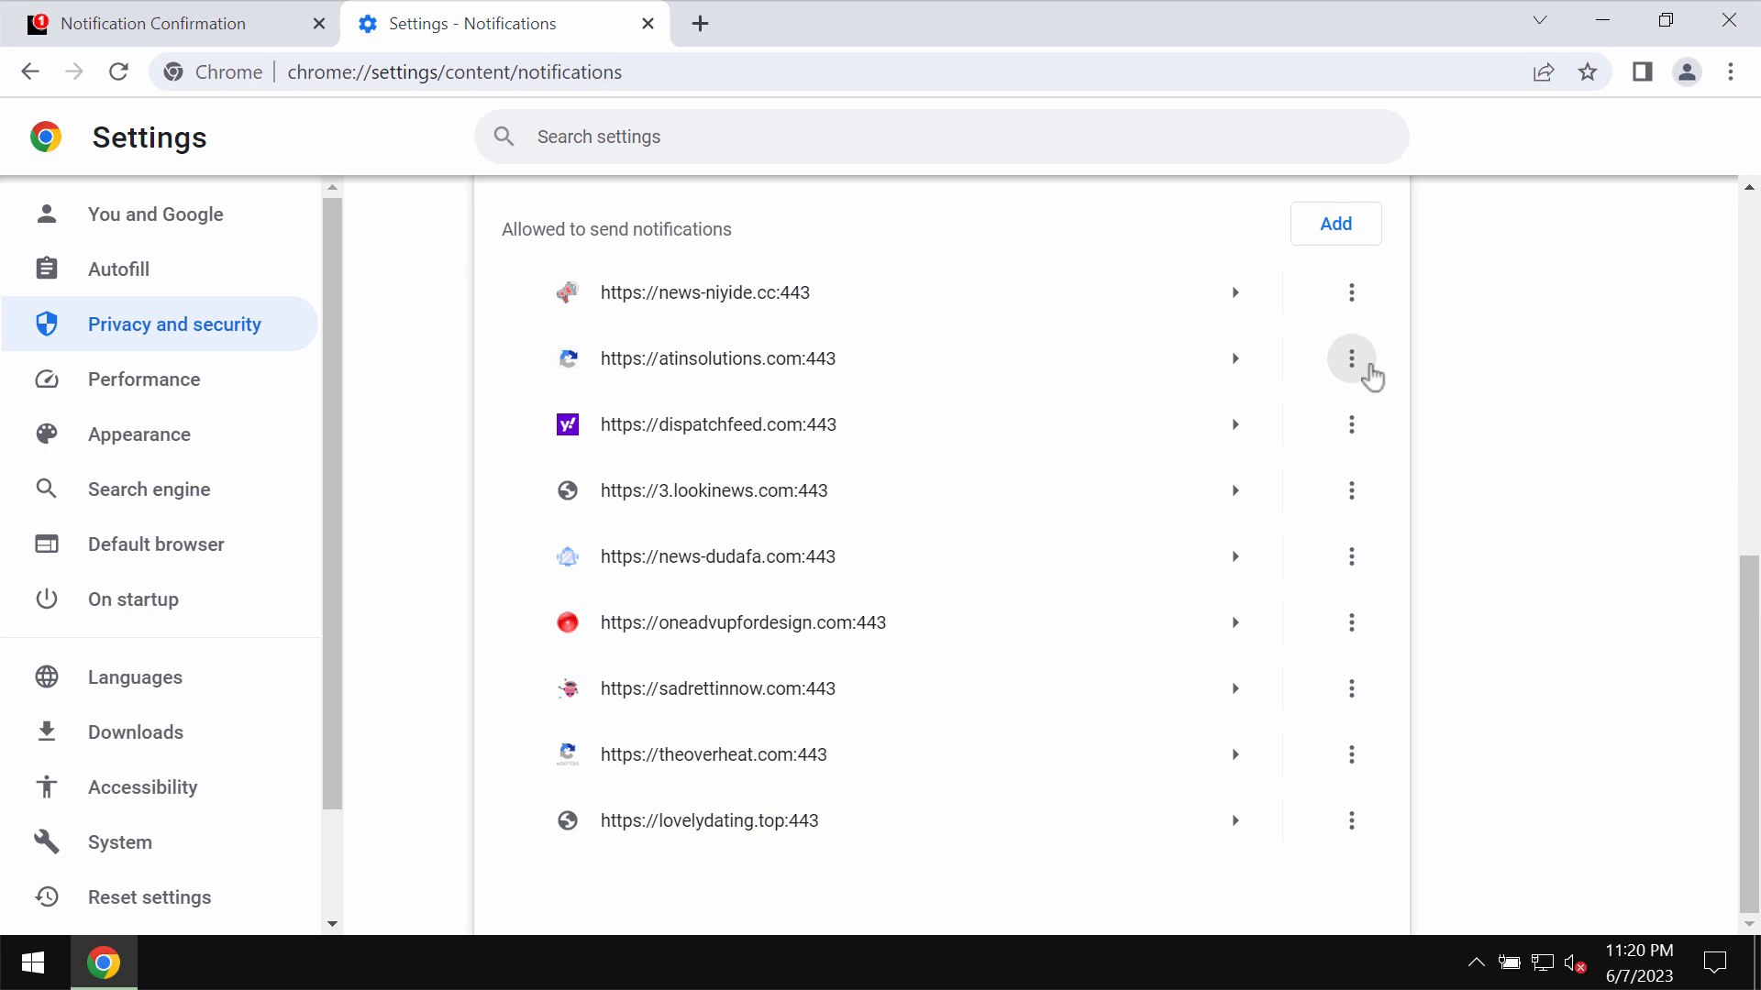
left_click(1351, 358)
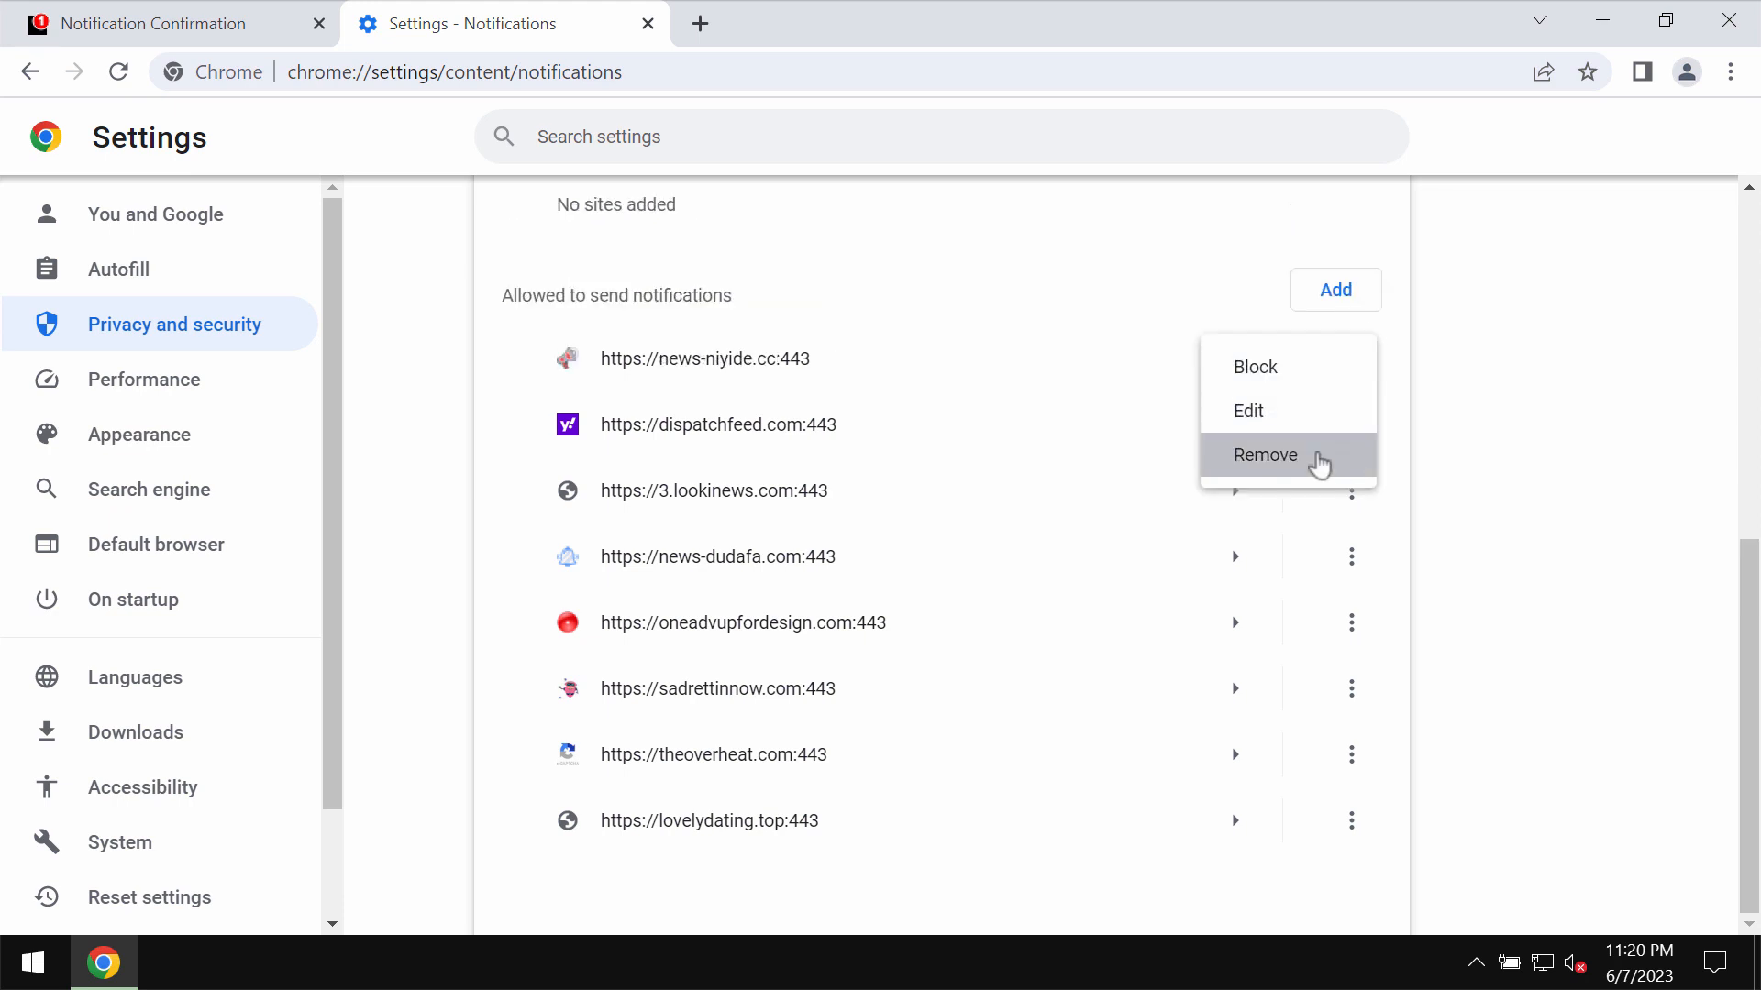
left_click(1264, 455)
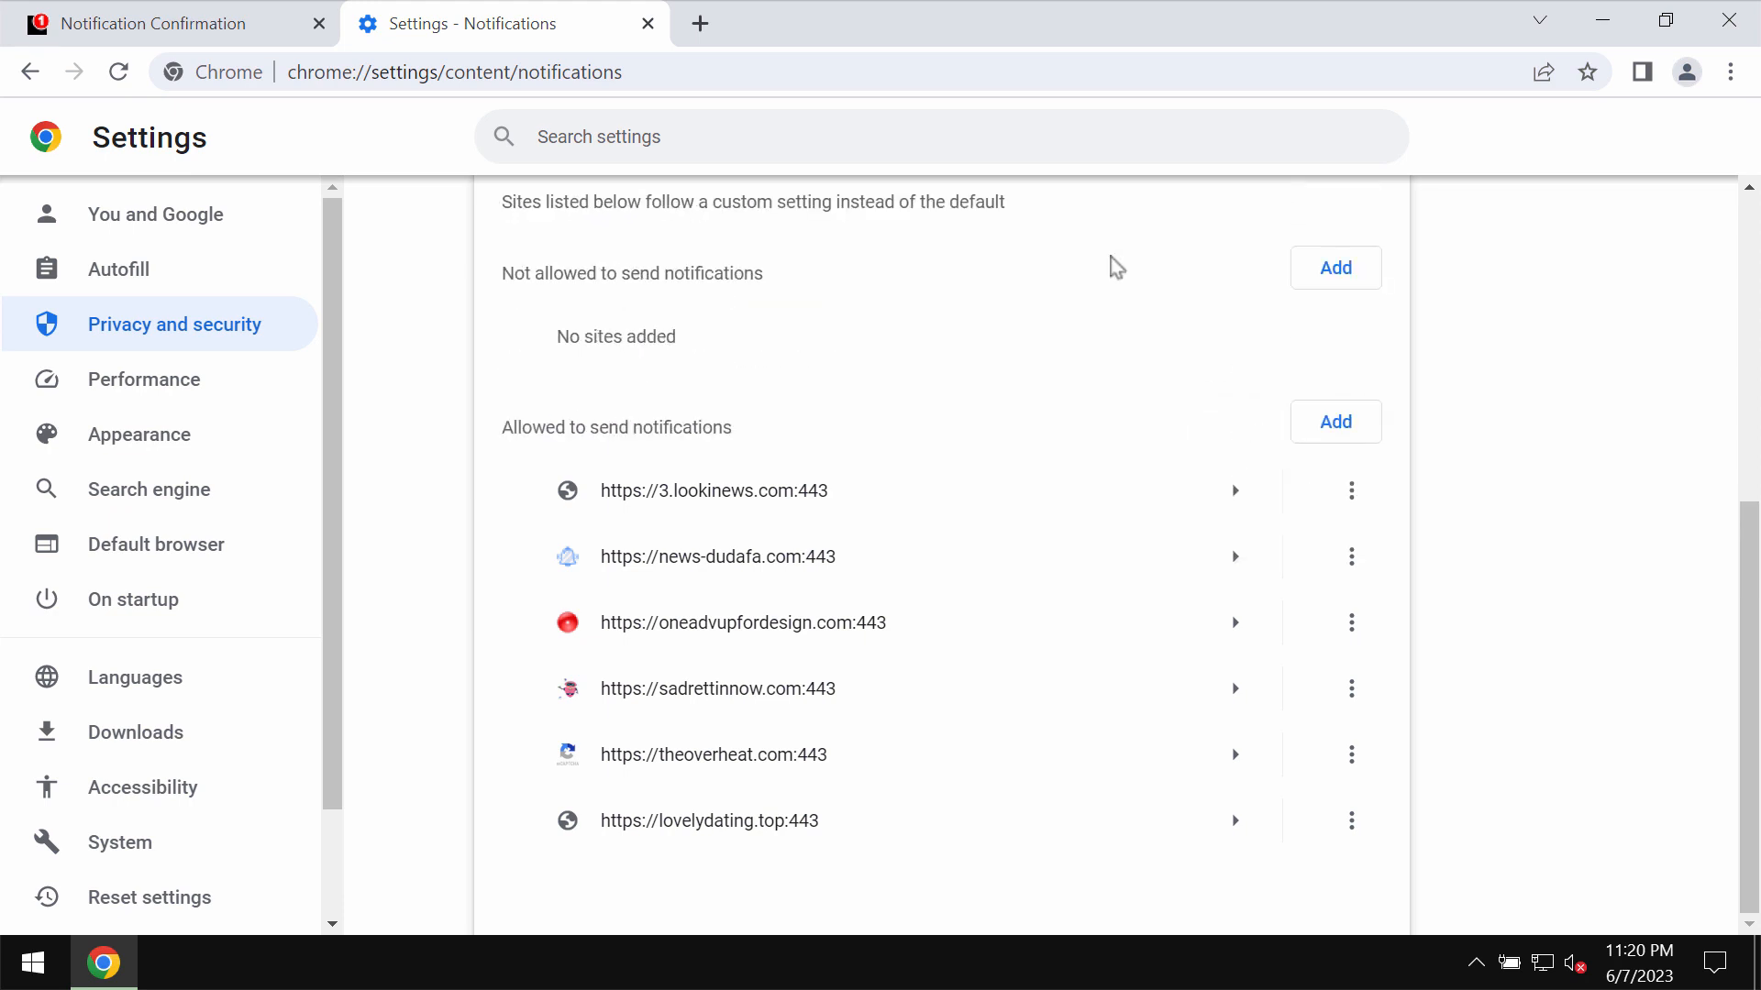
- Load combocleaner.com in the address bar
type("combocleaner.com")
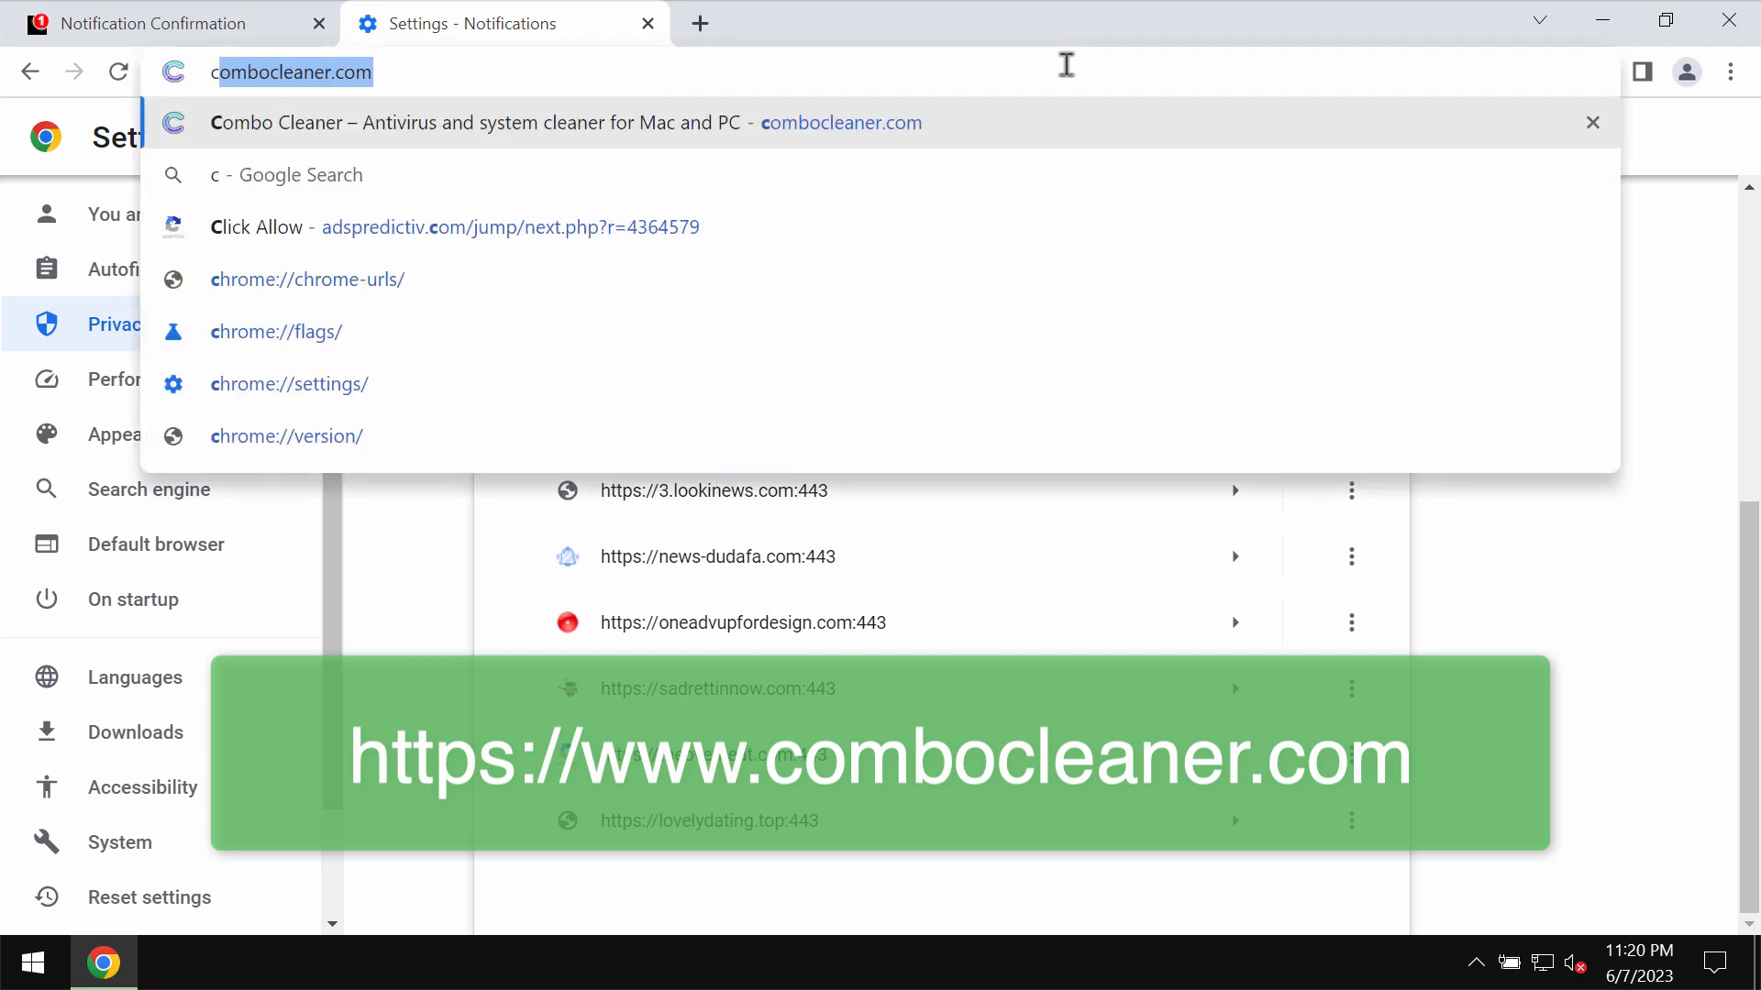
key("Enter")
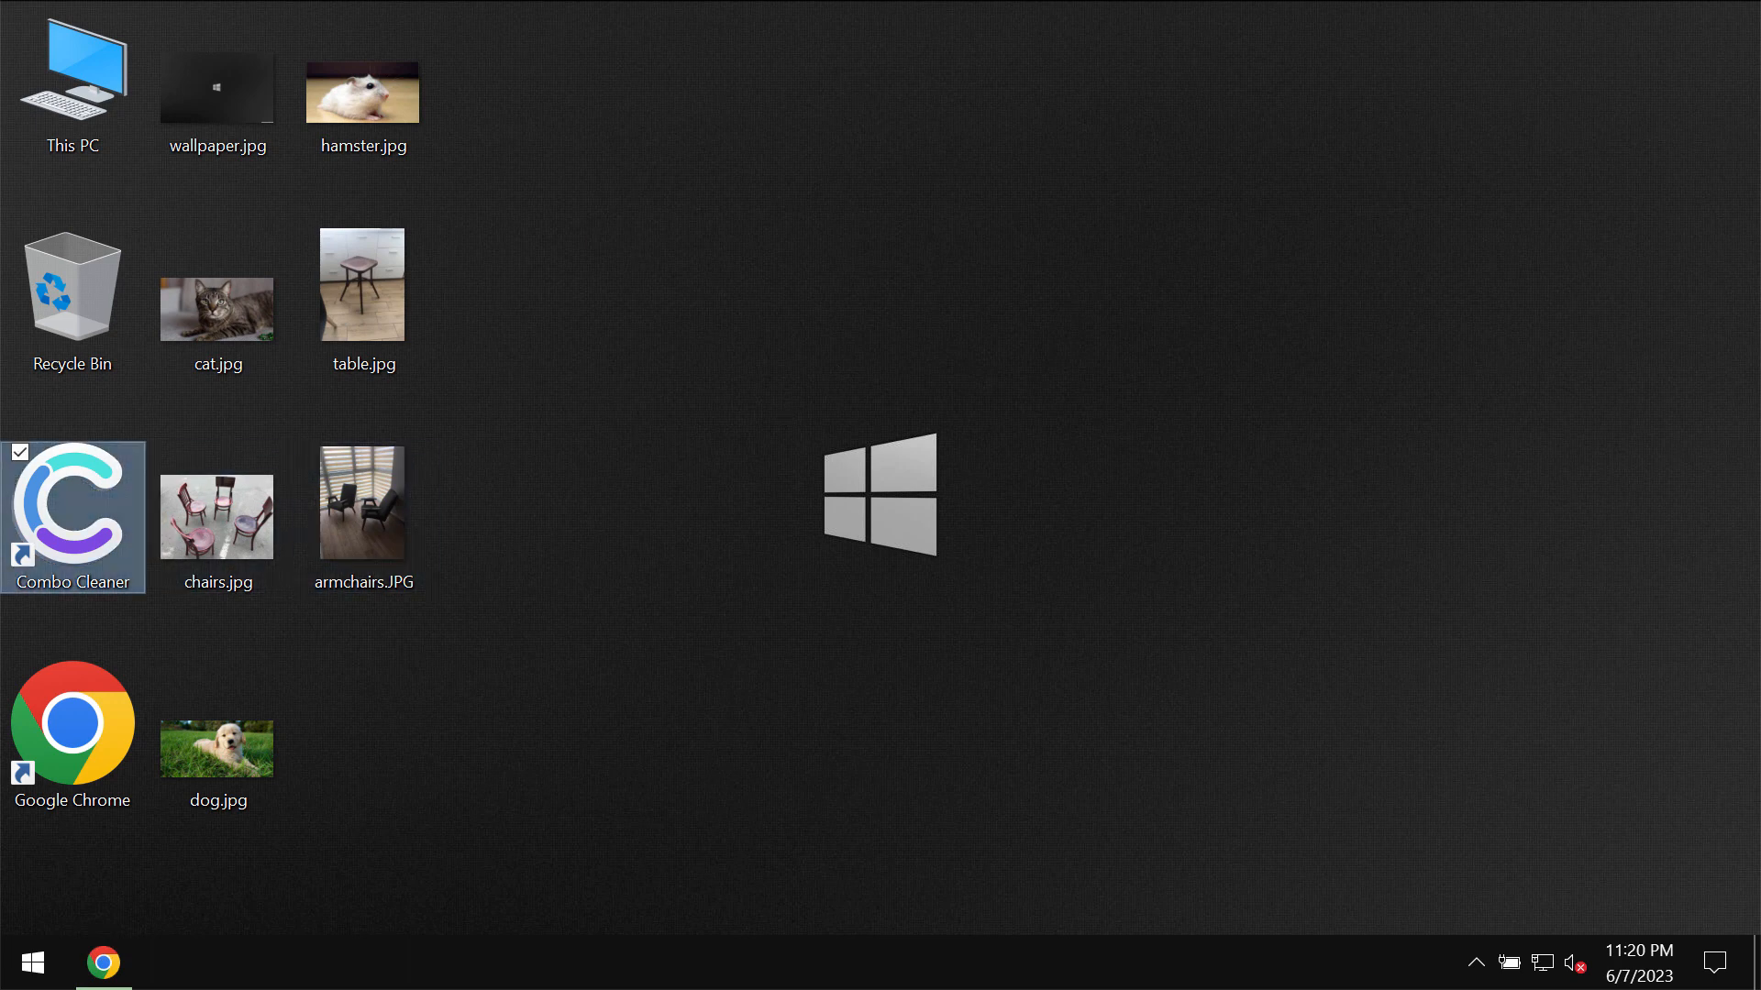
- Launch Combo Cleaner from its desktop shortcut
double_click(72, 516)
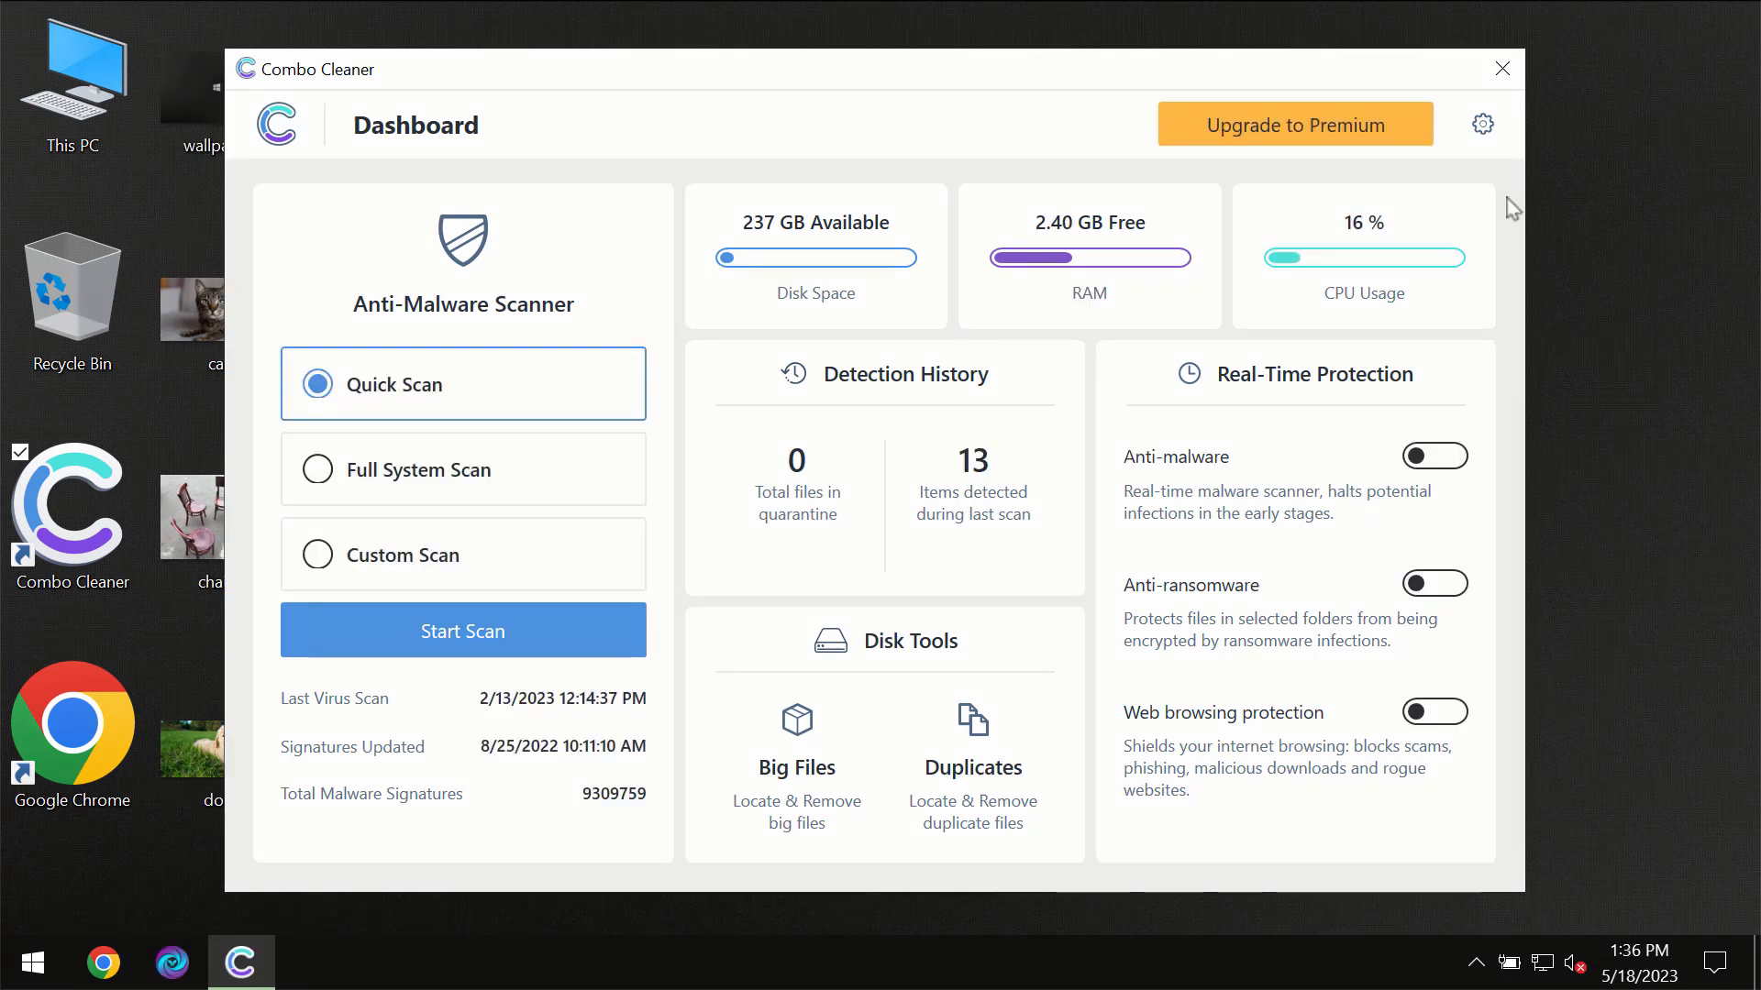
mouse_move(1490, 199)
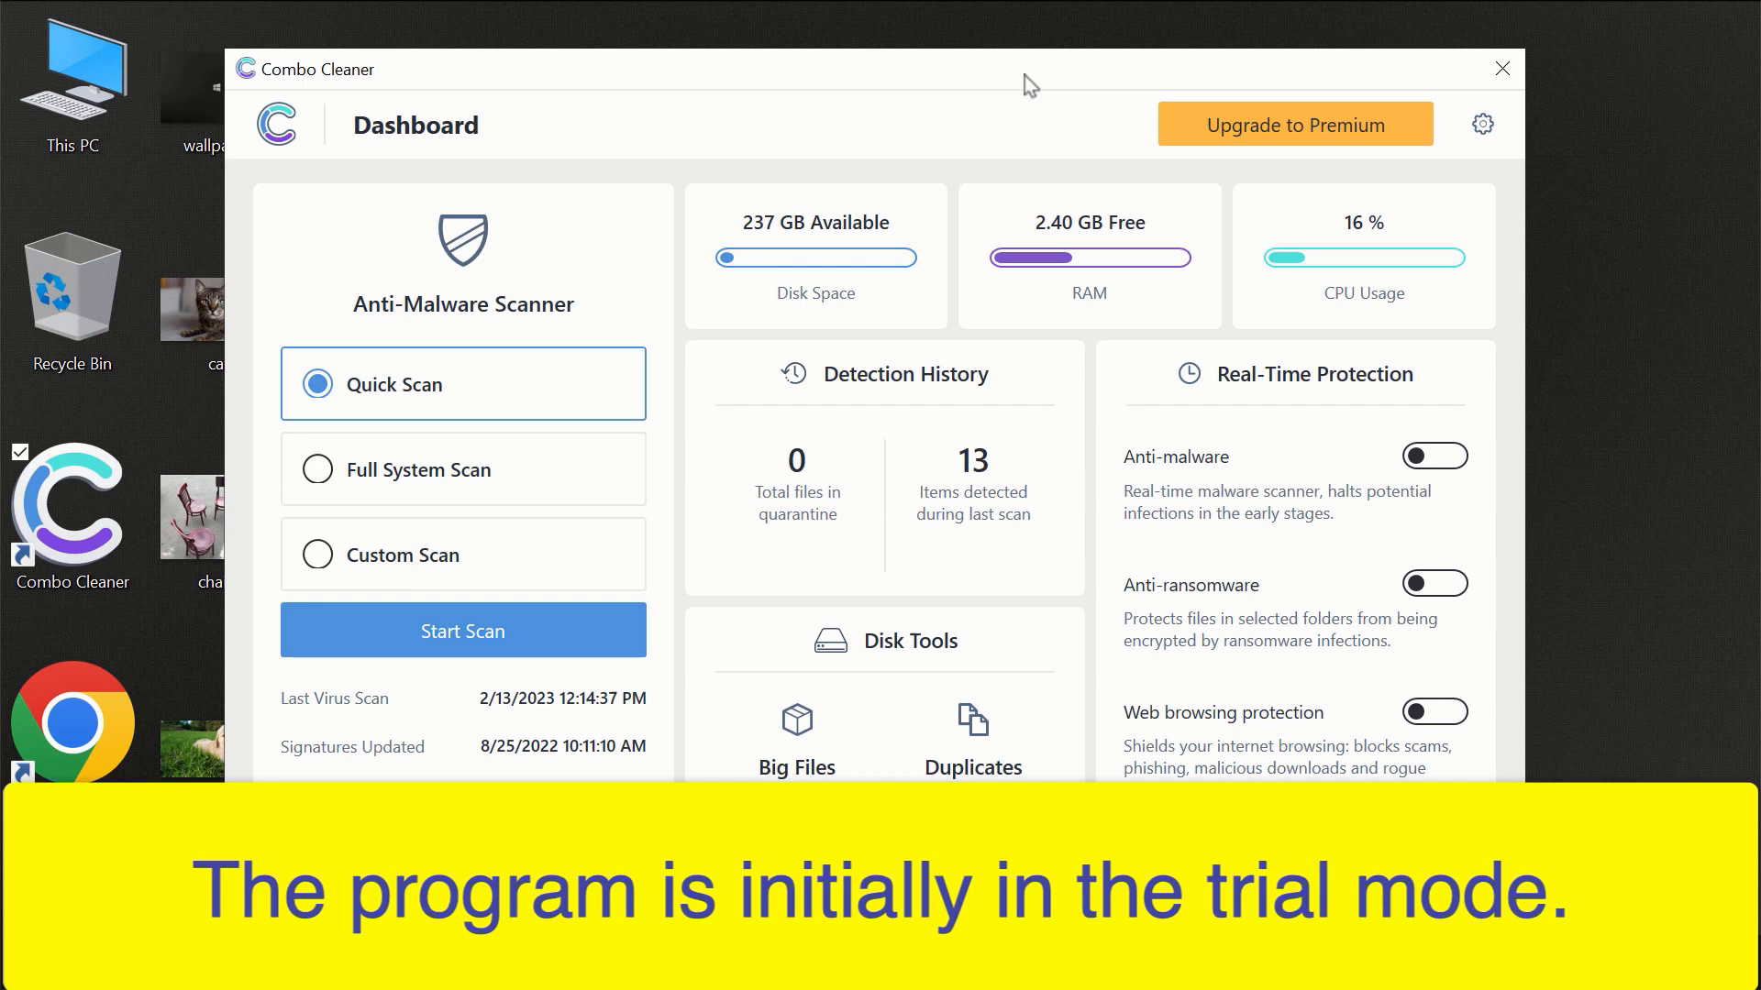
mouse_move(945, 81)
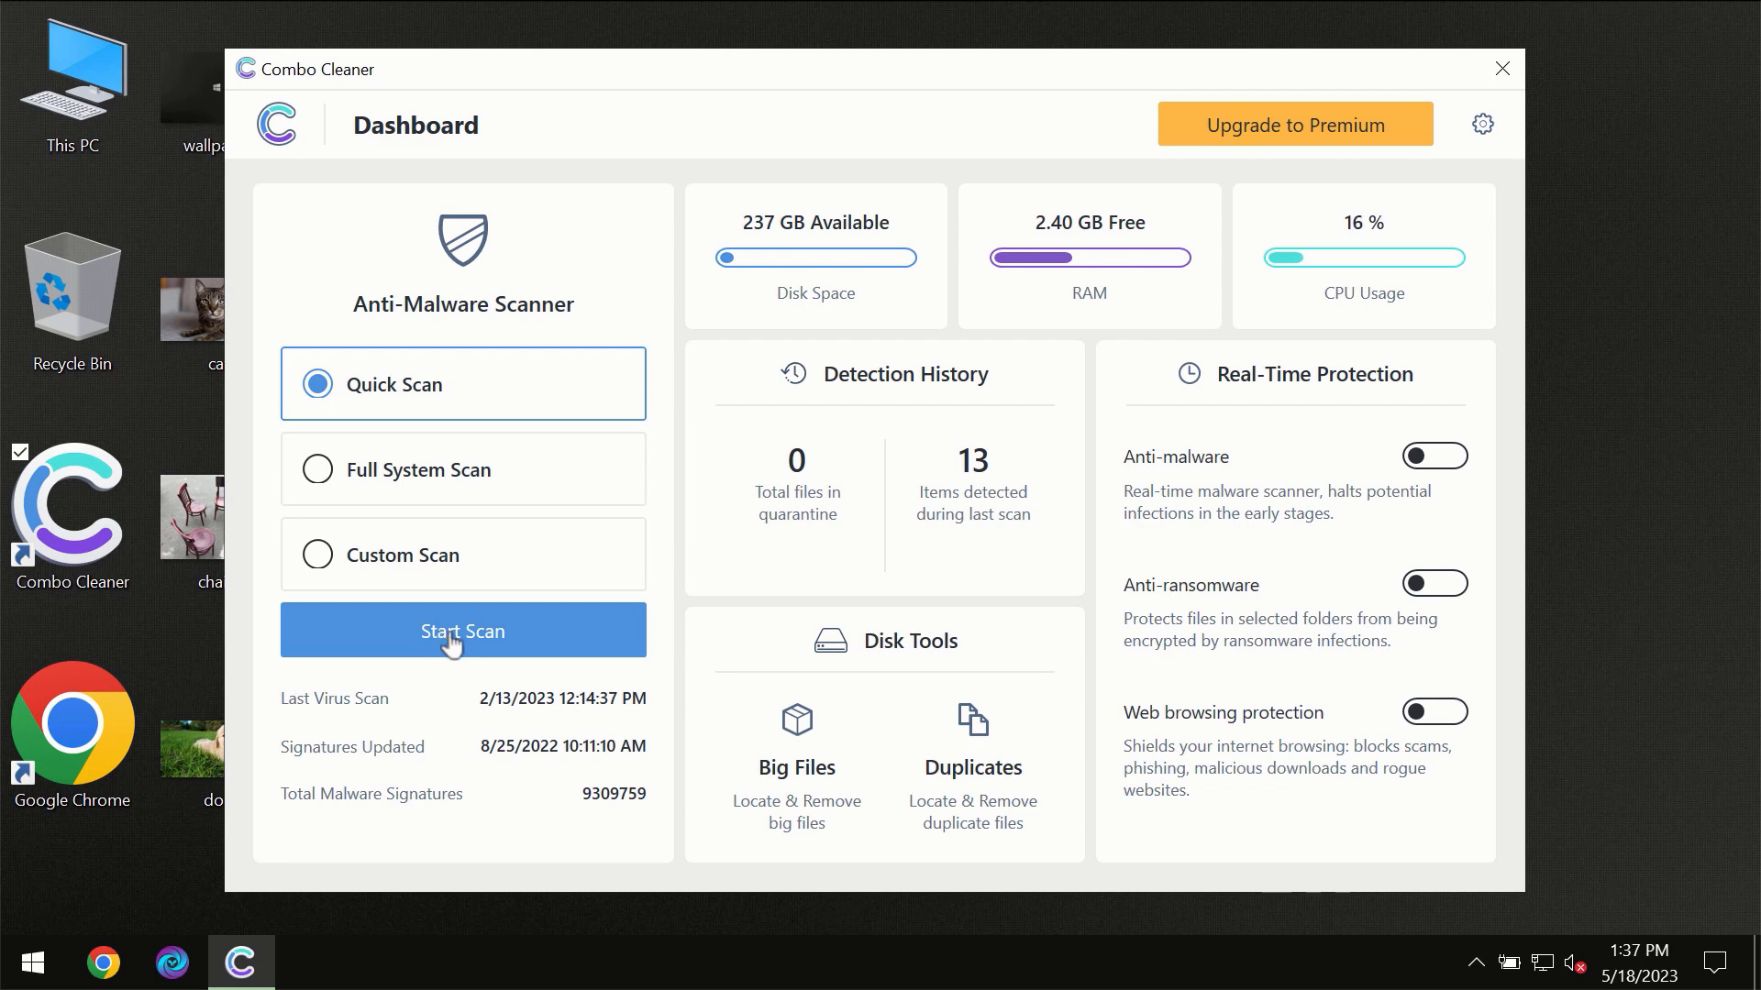
- Start a Quick Scan from the Combo Cleaner dashboard
left_click(462, 630)
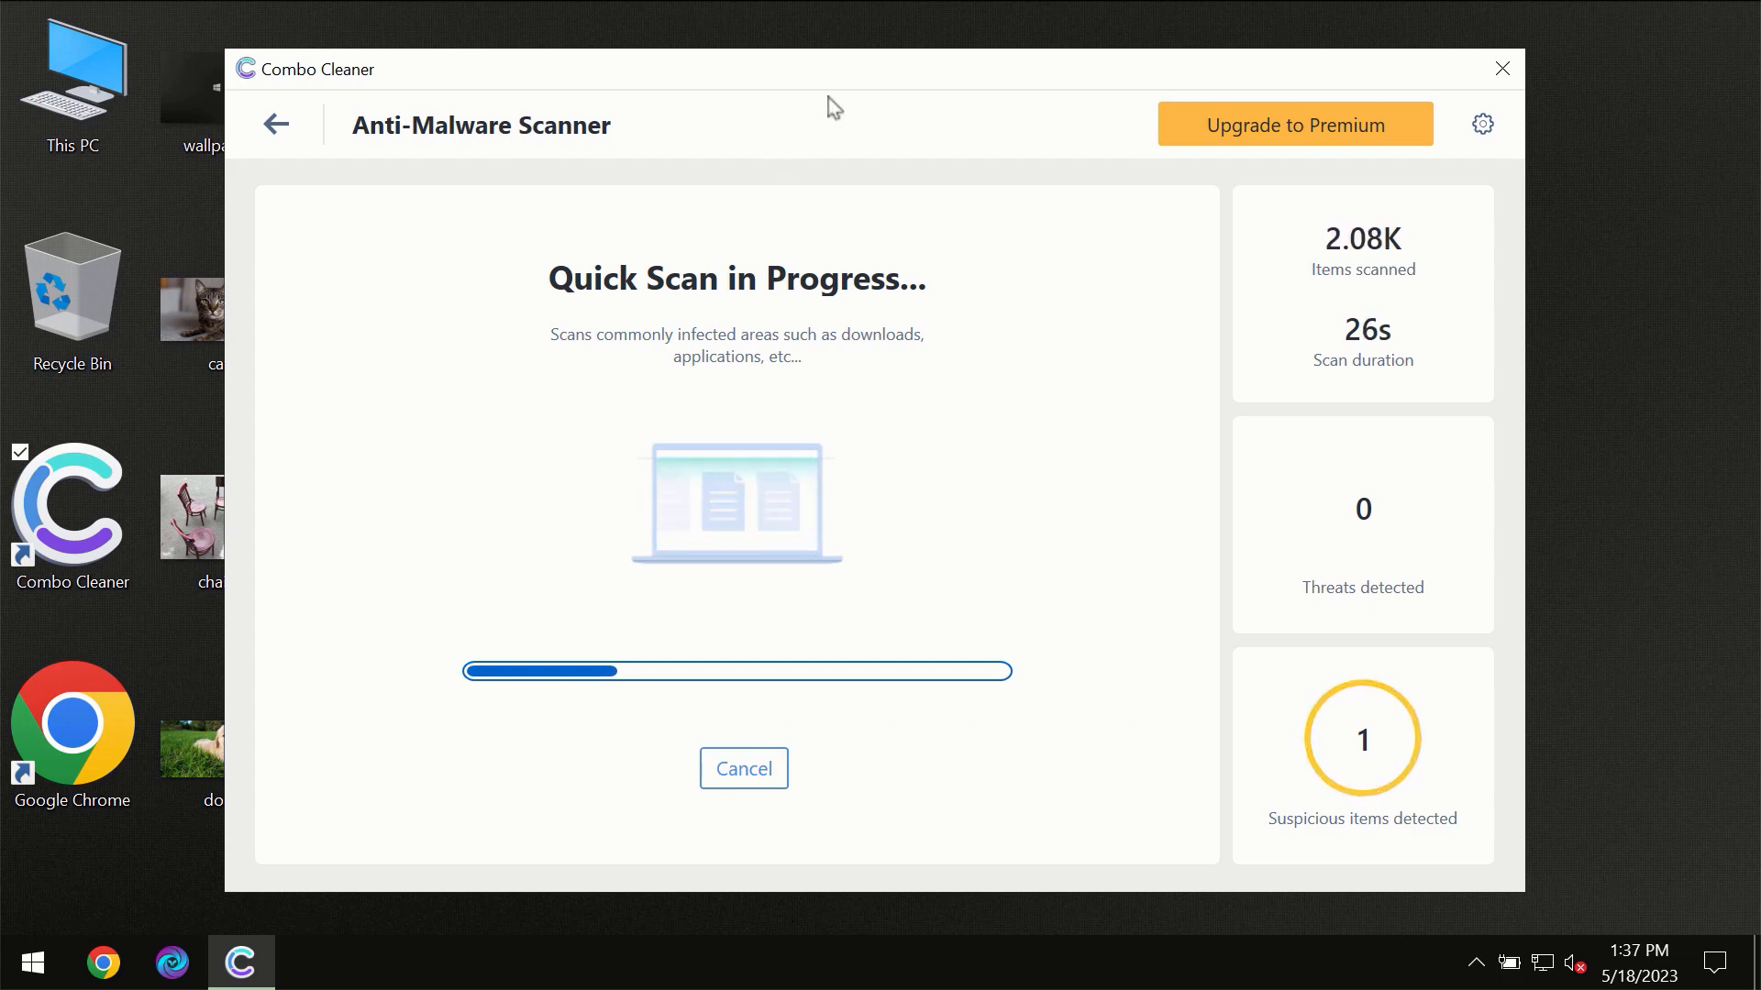
mouse_move(868, 89)
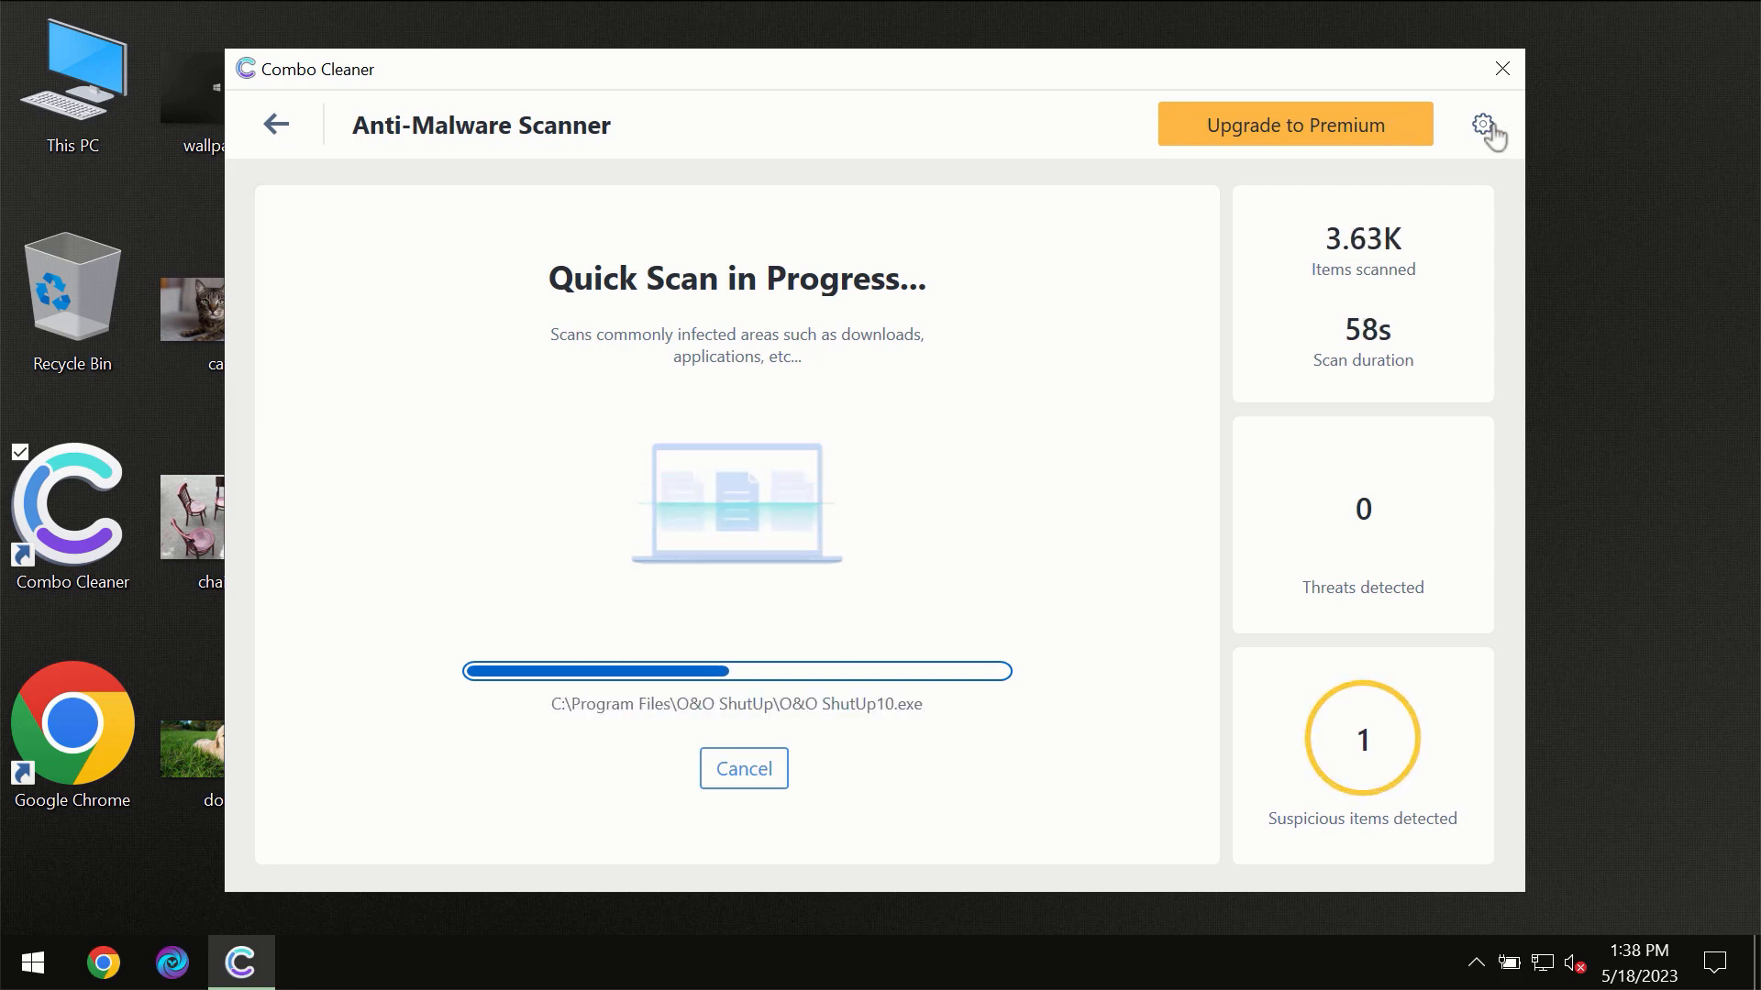
- View the Anti-Ransomware settings page, then return to the dashboard
left_click(1482, 124)
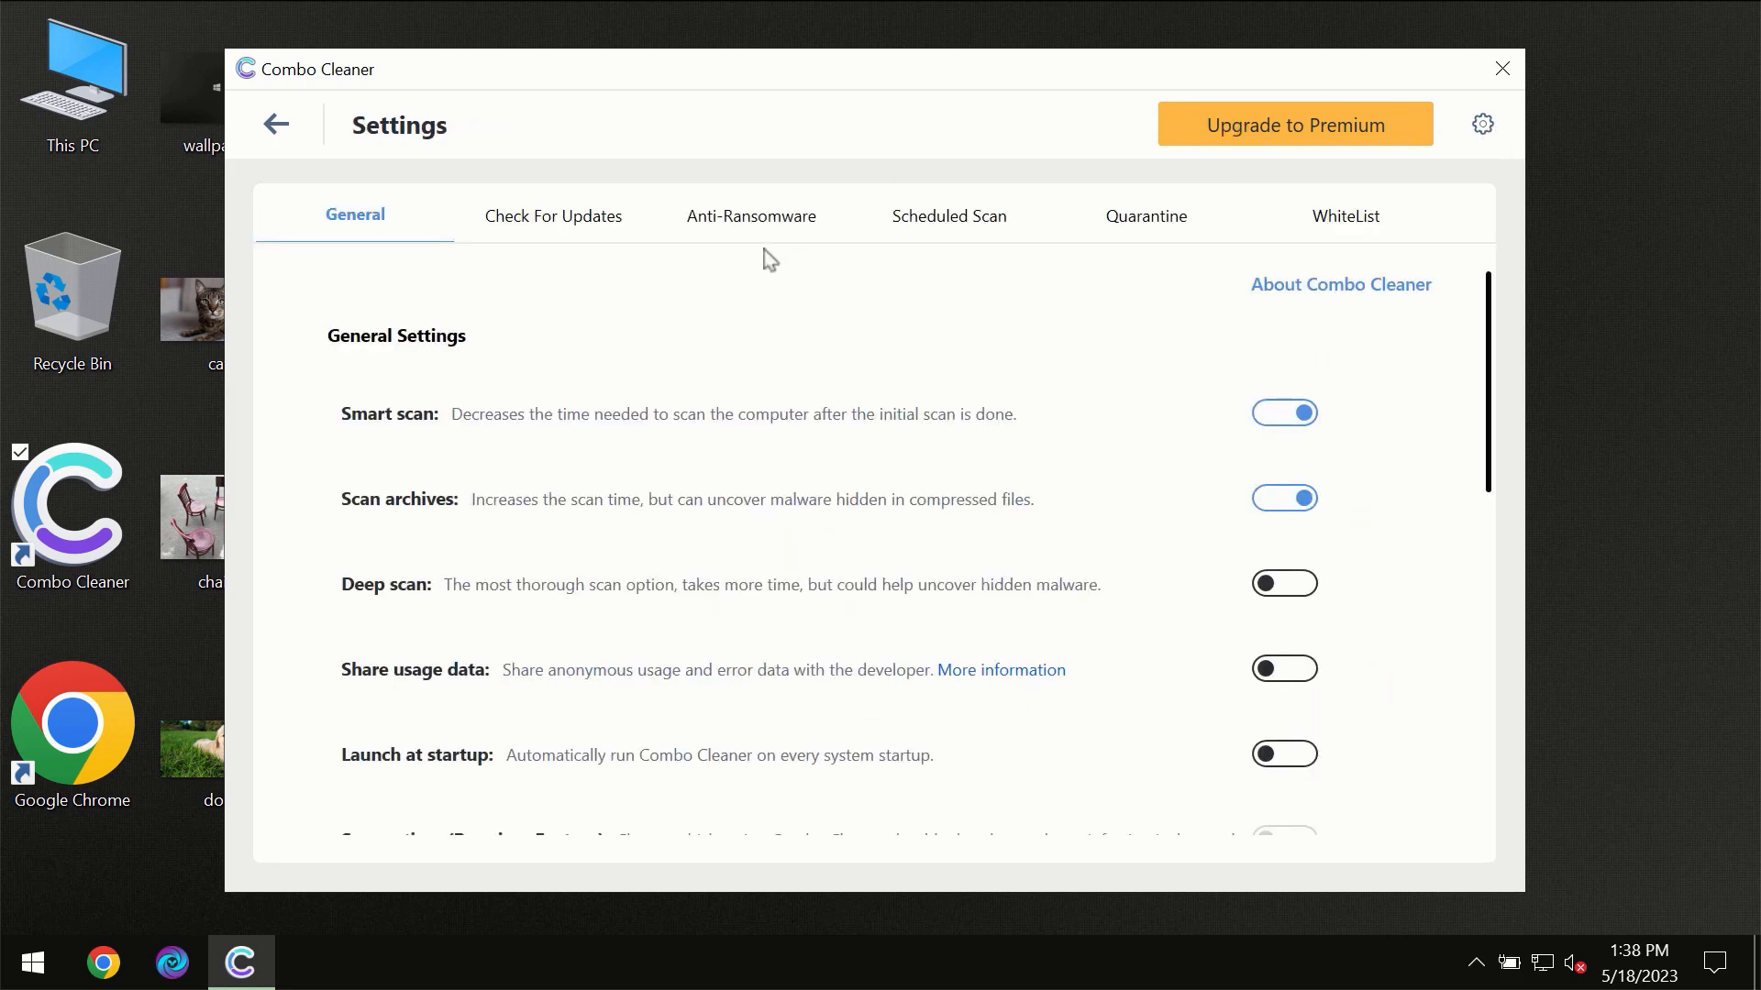
mouse_move(726, 240)
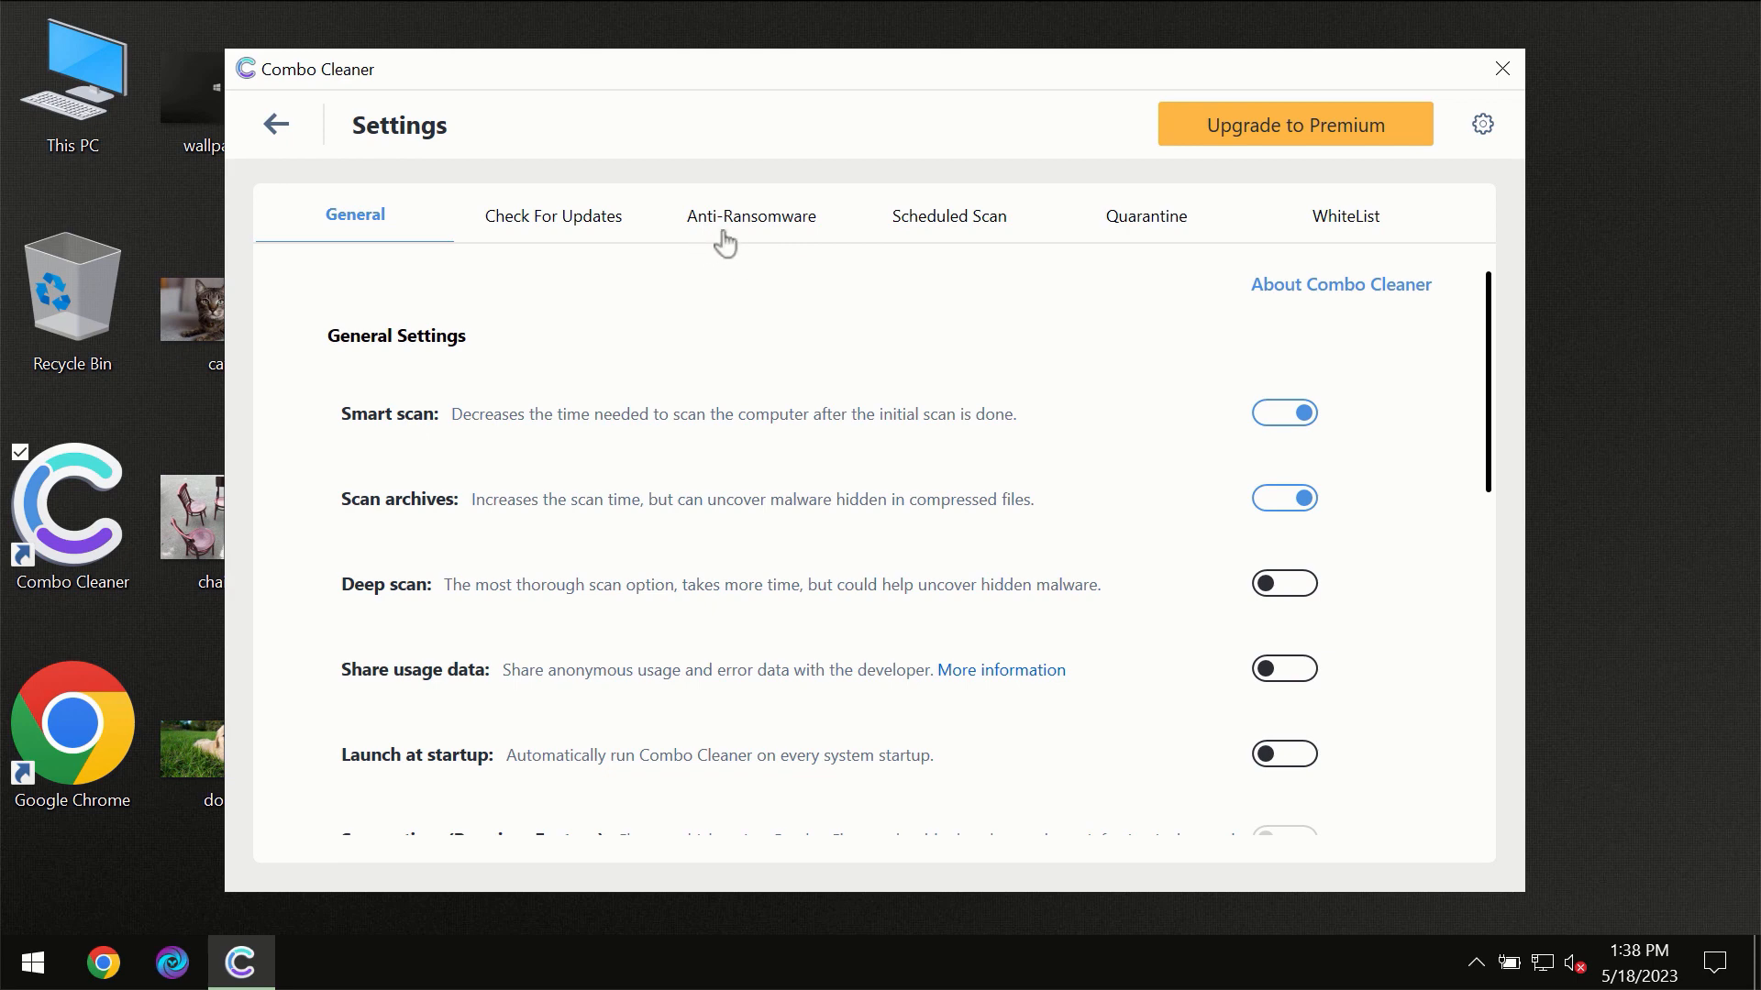
mouse_move(741, 232)
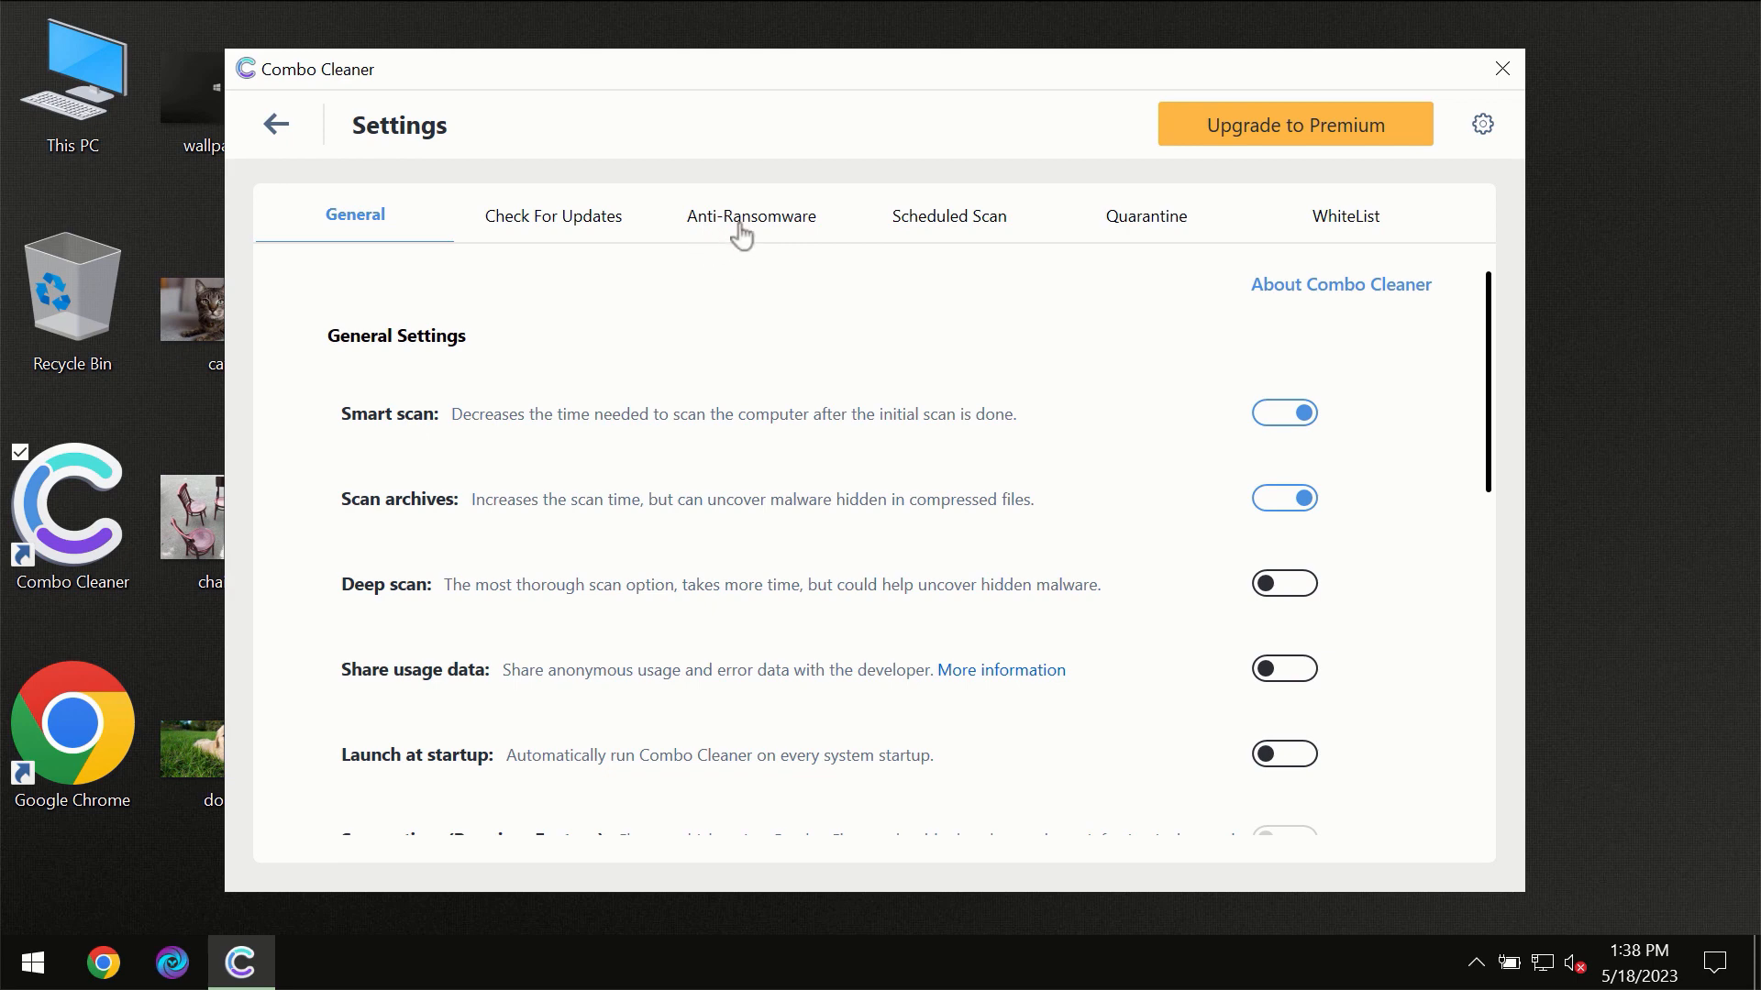
left_click(750, 216)
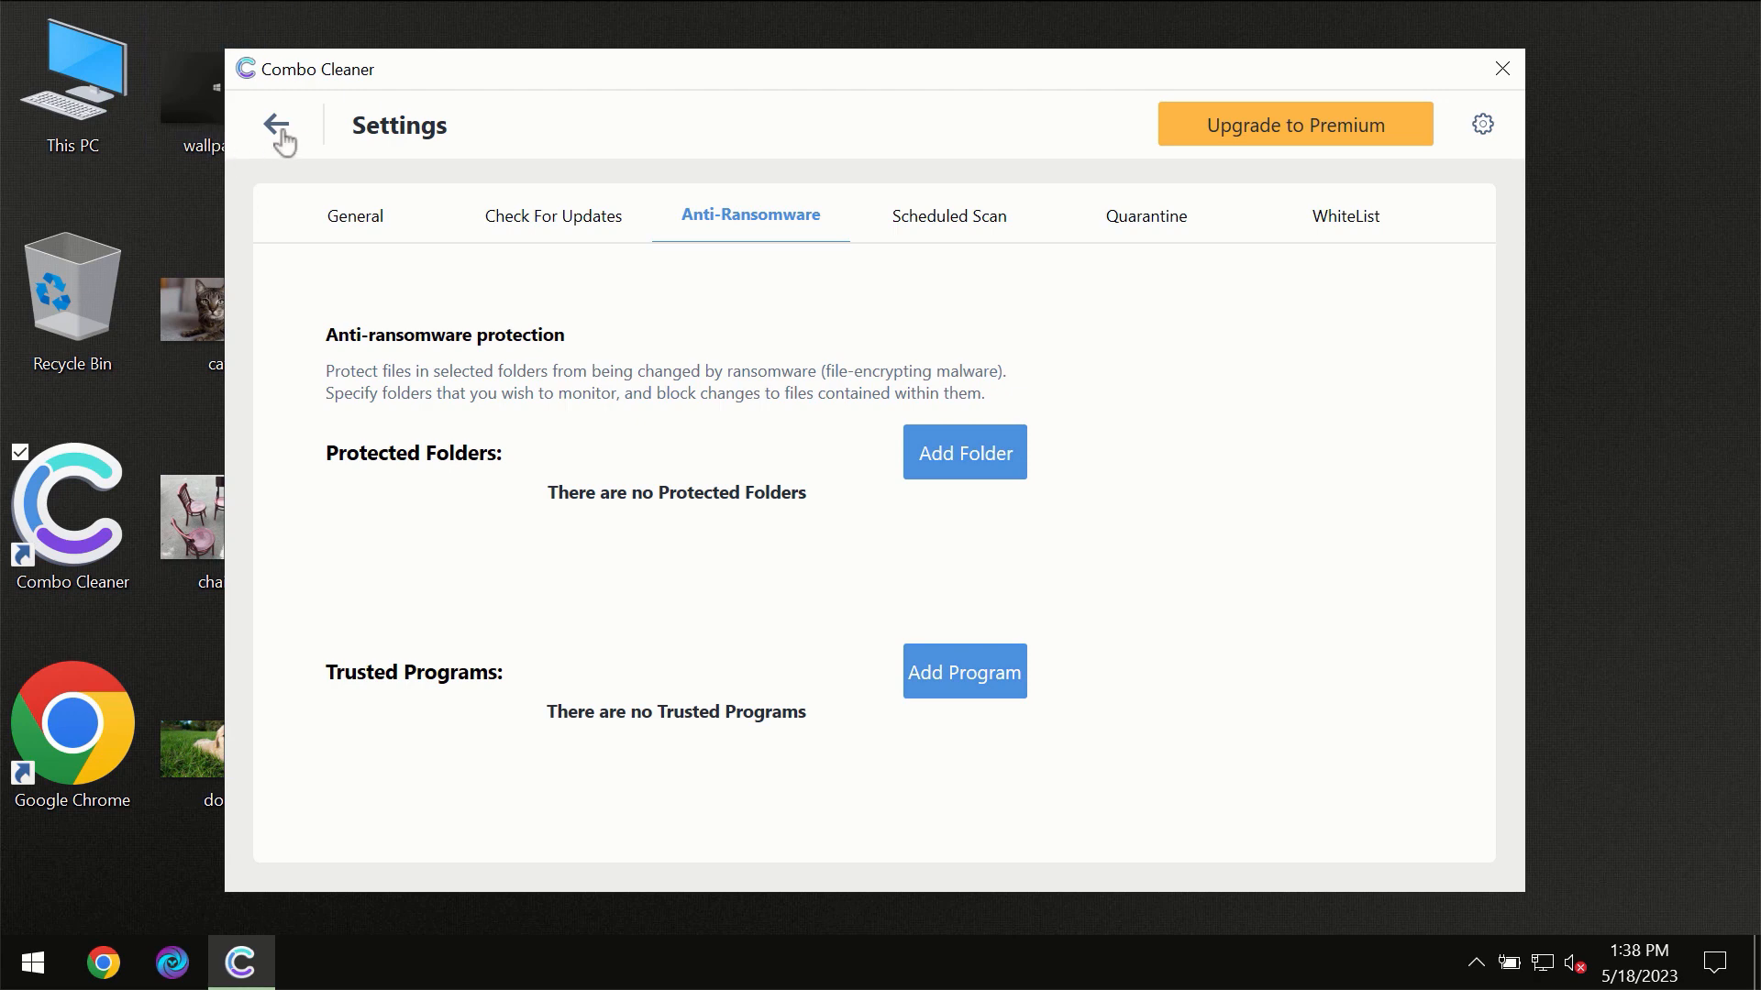
left_click(281, 135)
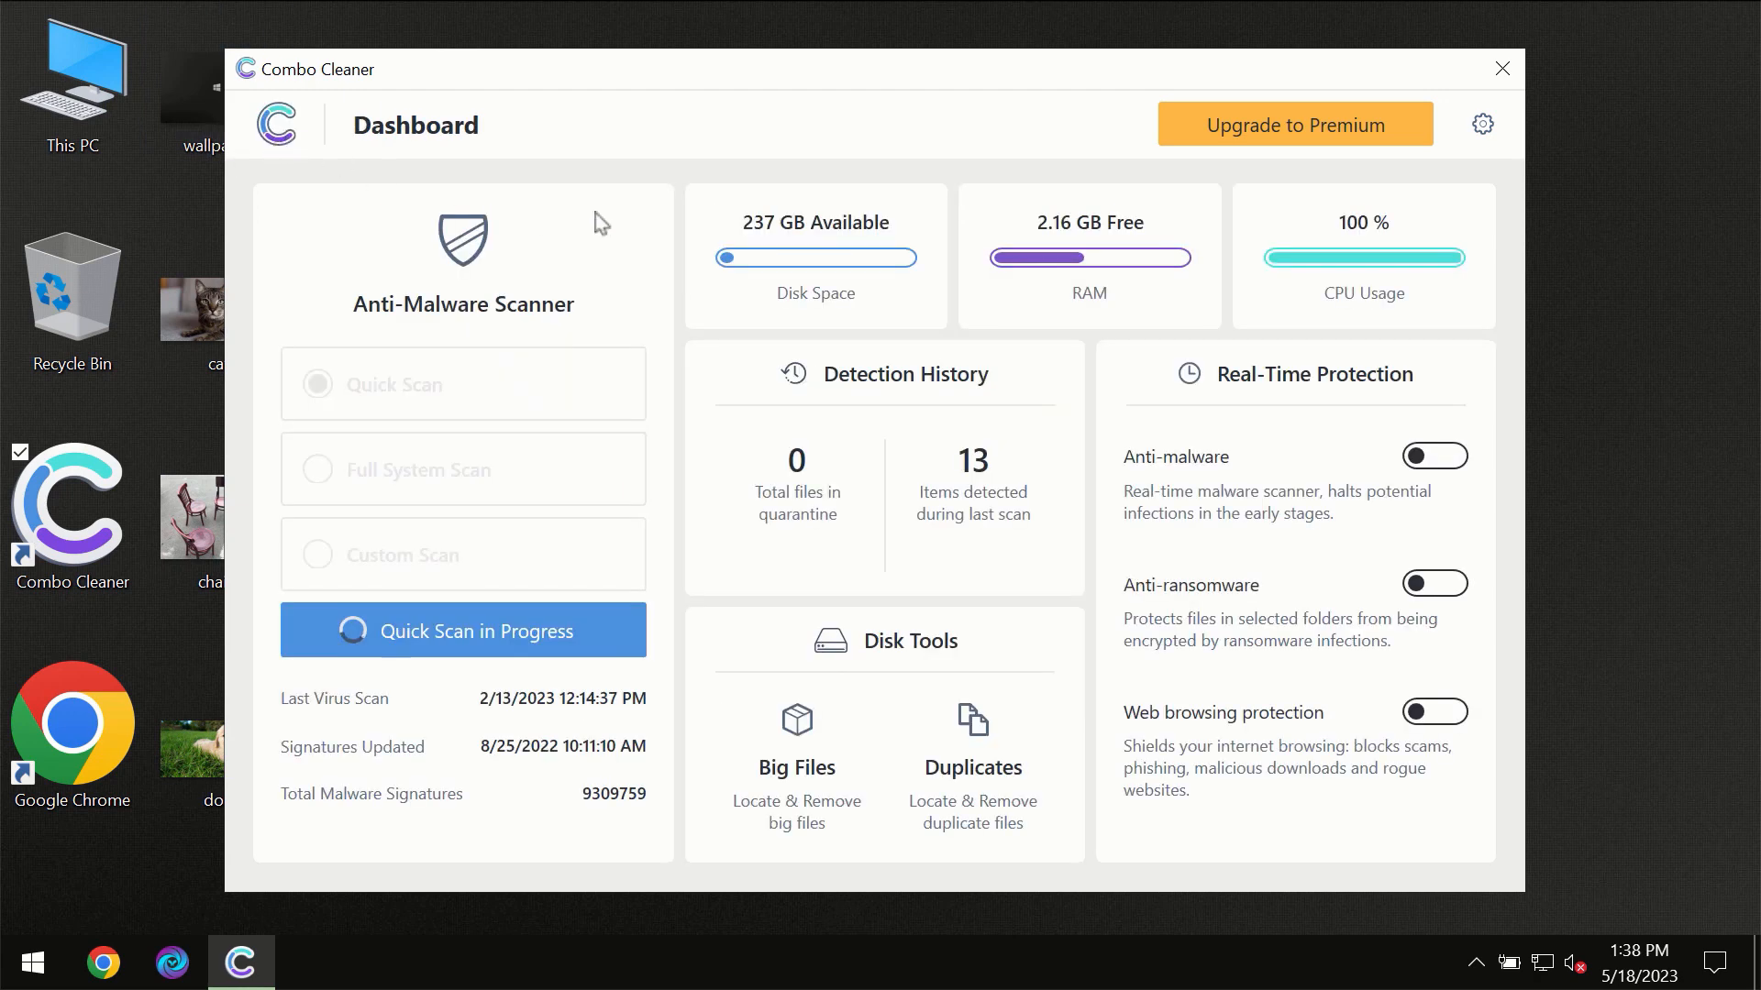
- Return to the Quick Scan results, then open the Upgrade to Premium page
left_click(462, 630)
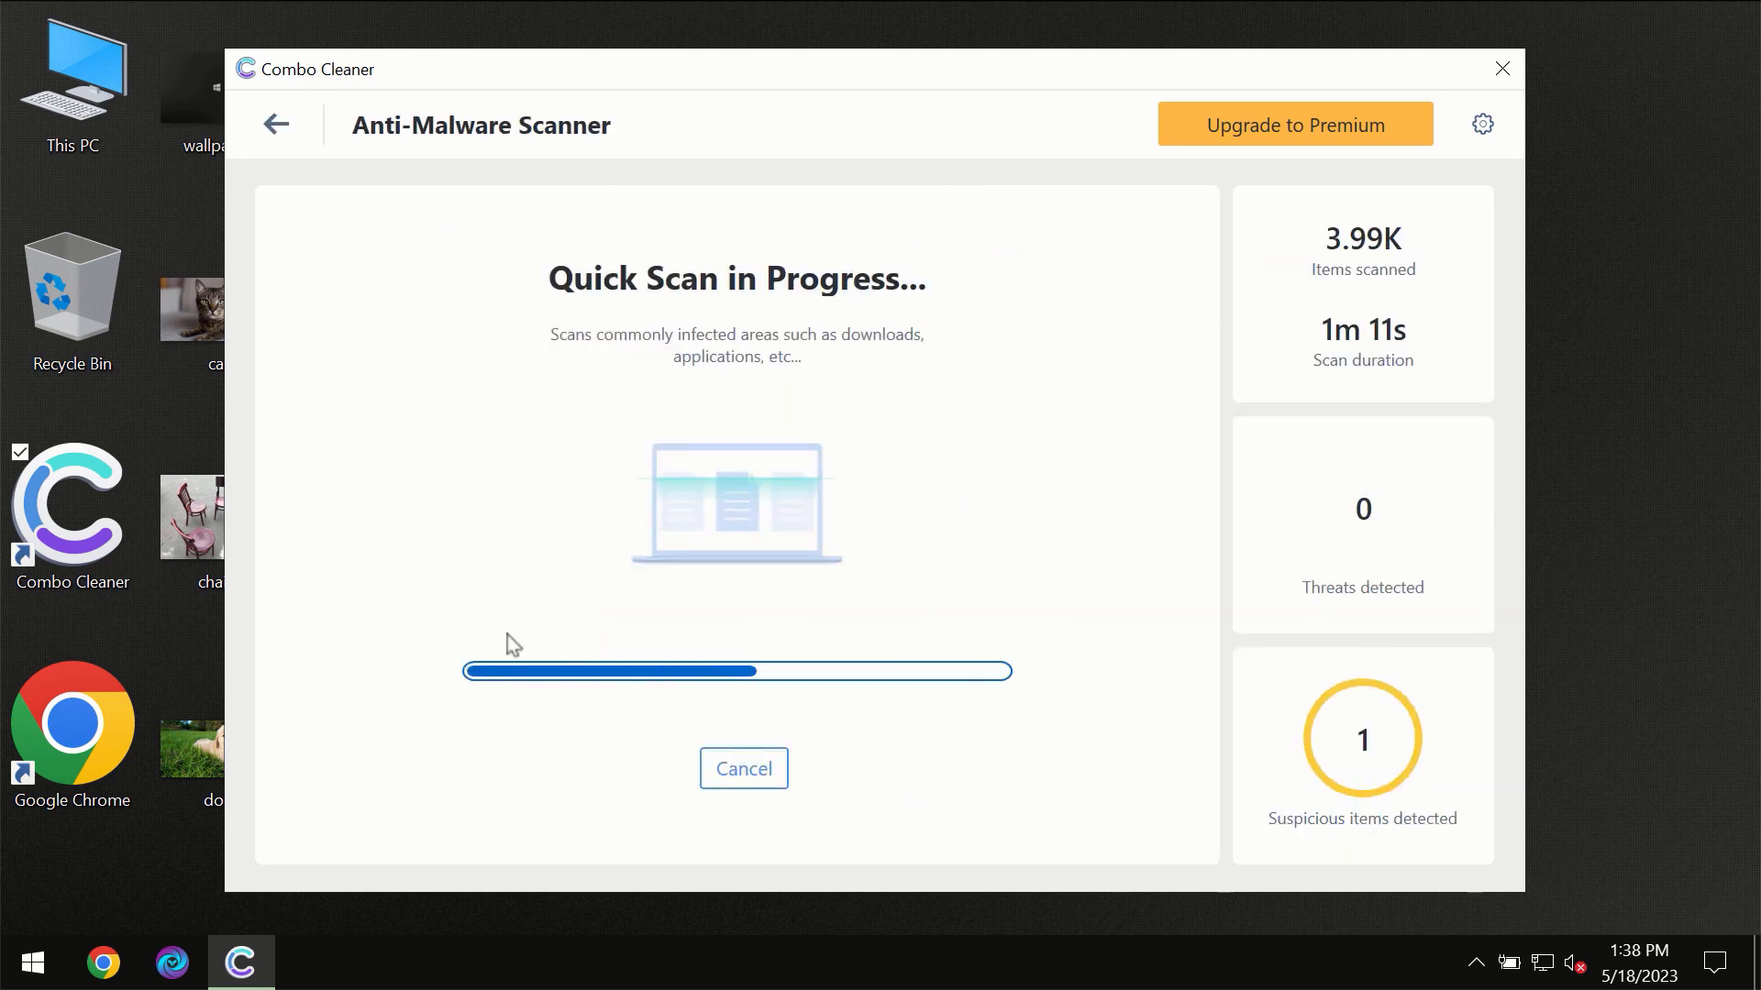
mouse_move(872, 386)
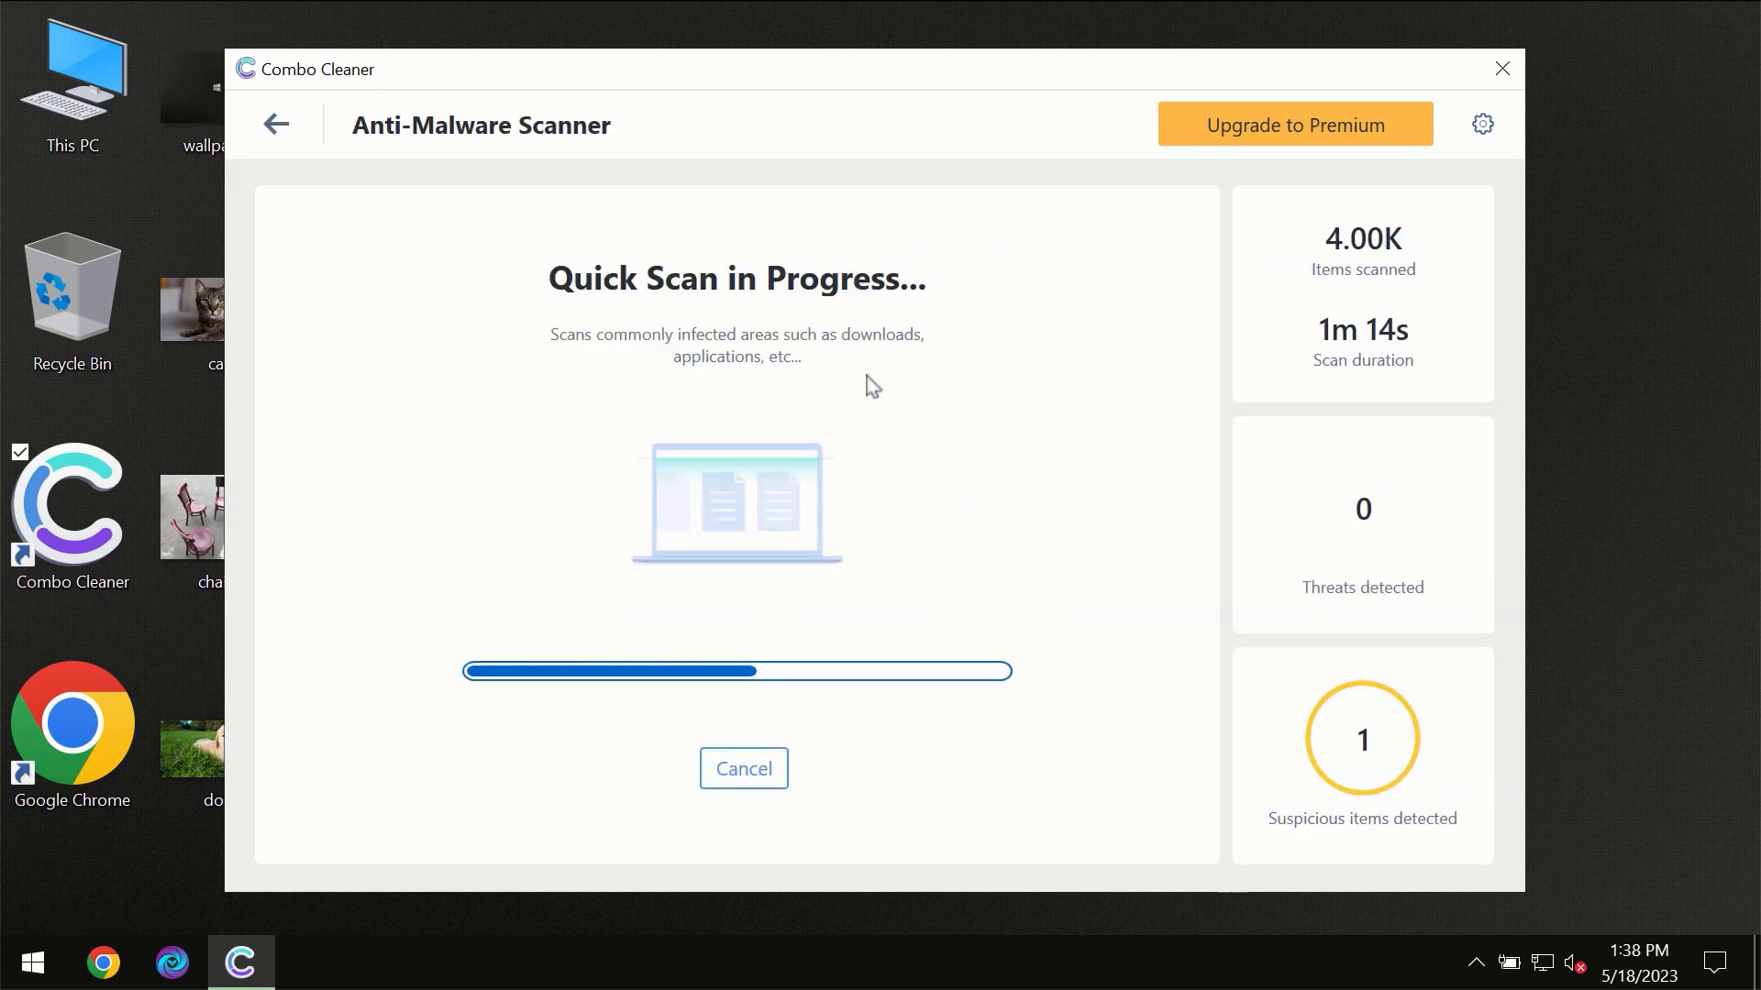
mouse_move(1044, 184)
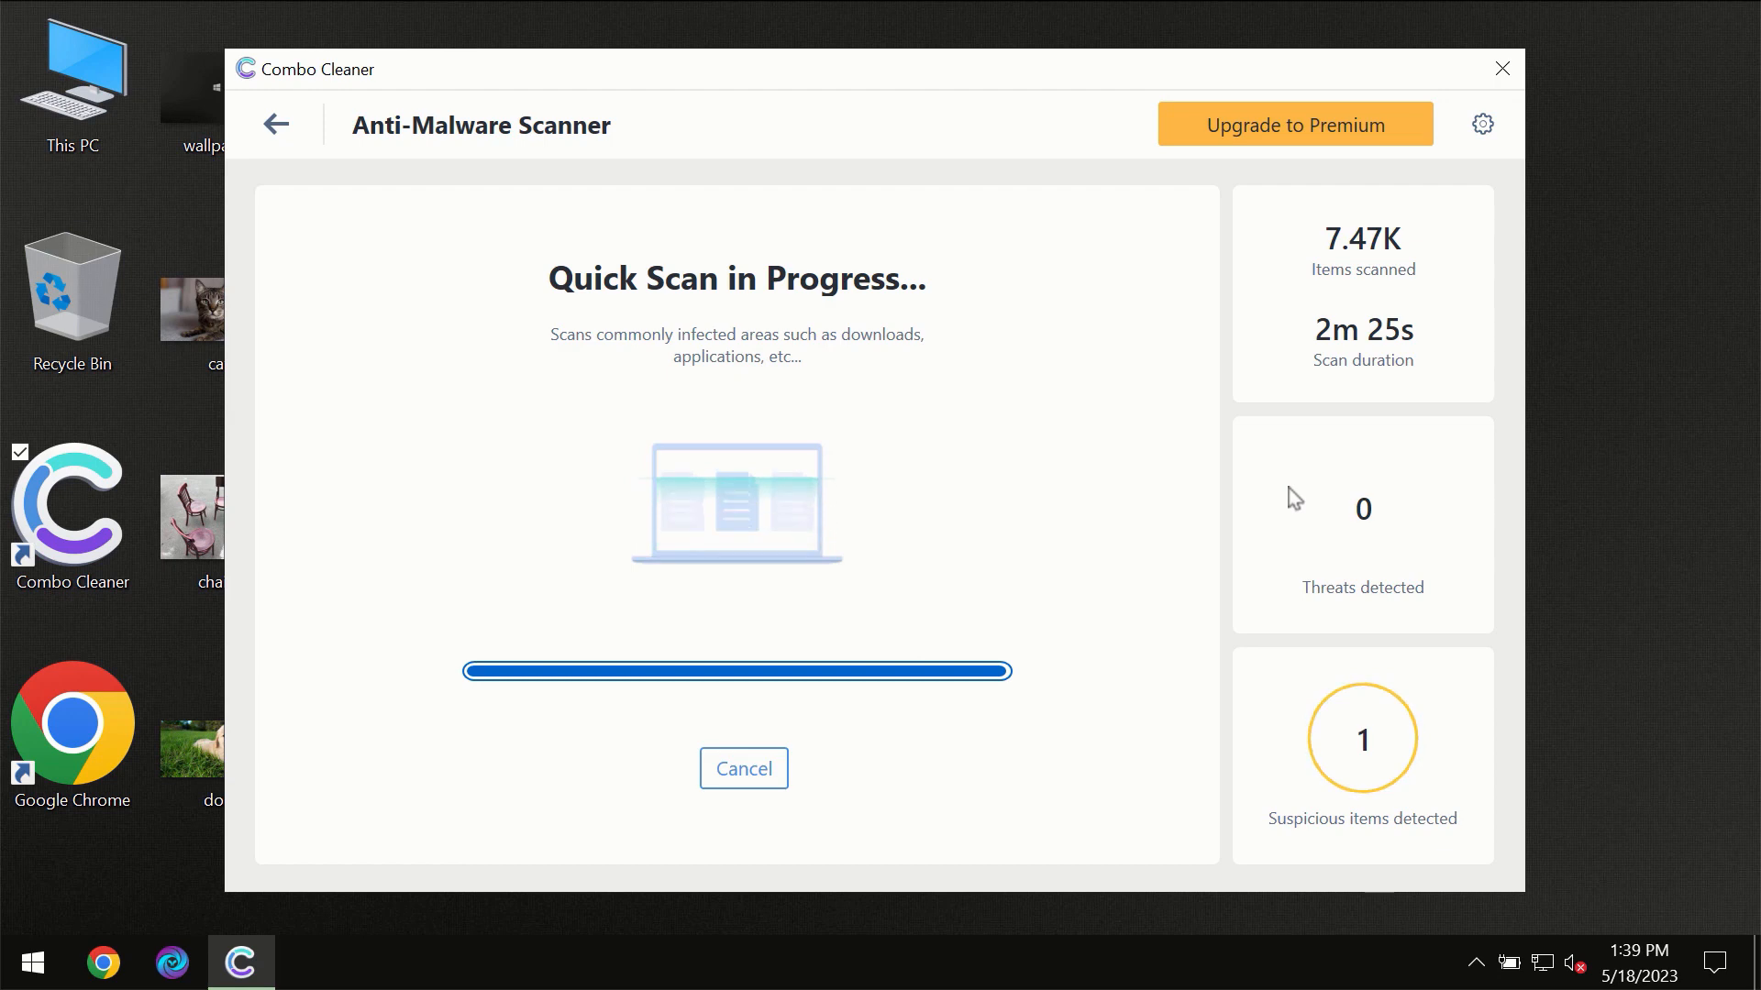
mouse_move(1310, 151)
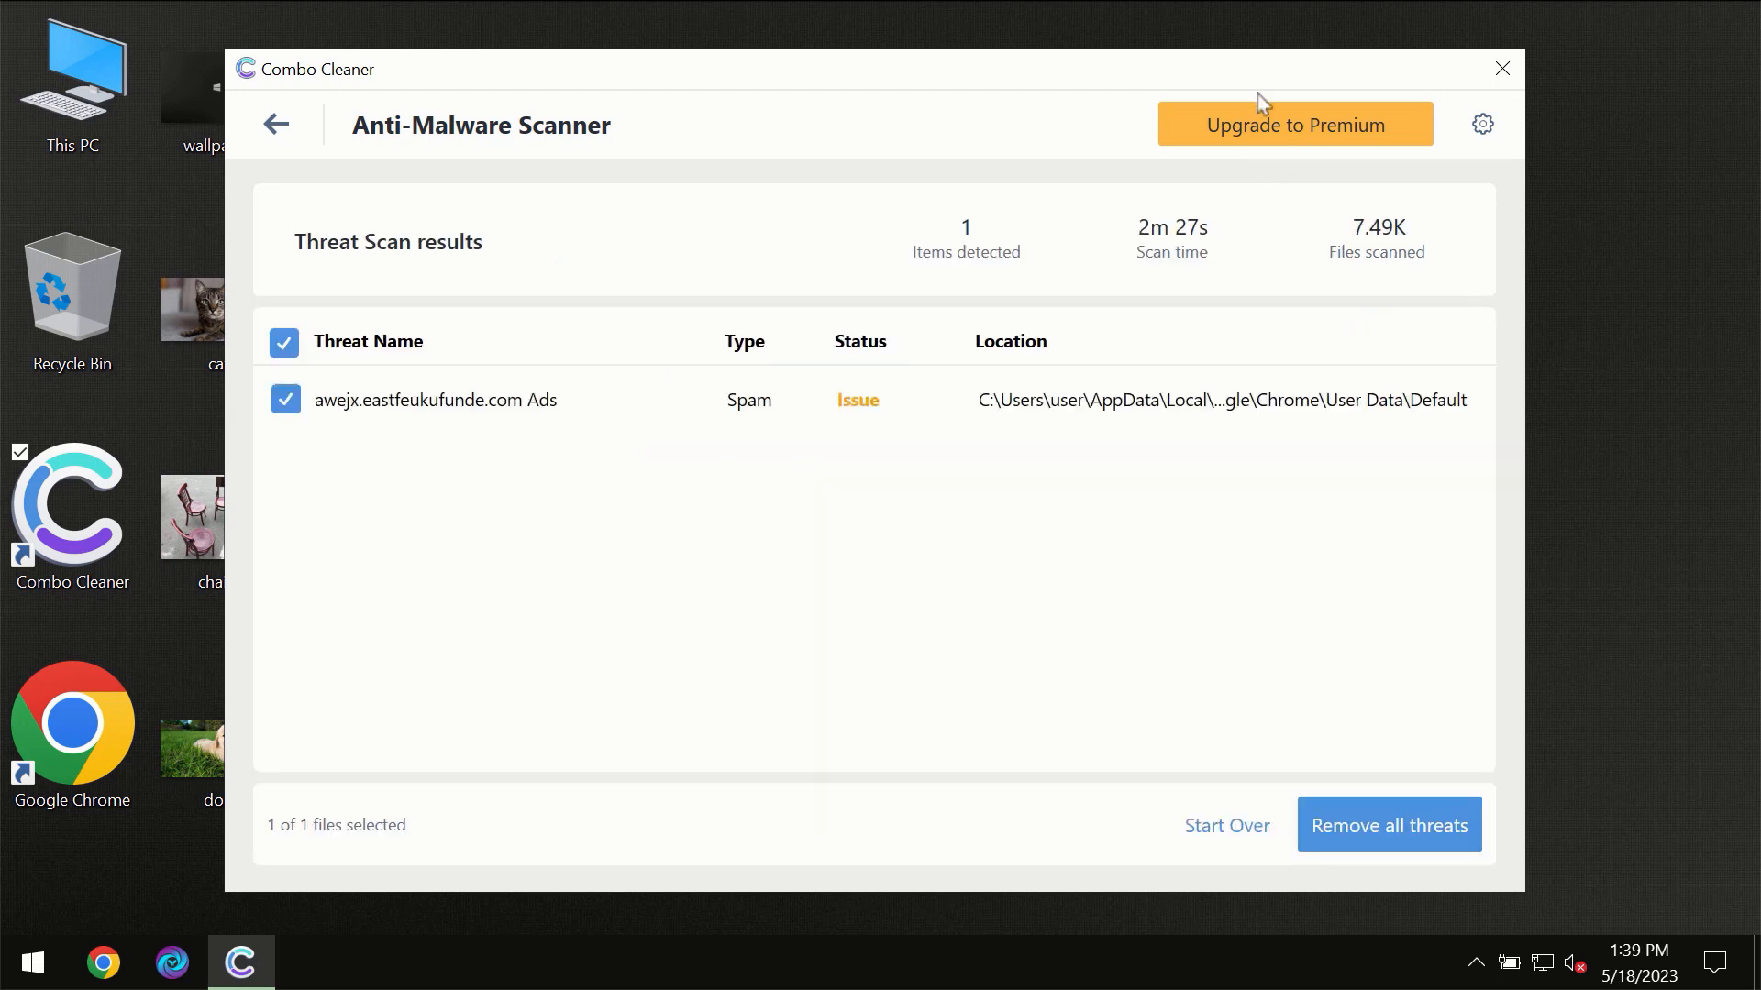
left_click(1294, 124)
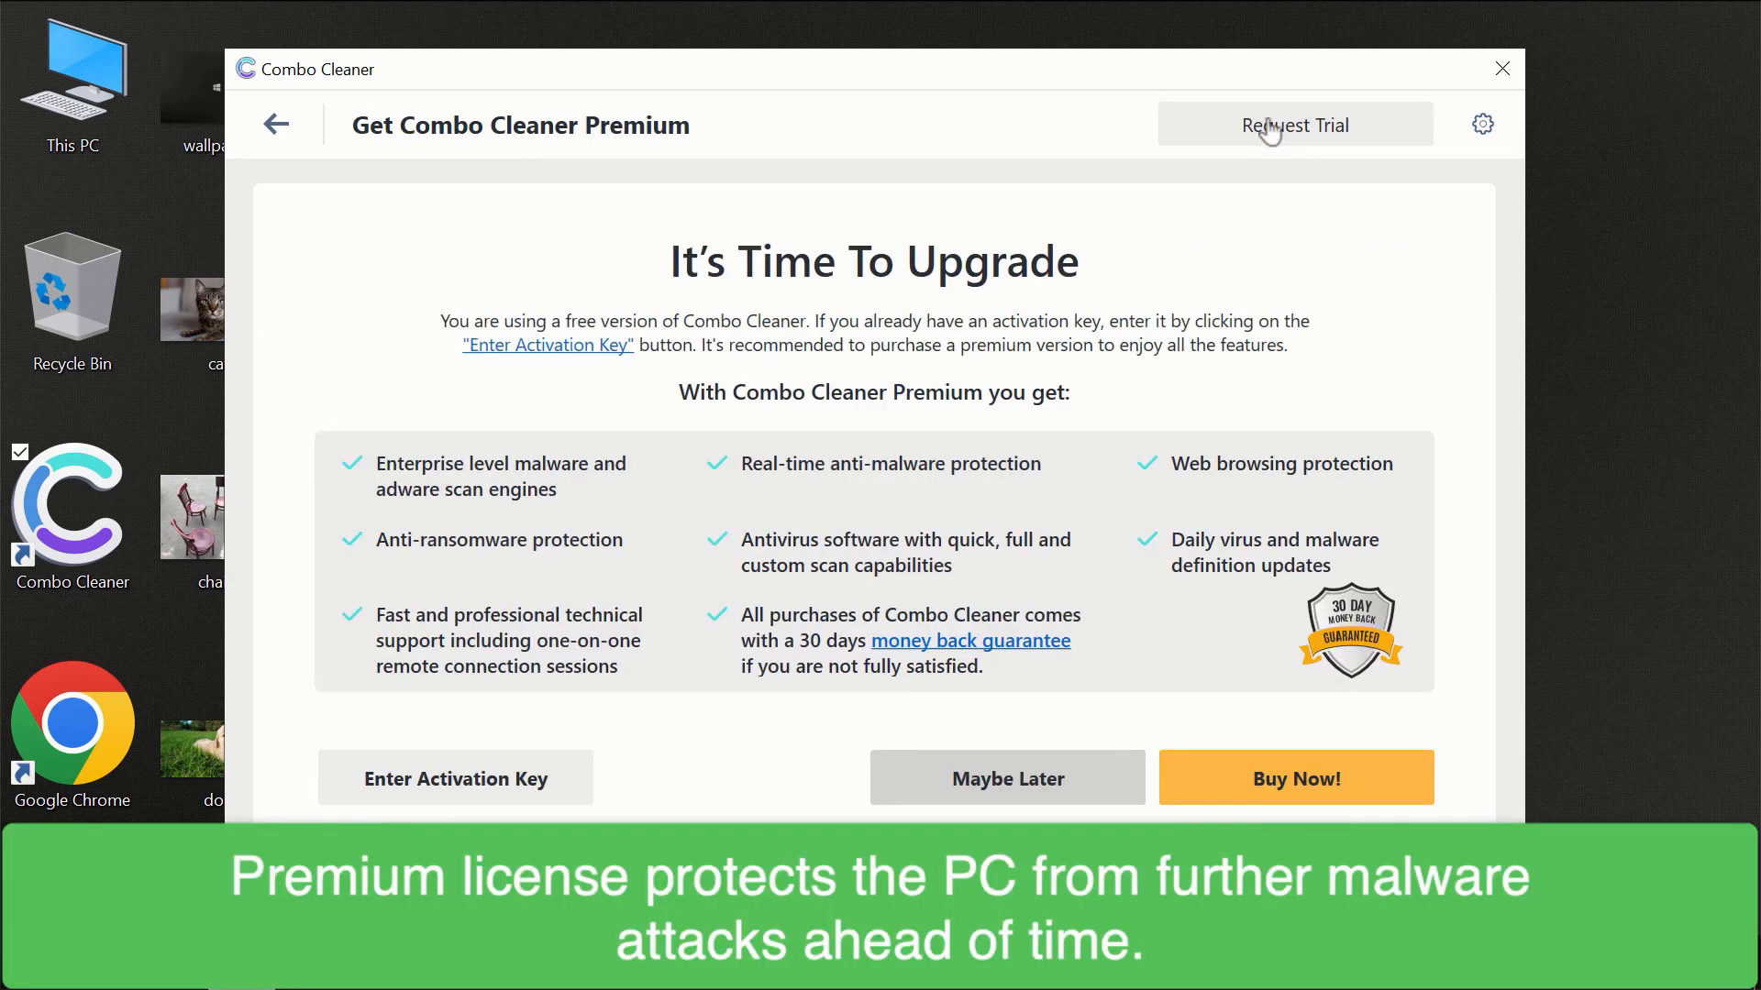
mouse_move(1265, 127)
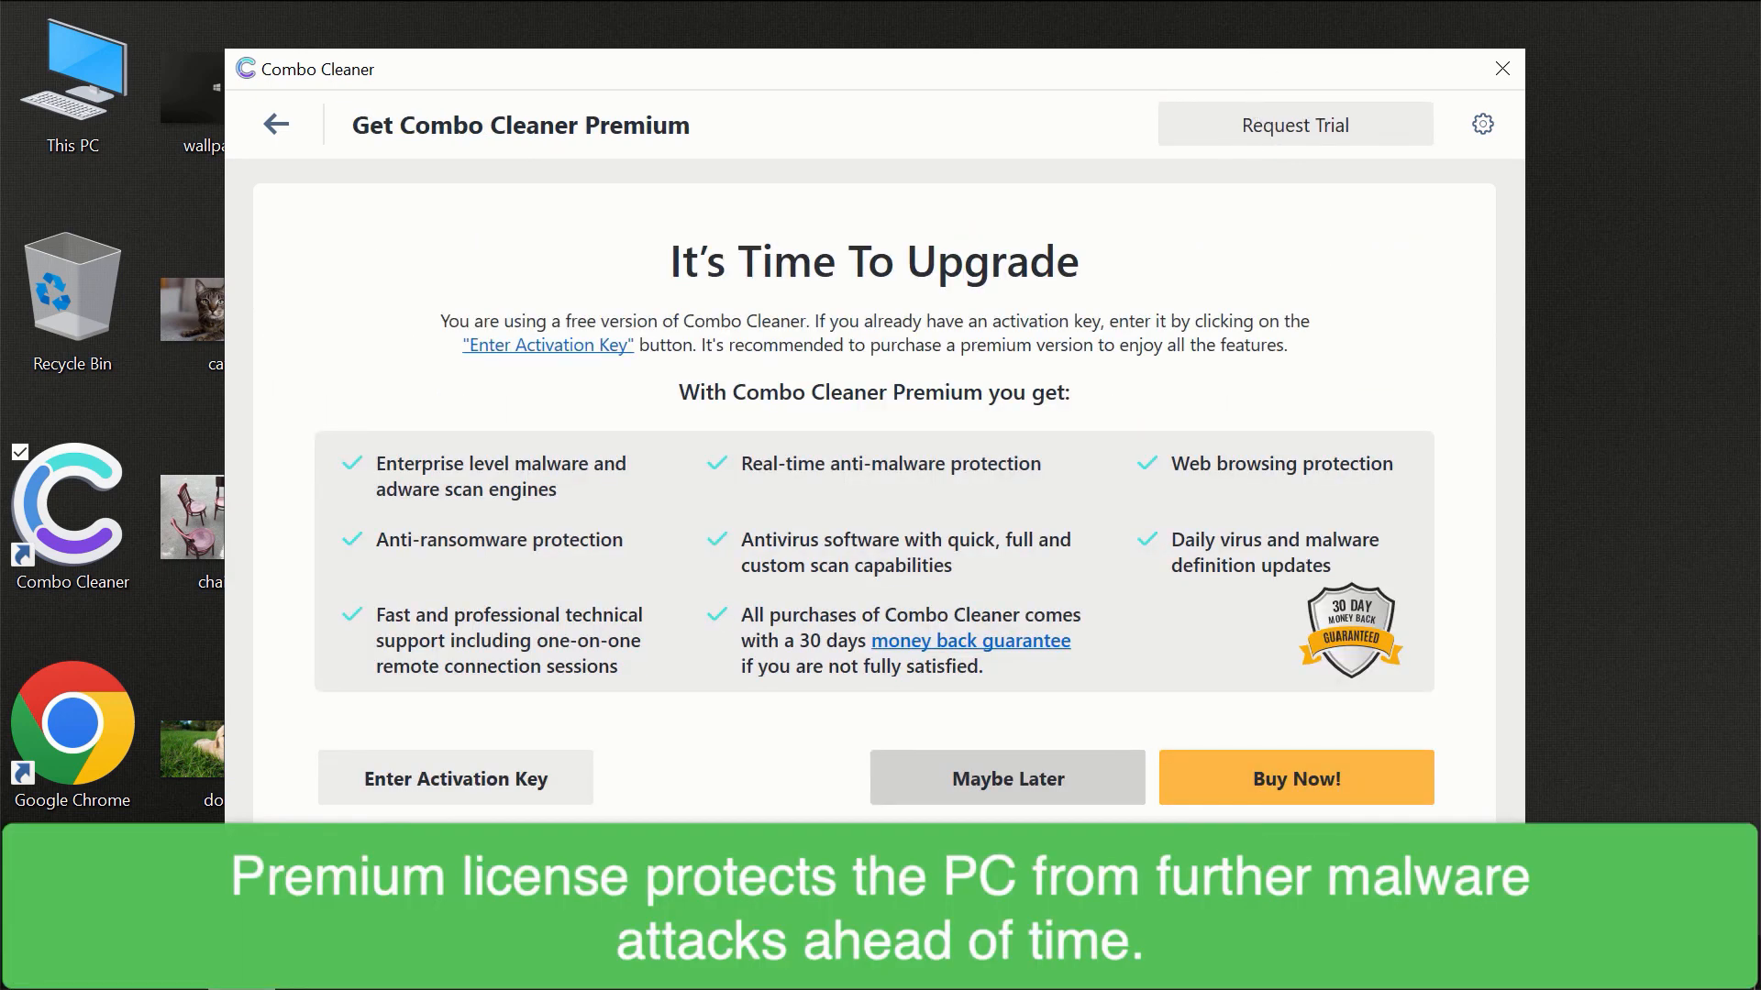